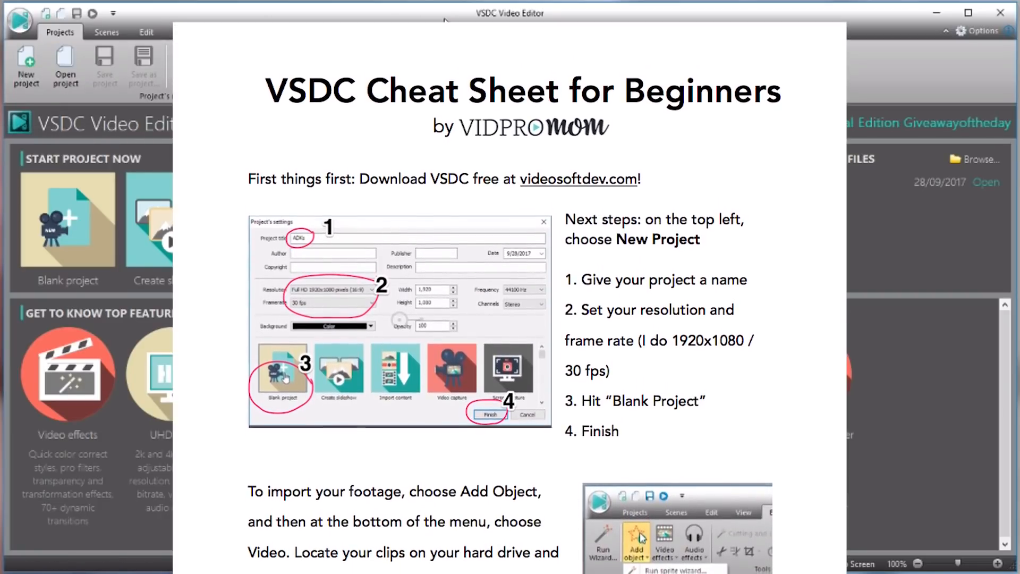
Open the recent ADKs lake-trip project with its four GoPro clips.
scroll("down", 3)
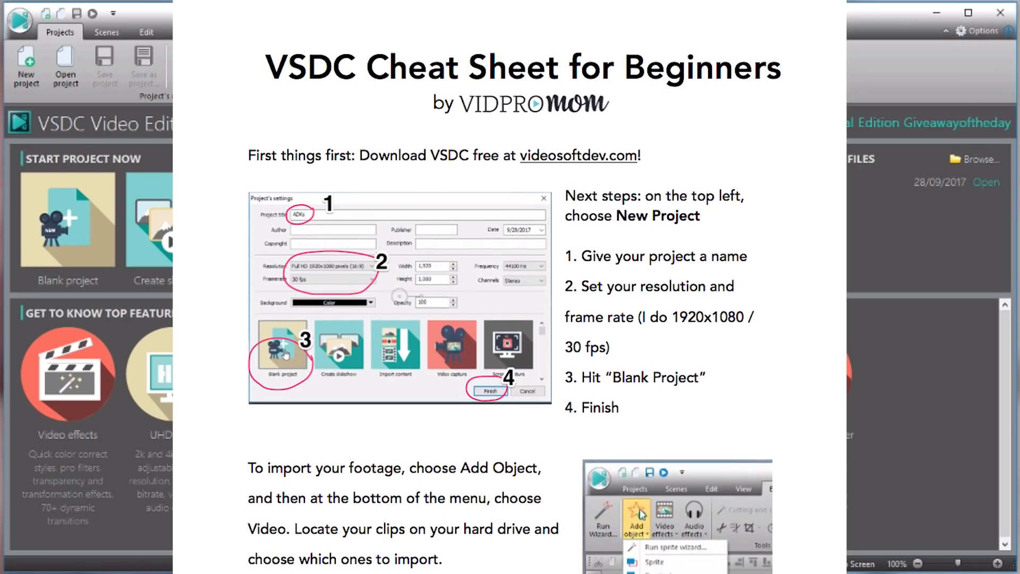
scroll("down", 3)
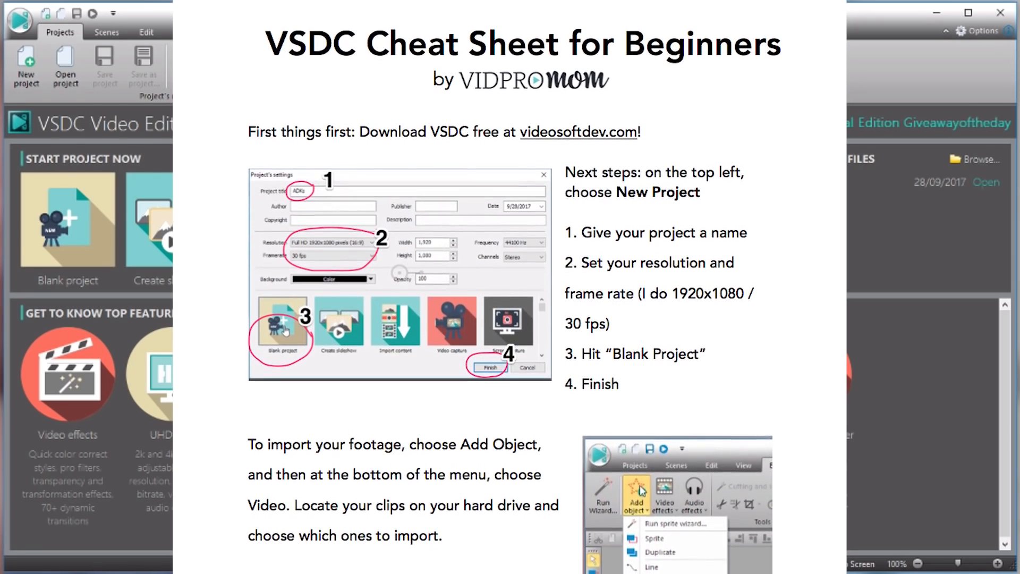
scroll("down", 3)
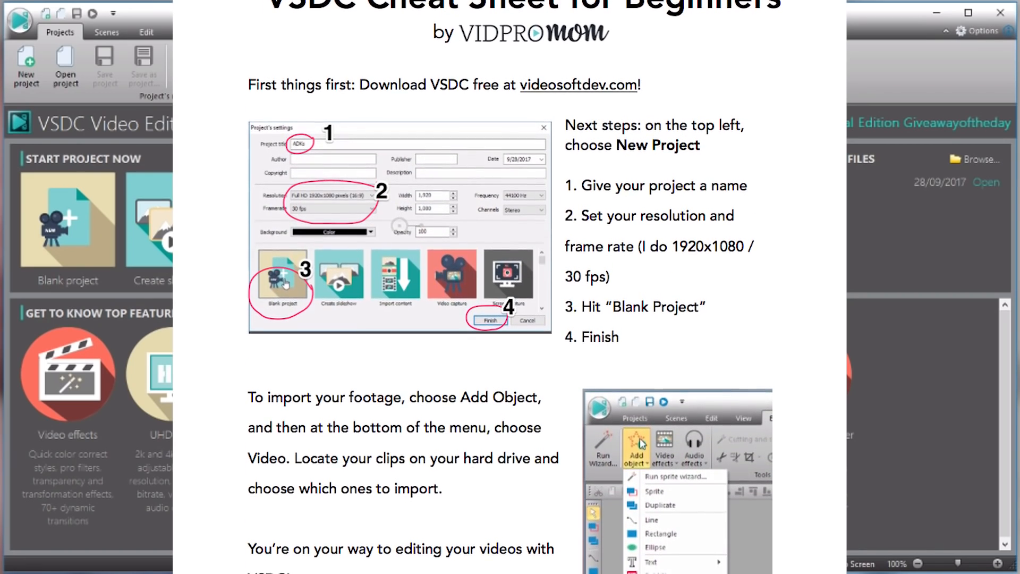
scroll("down", 3)
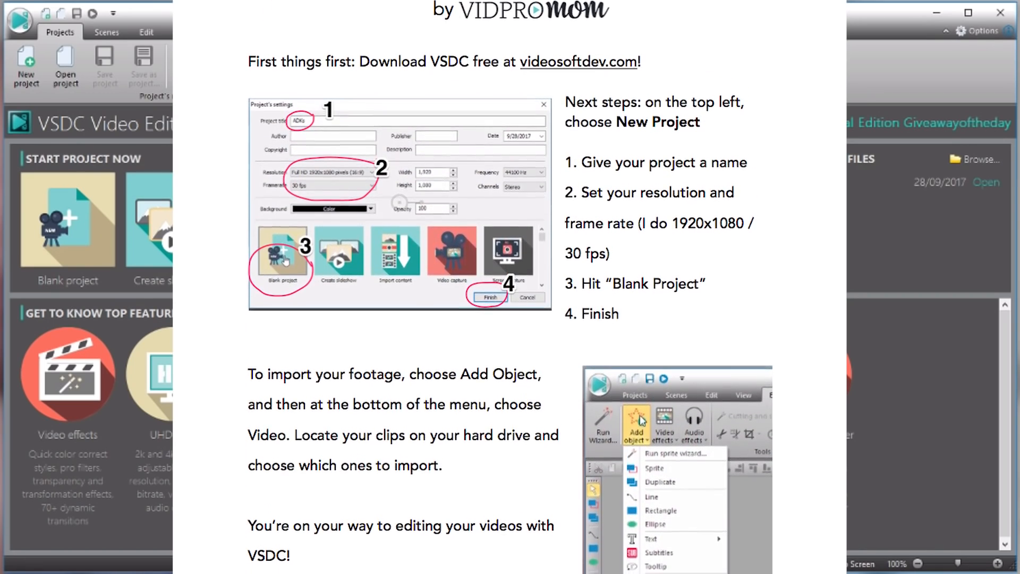
scroll("down", 3)
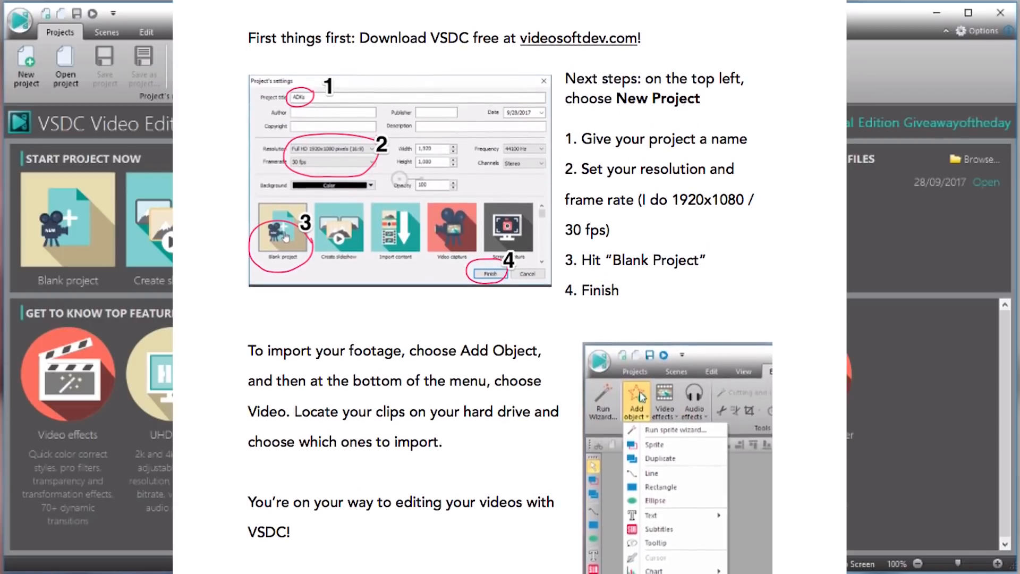
scroll("down", 3)
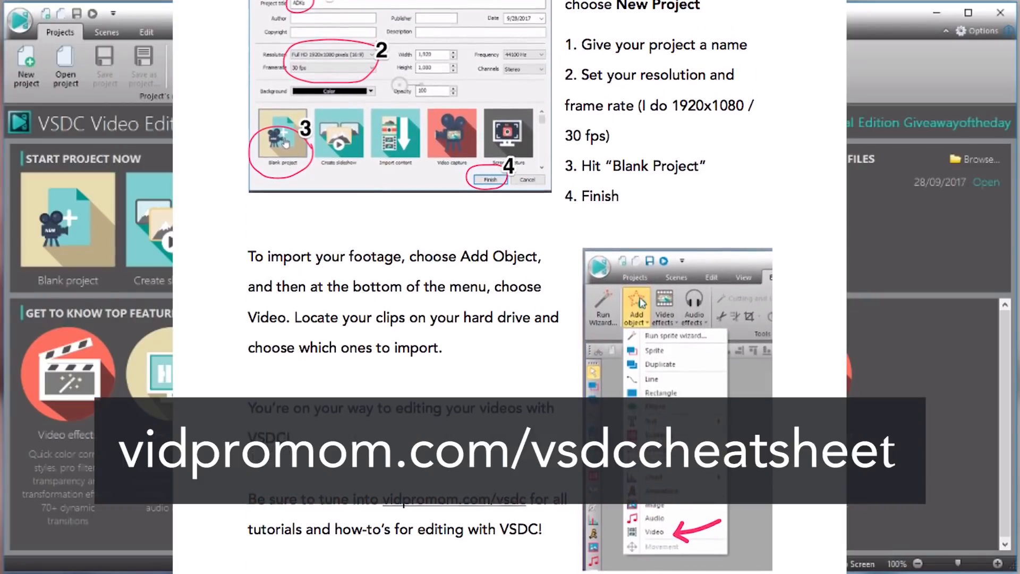
scroll("down", 3)
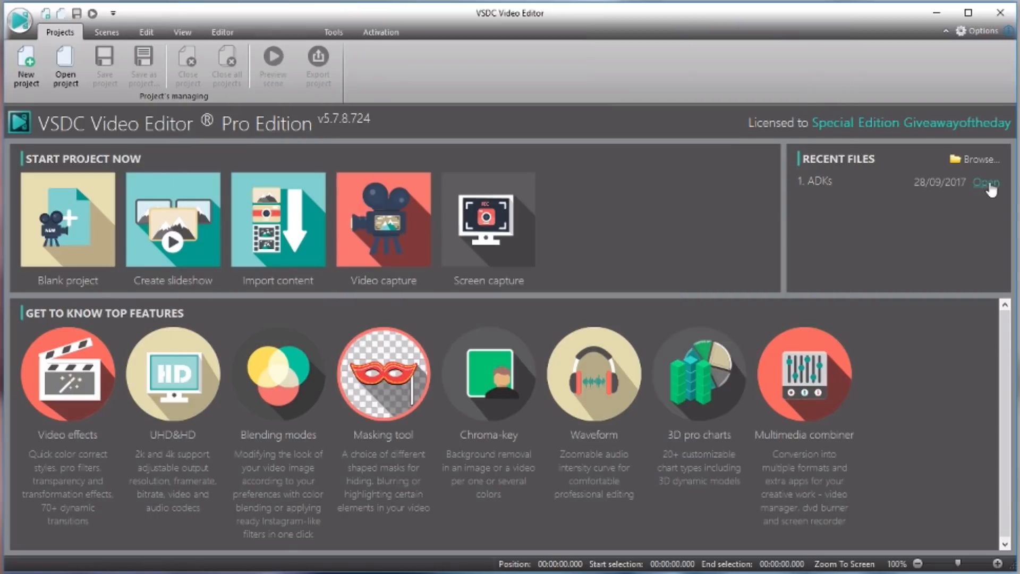
left_click(985, 181)
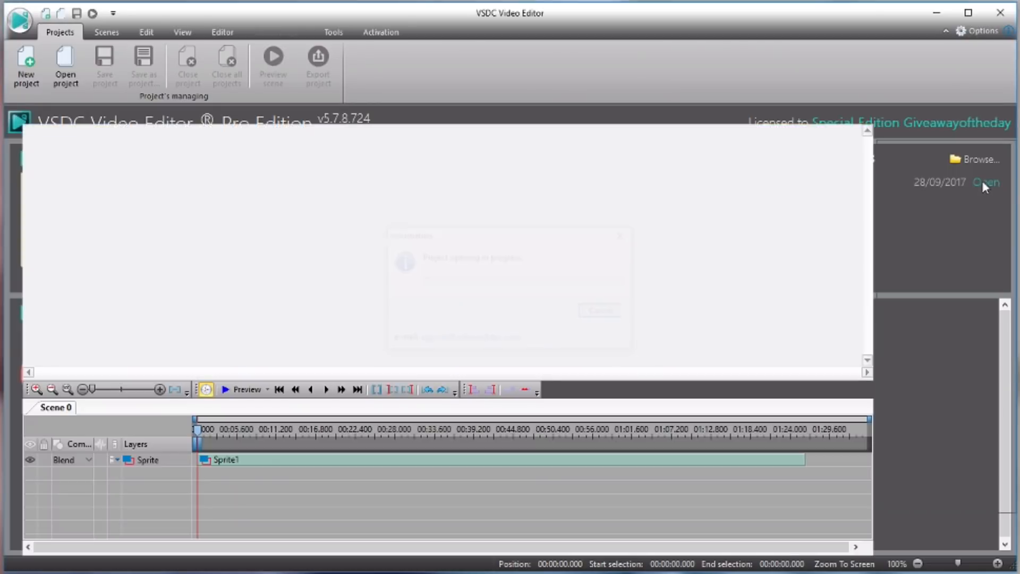
left_click(986, 182)
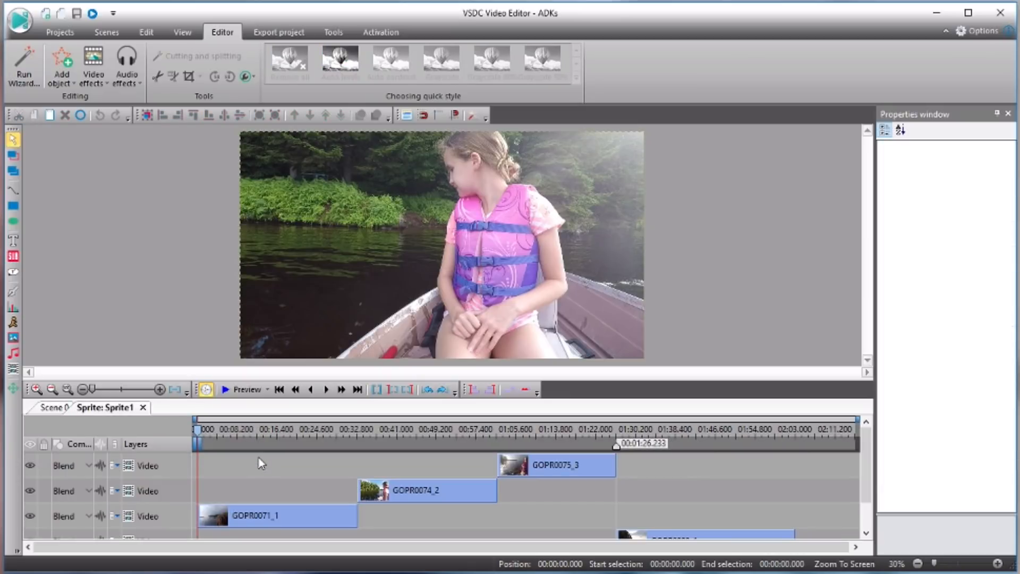
mouse_move(271, 405)
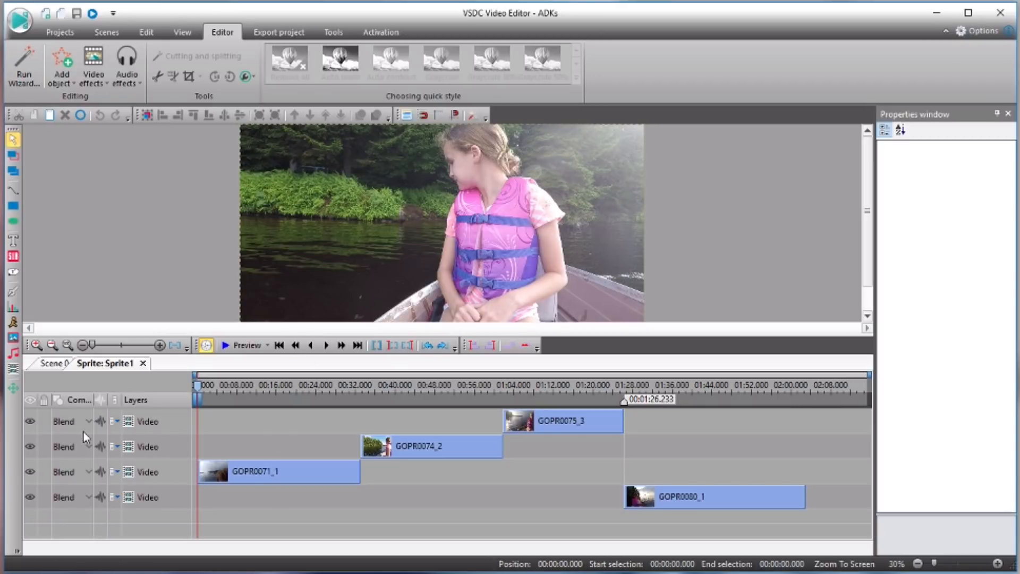
mouse_move(97, 424)
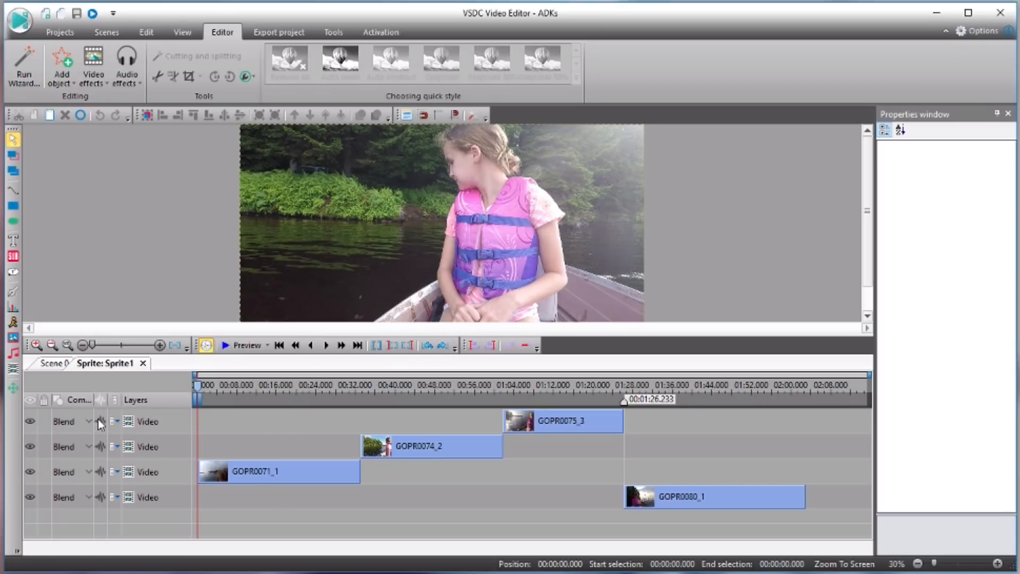
Show the audio waveform on the top video layer holding GOPR0075_3.
left_click(101, 421)
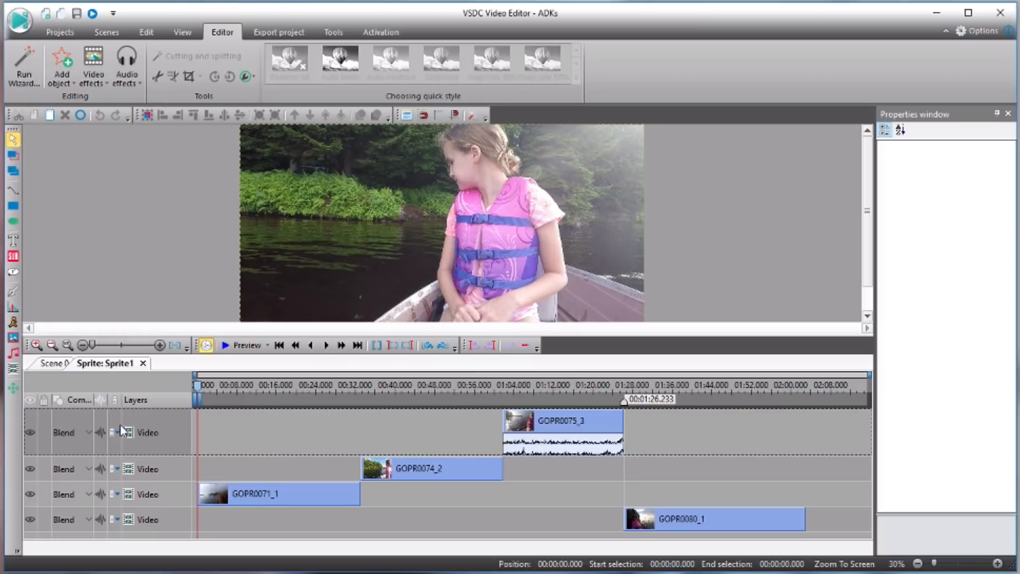
left_click(563, 420)
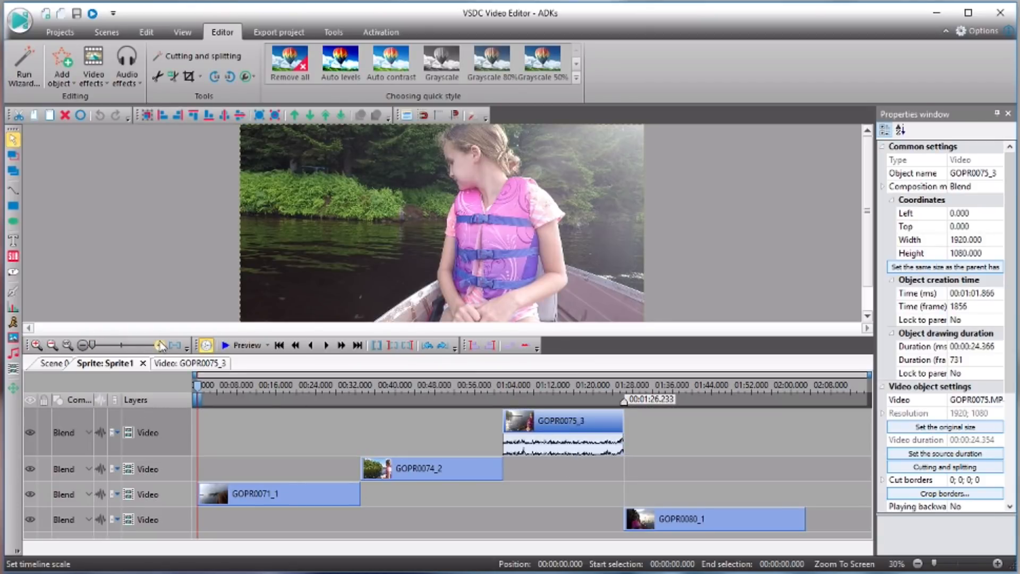
left_click(146, 32)
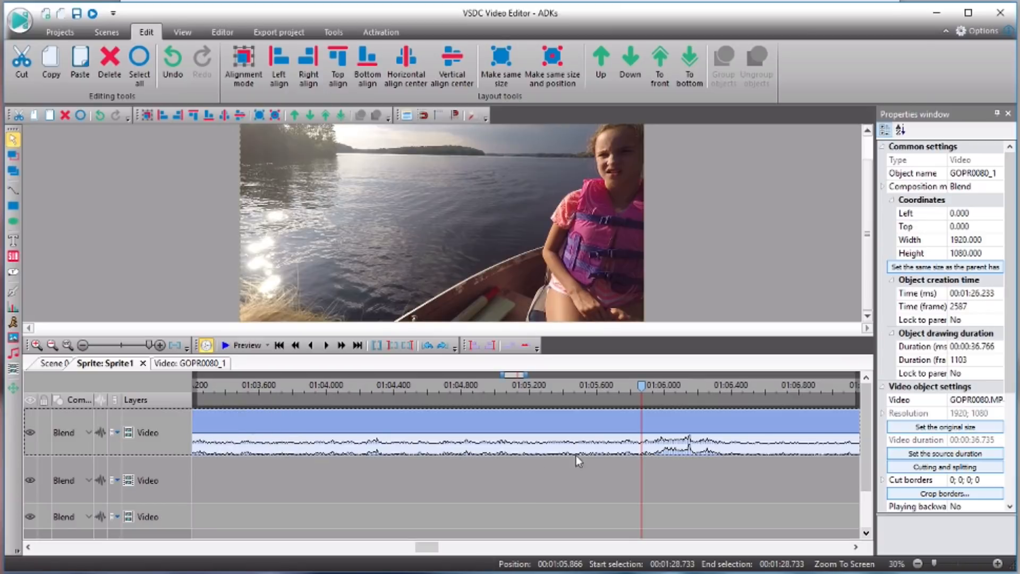
mouse_move(680, 431)
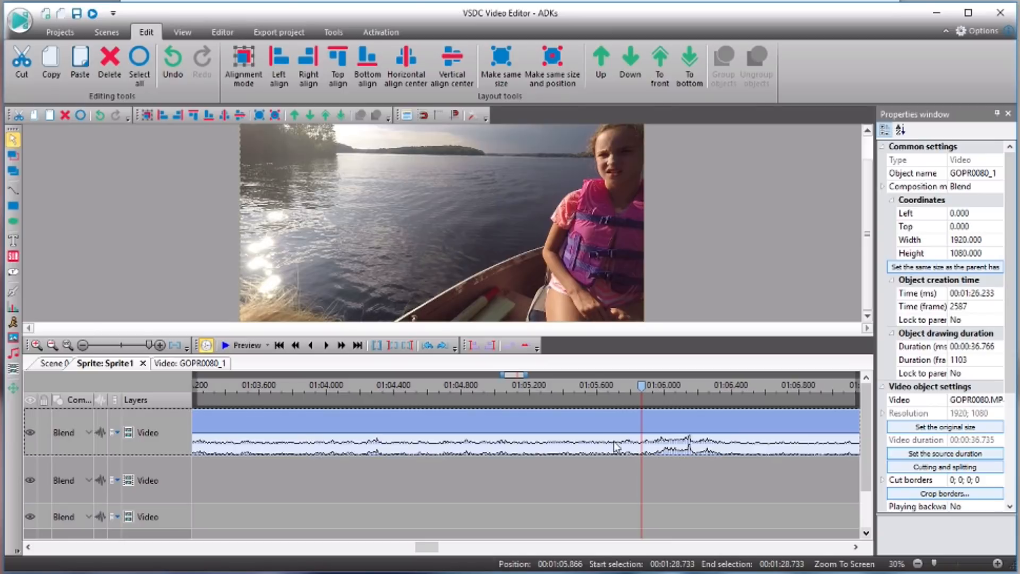
mouse_move(613, 447)
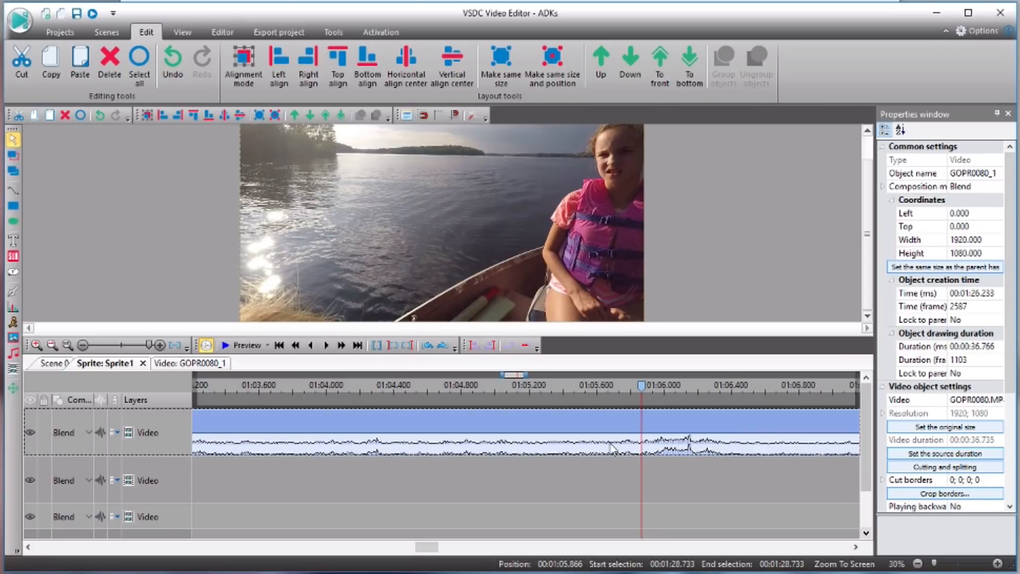
mouse_move(630, 450)
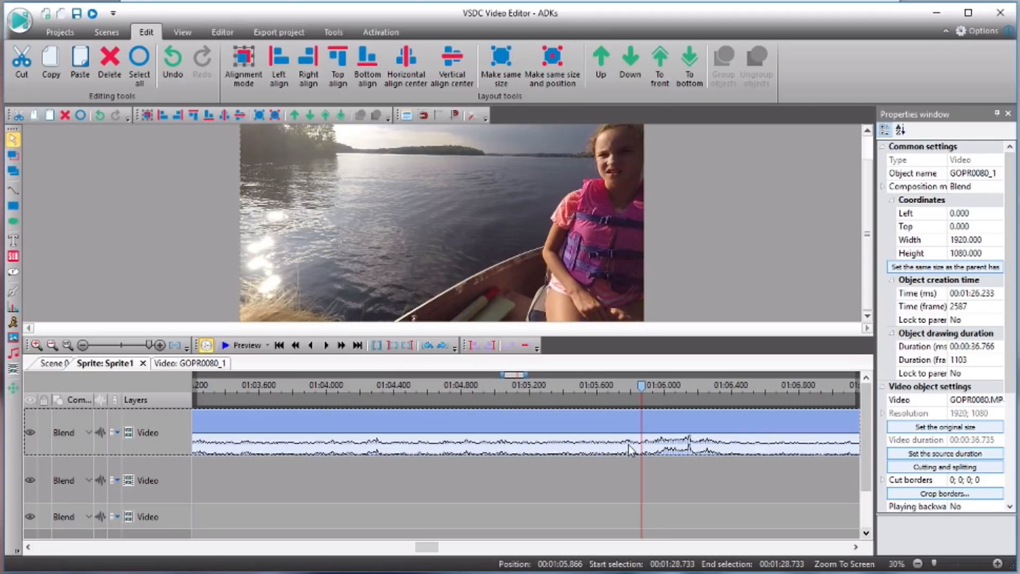
mouse_move(527, 414)
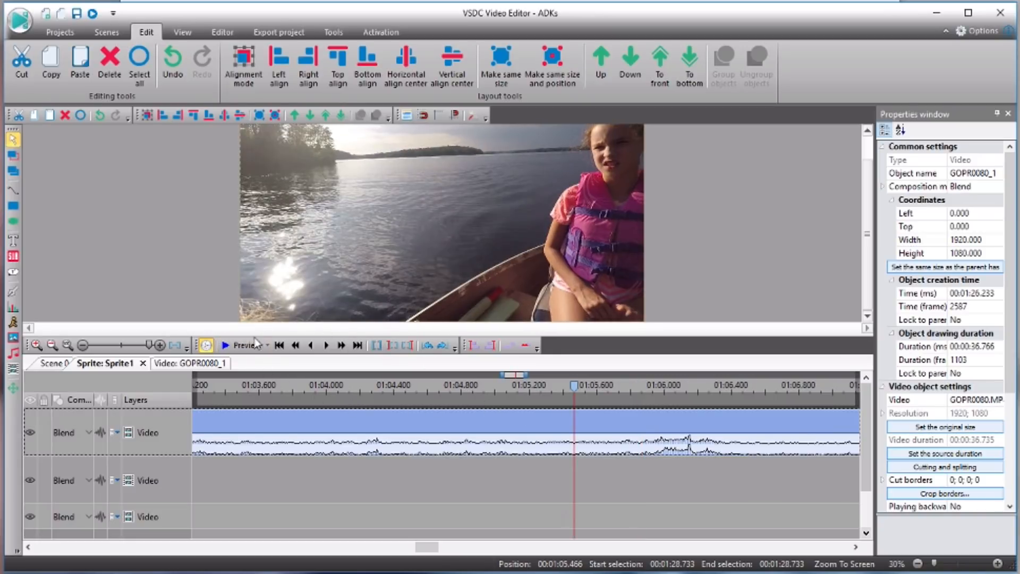
left_click(224, 346)
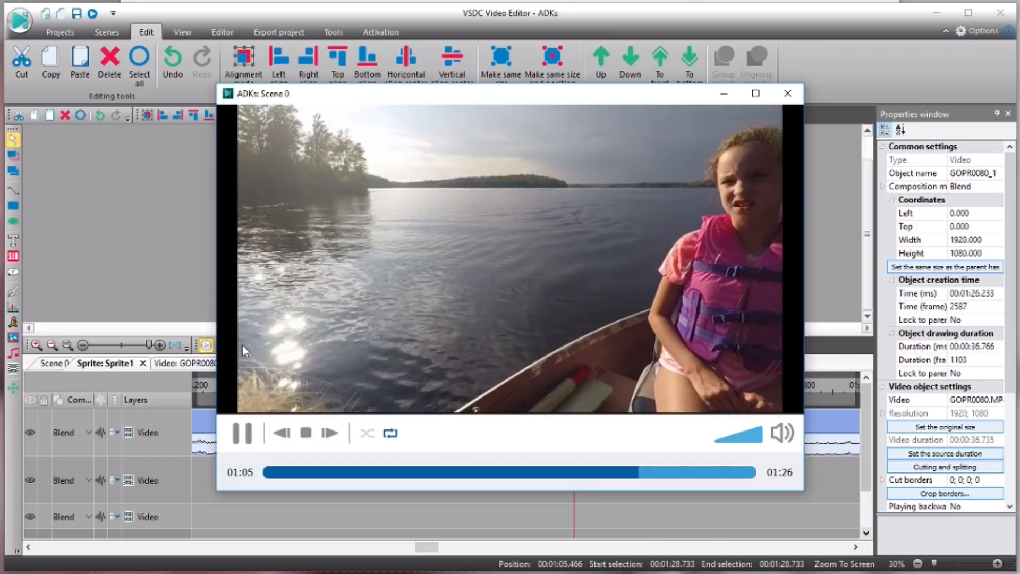
left_click(241, 432)
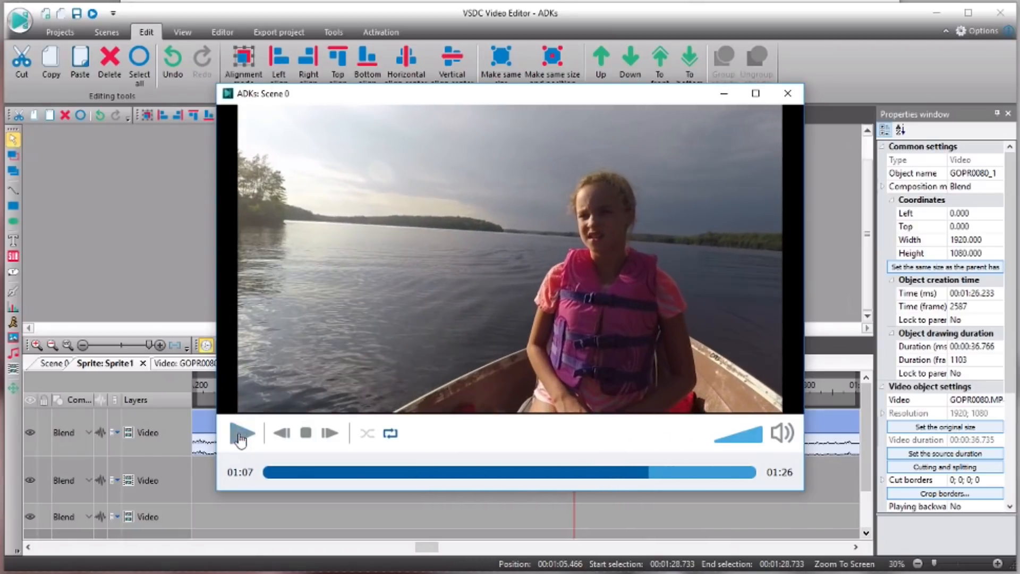
left_click(787, 94)
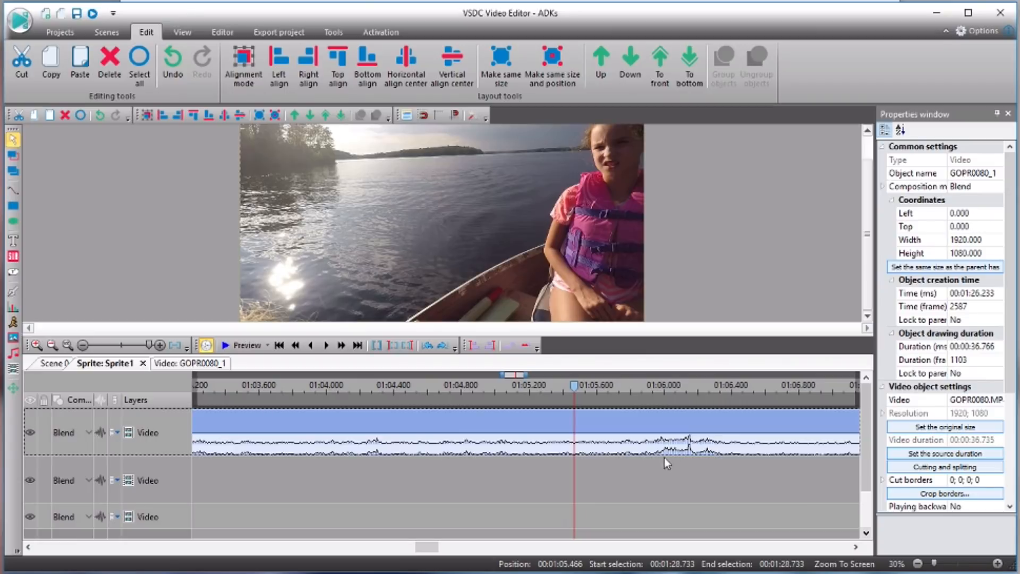
mouse_move(674, 456)
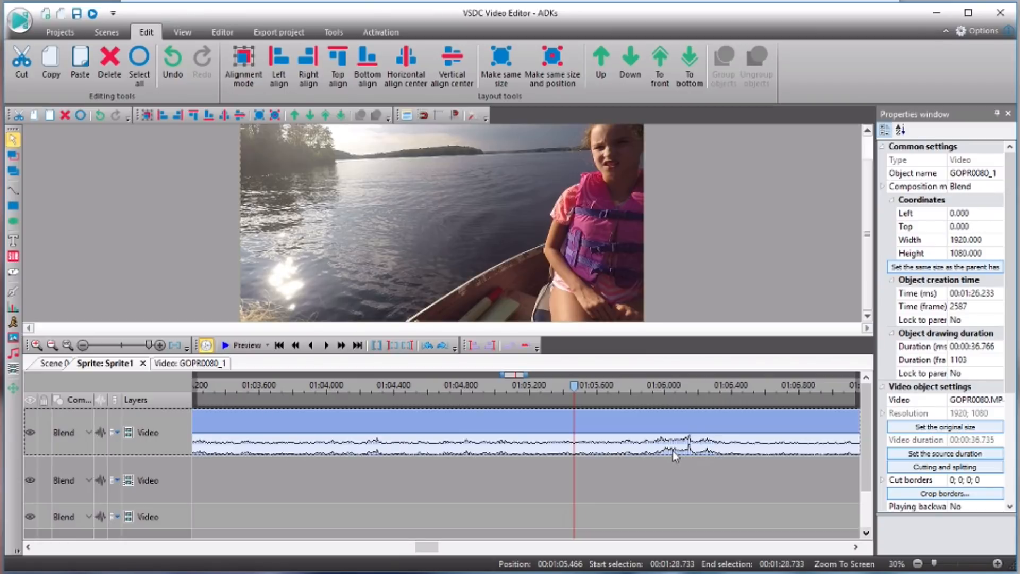
mouse_move(673, 448)
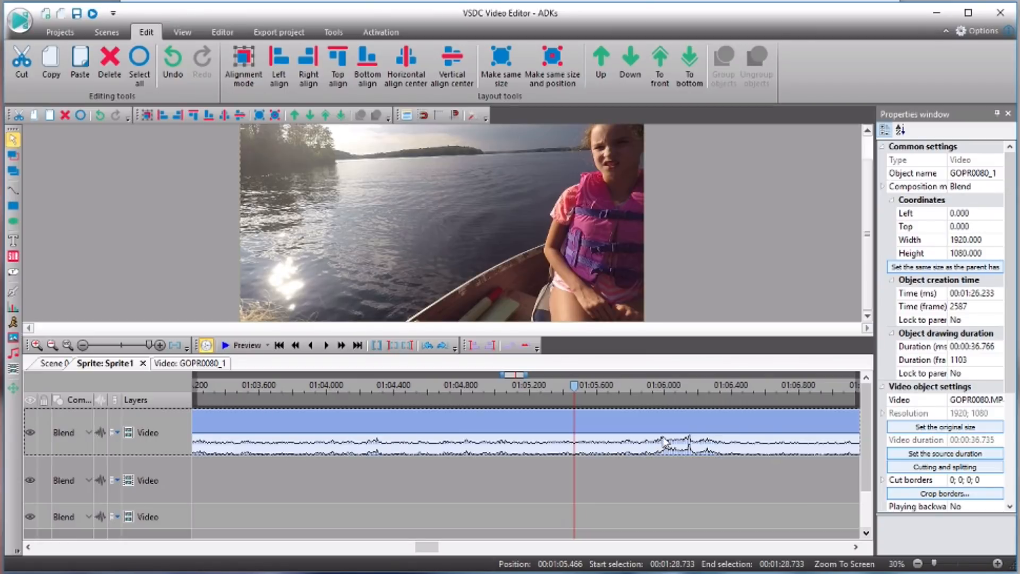
mouse_move(368, 454)
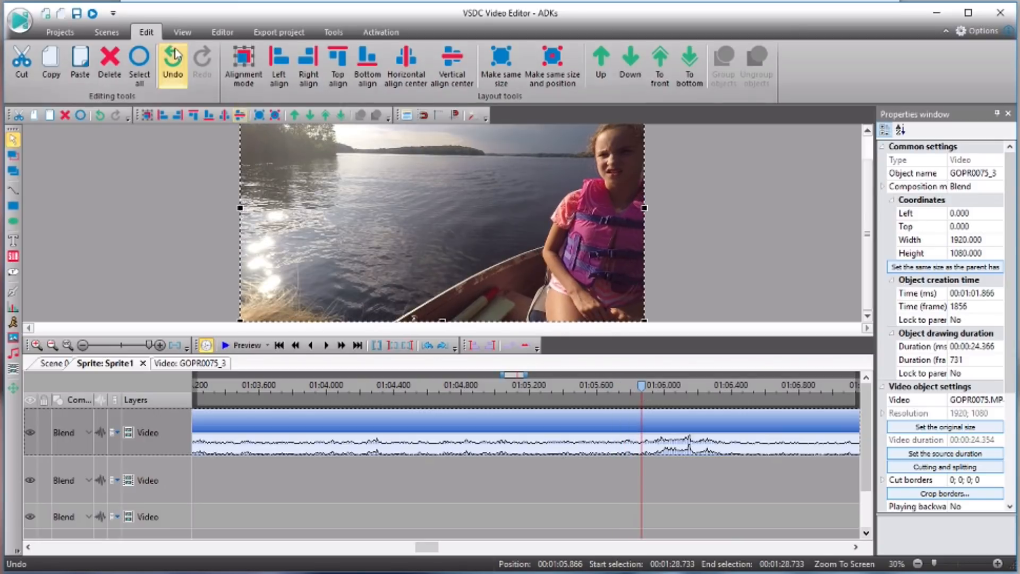
Undo the last edit and split the GOPR0075 clip at the playhead into GOPR0075_3 and GOPR0075_1.
left_click(222, 32)
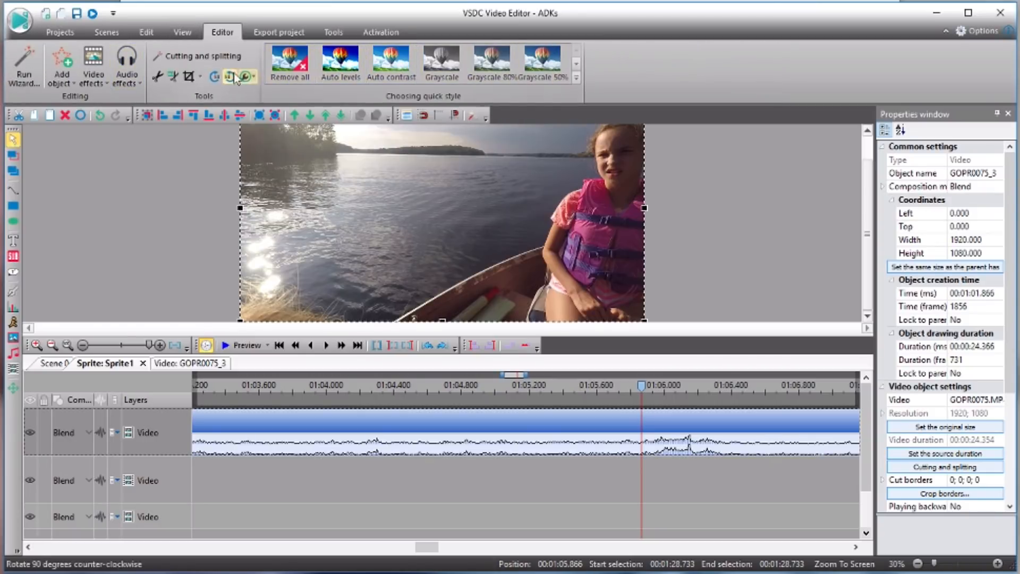
left_click(202, 56)
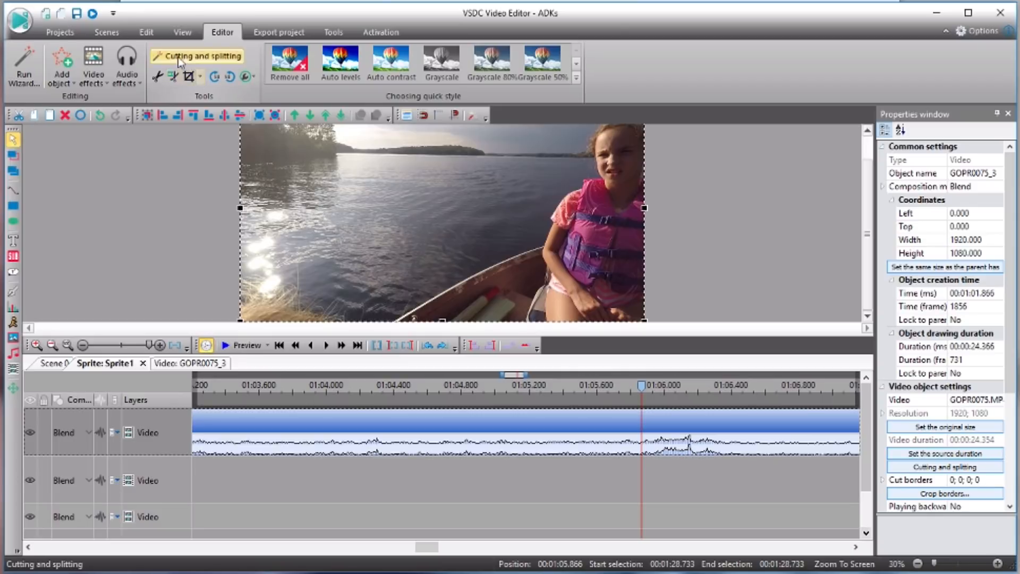
mouse_move(172, 92)
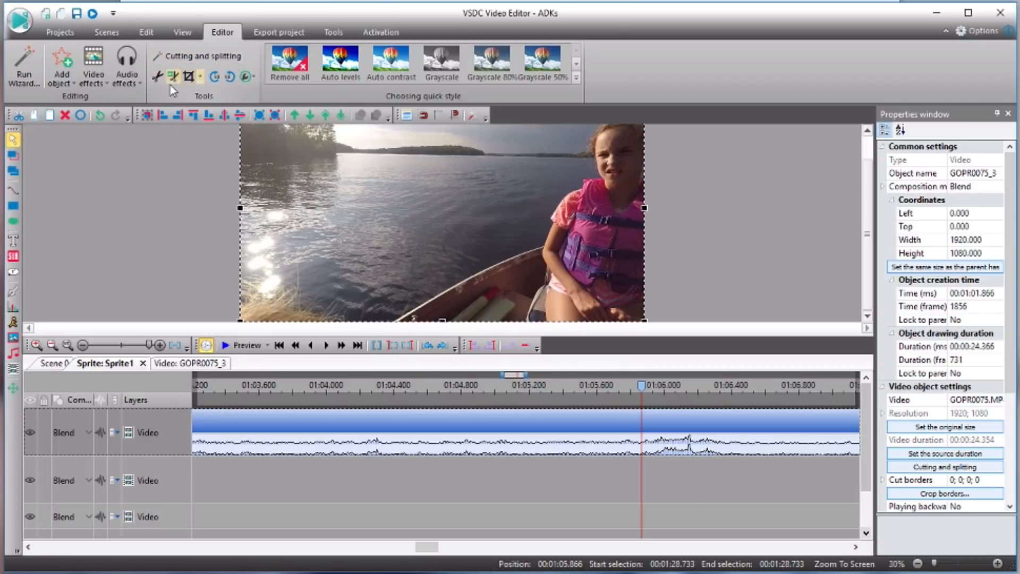
mouse_move(173, 76)
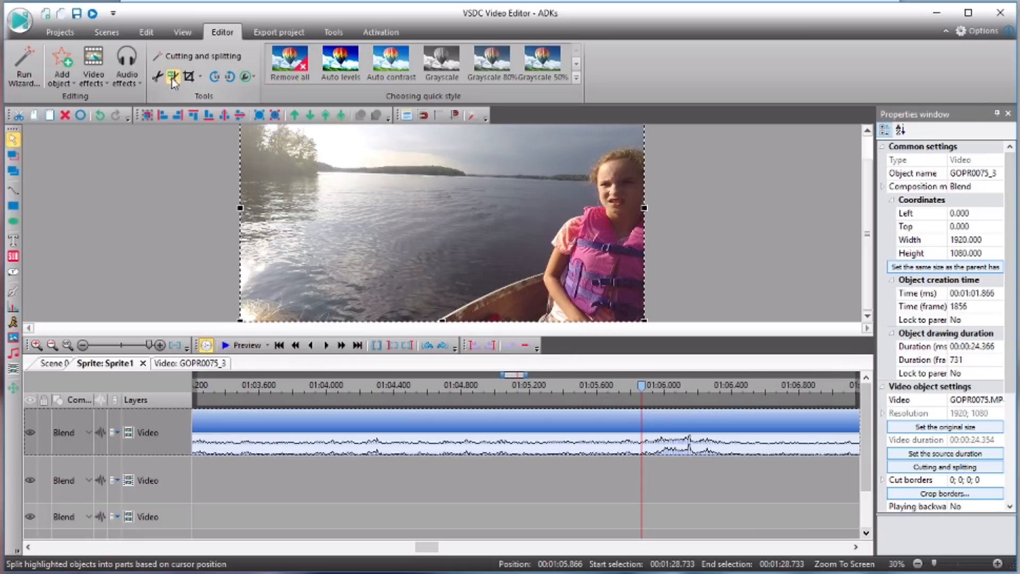
left_click(173, 76)
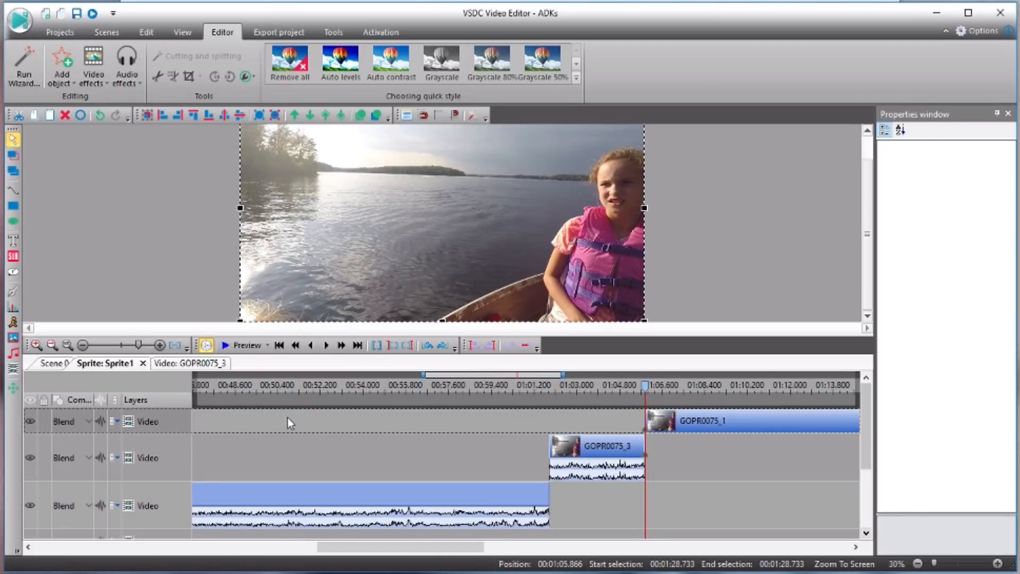
Select the top layer holding GOPR0075_1 so its waveform and properties show.
left_click(99, 421)
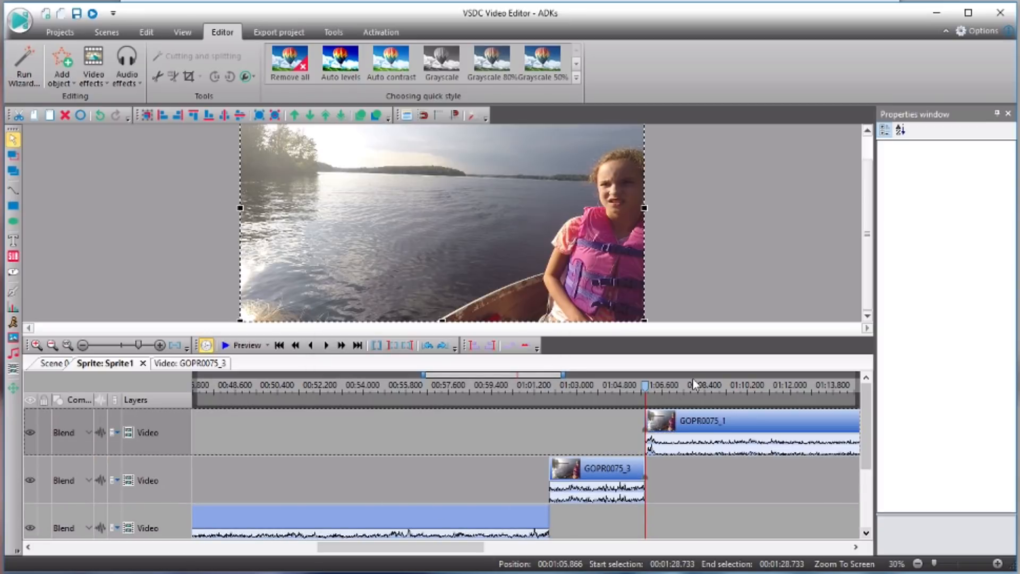
mouse_move(659, 421)
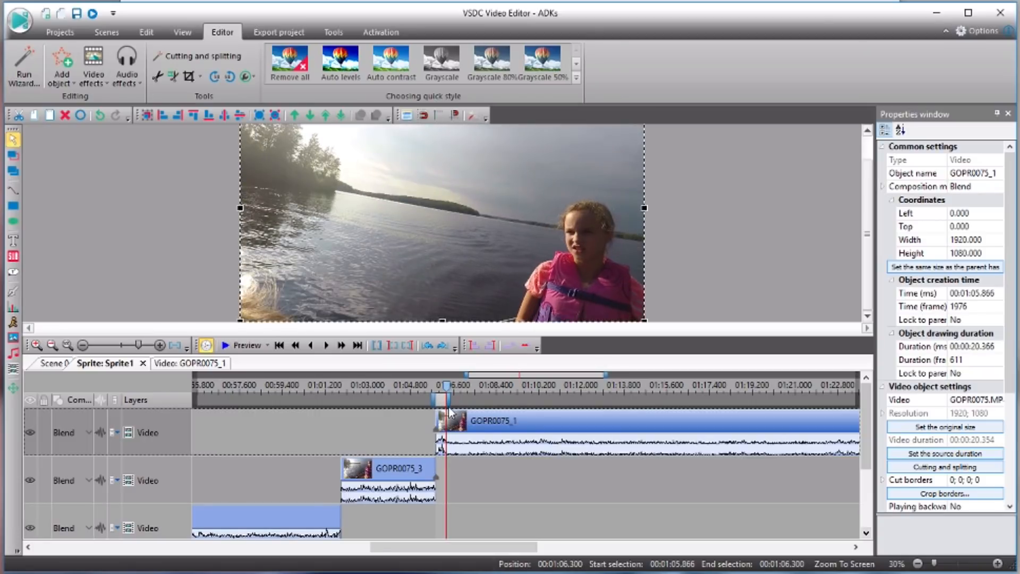
mouse_move(429, 489)
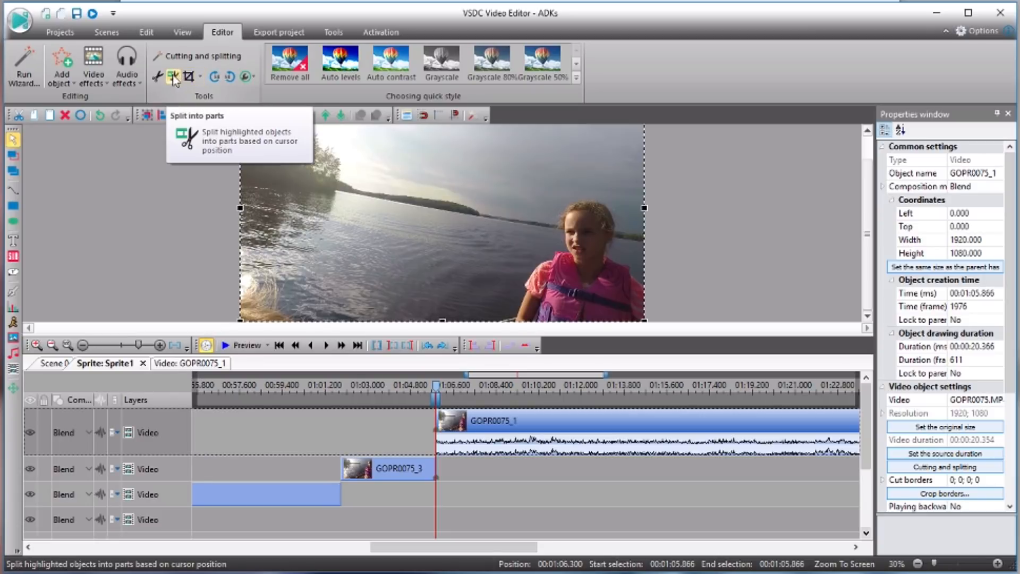
mouse_move(179, 83)
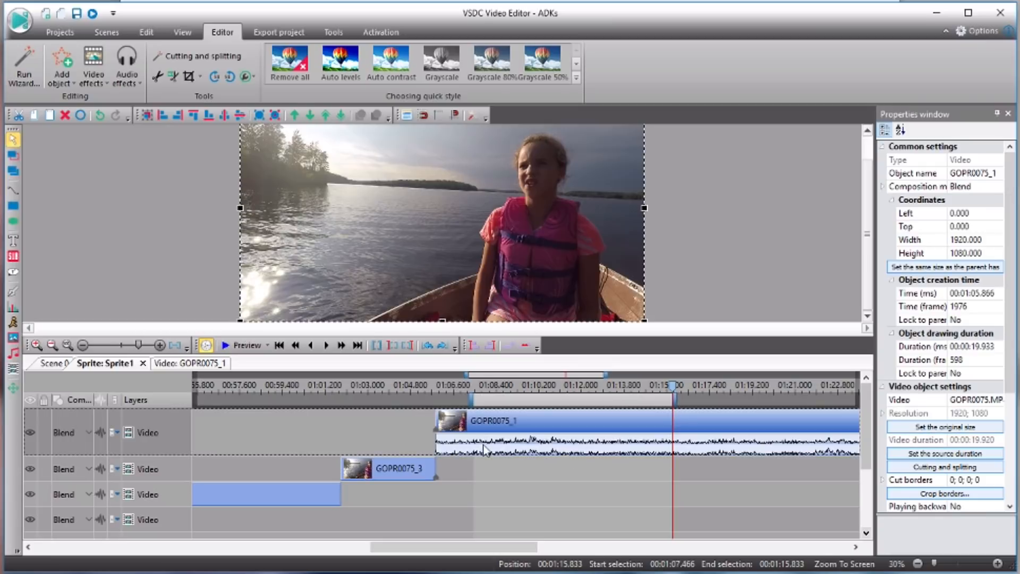
mouse_move(448, 419)
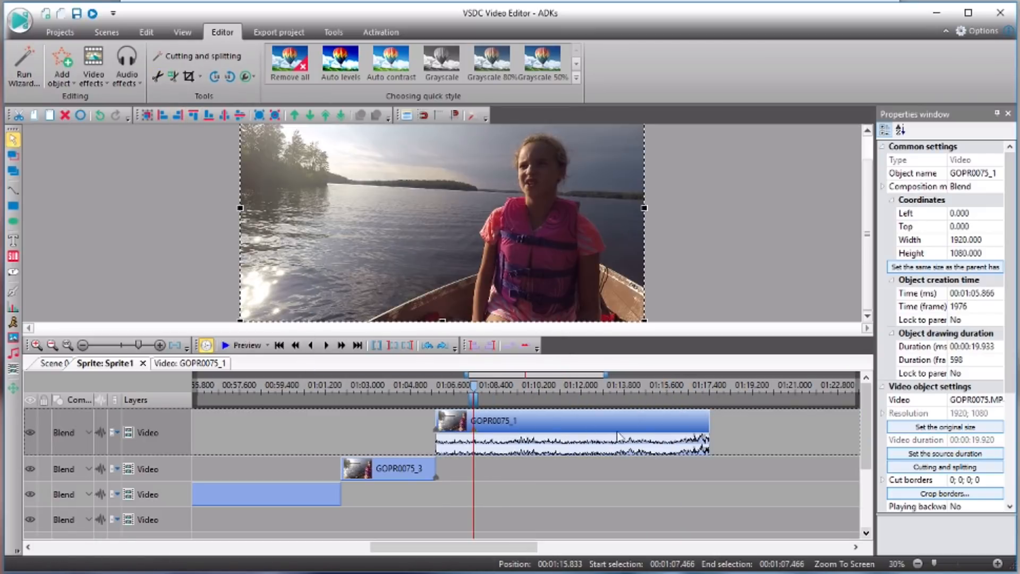
mouse_move(539, 435)
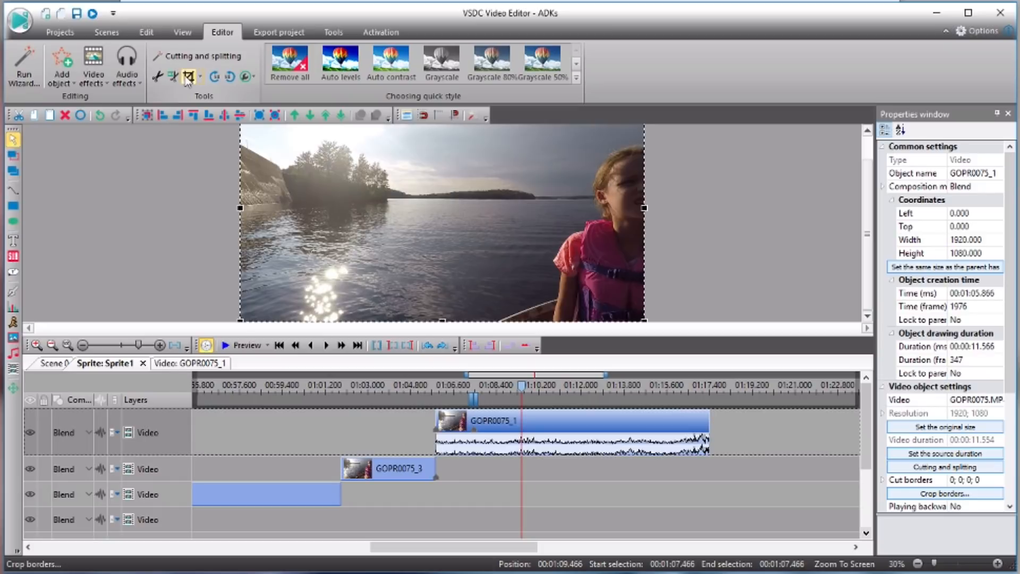
mouse_move(191, 76)
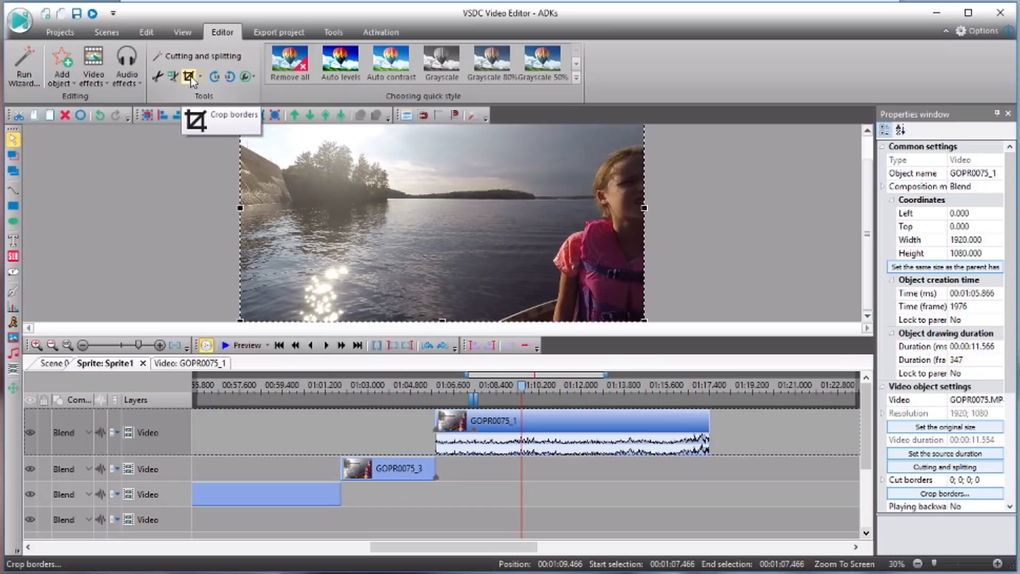
left_click(189, 77)
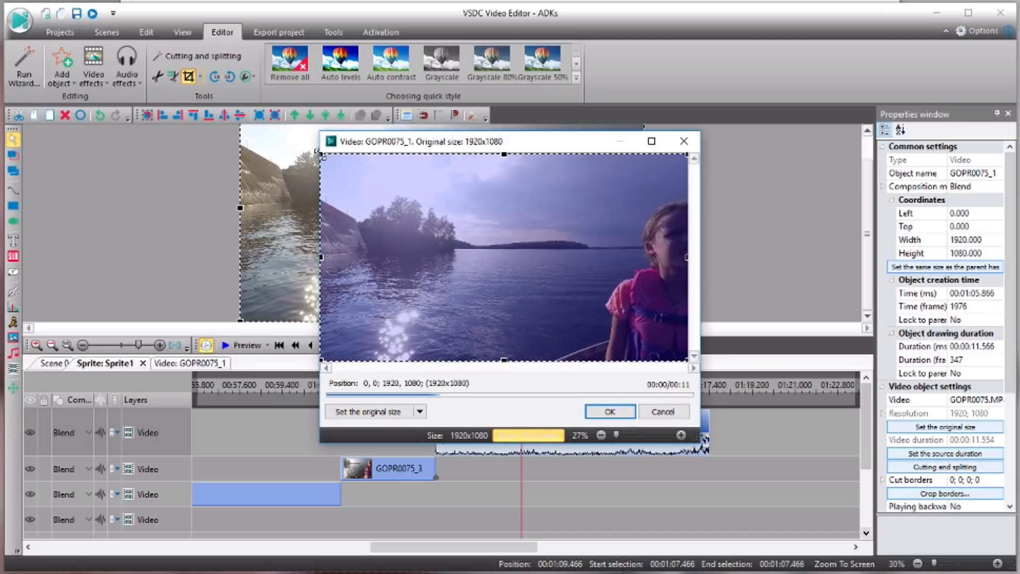
left_click_drag(323, 155, 457, 229)
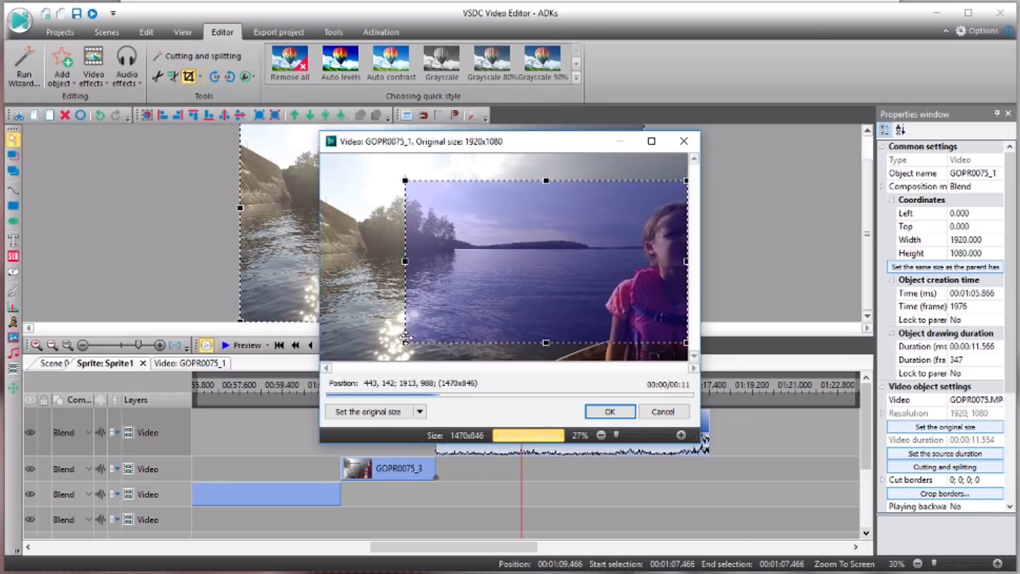
left_click_drag(405, 338, 408, 325)
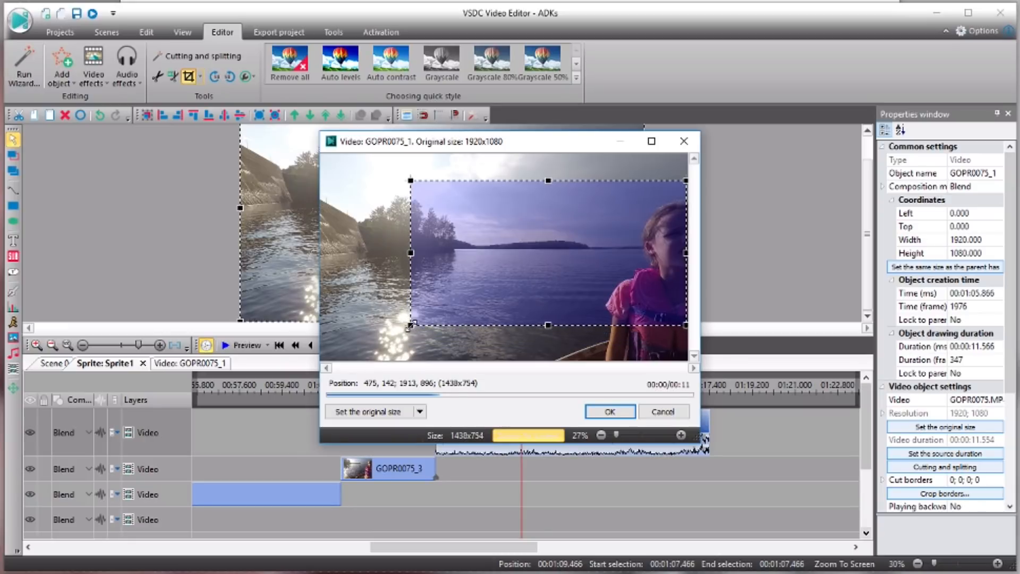
left_click(608, 412)
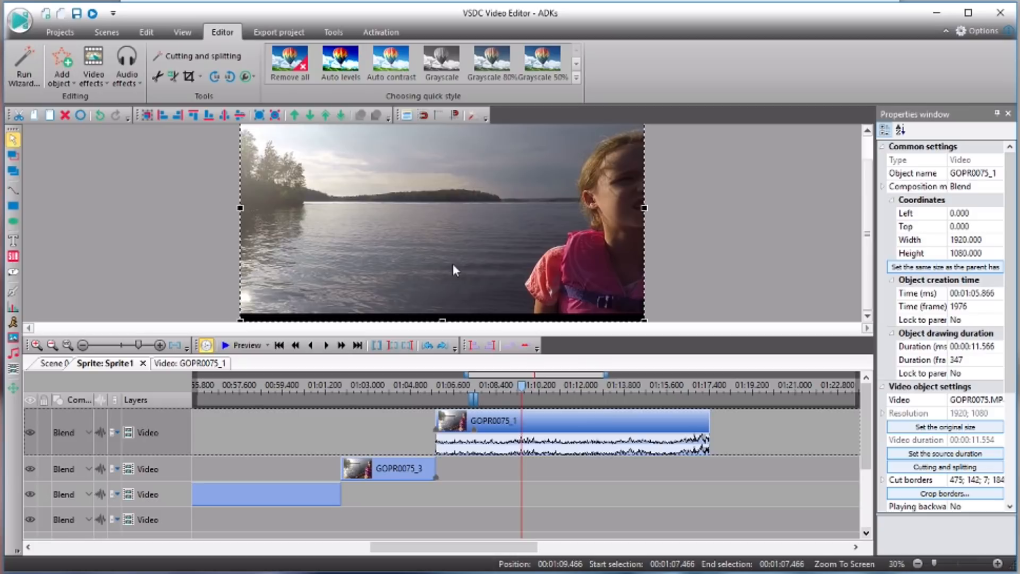
mouse_move(332, 328)
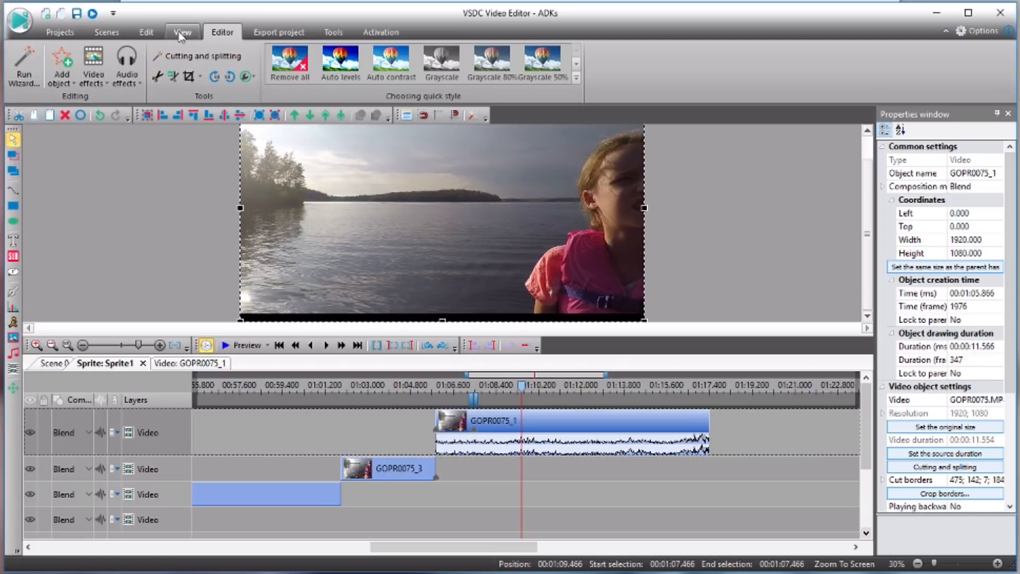
left_click(145, 32)
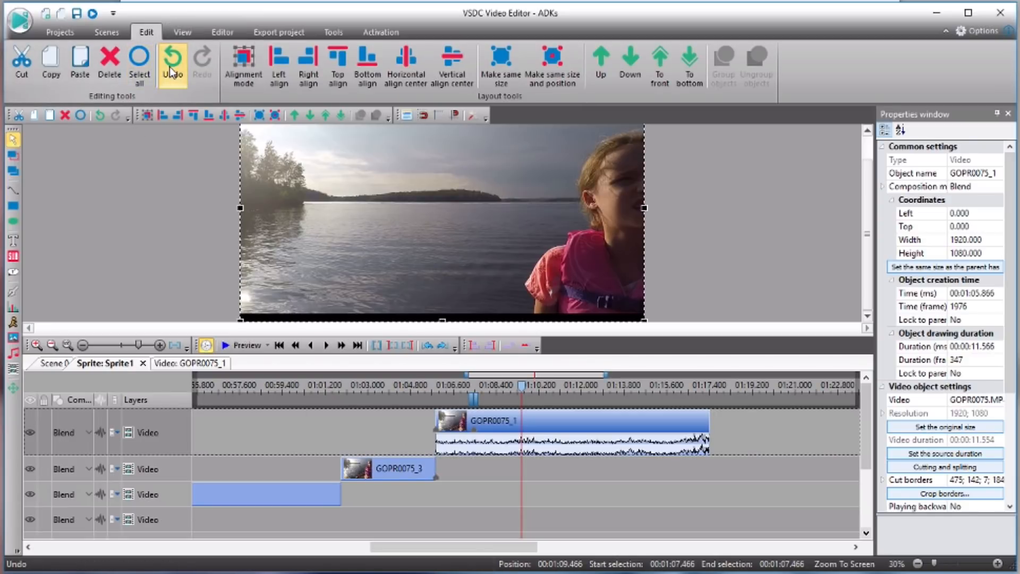
left_click(222, 32)
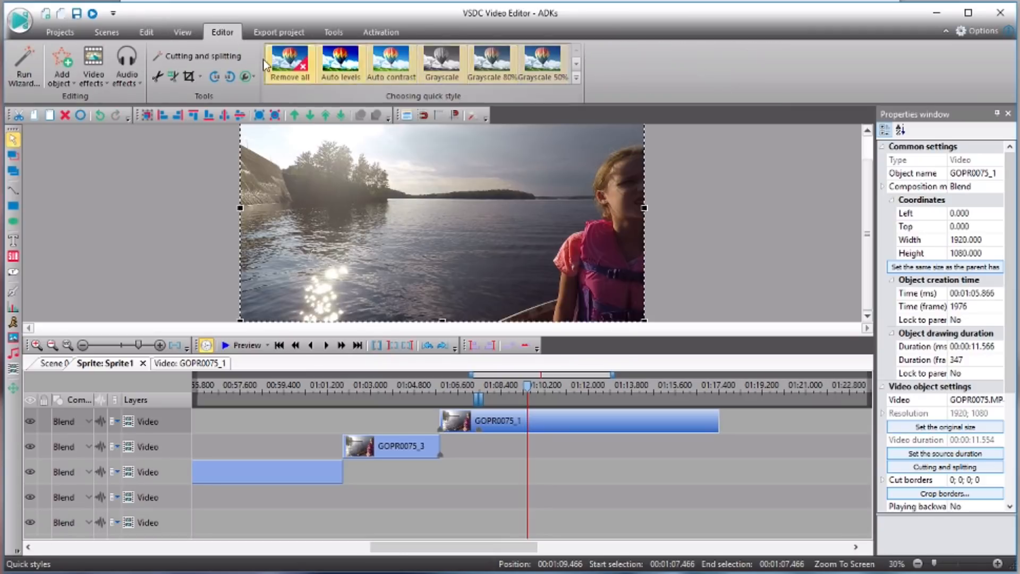
left_click(202, 57)
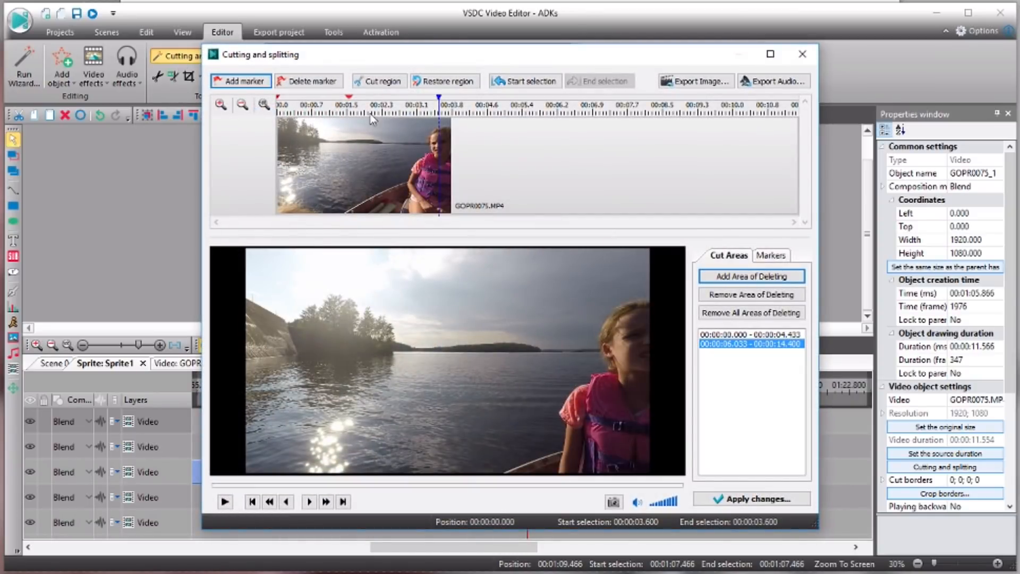
mouse_move(389, 125)
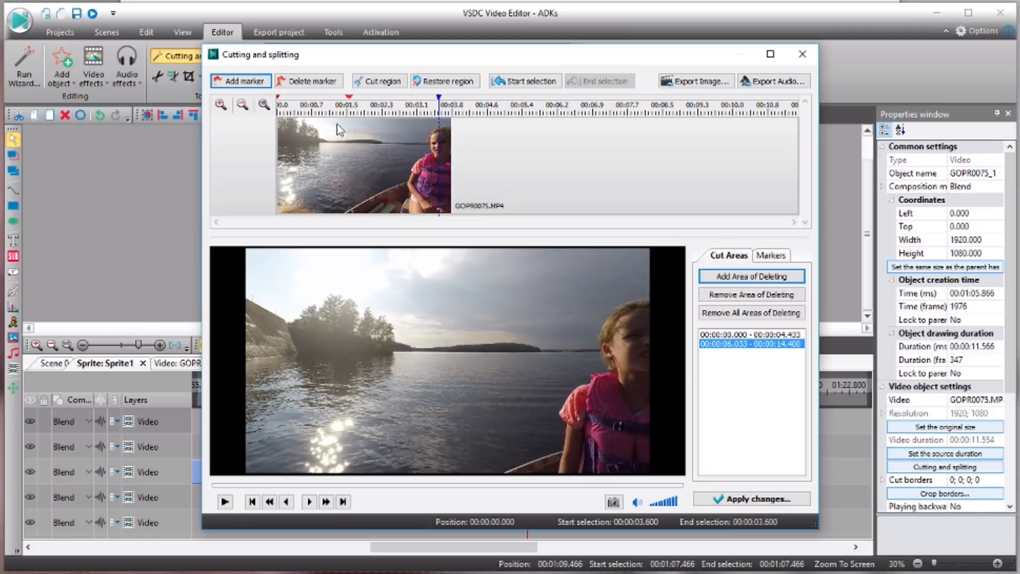
mouse_move(442, 105)
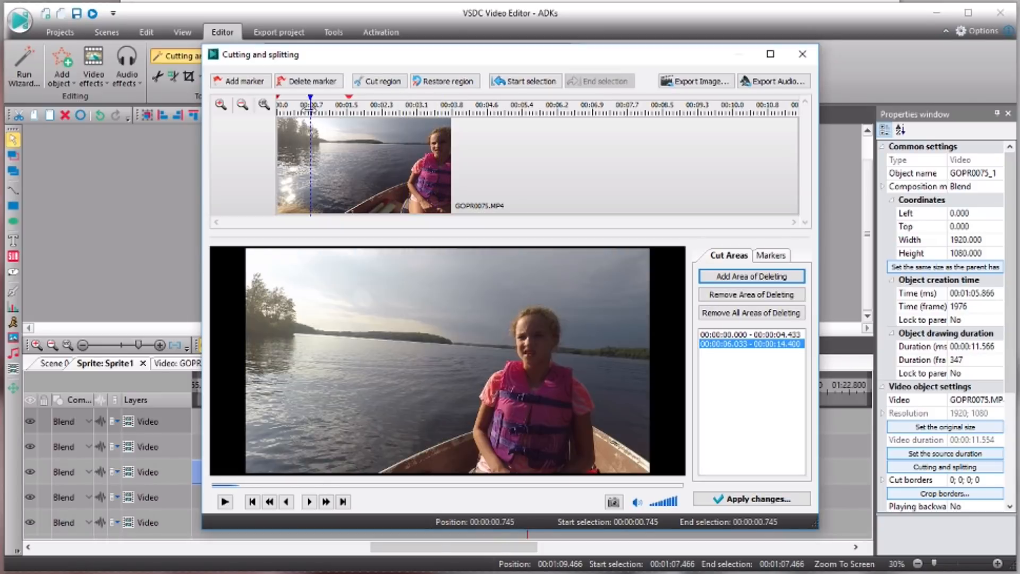
left_click(316, 111)
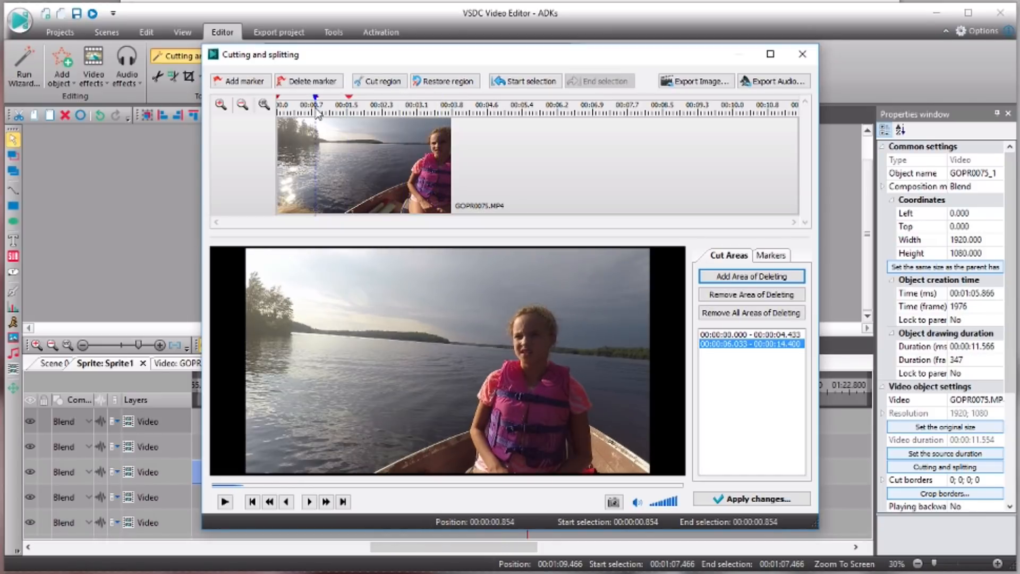
left_click(401, 110)
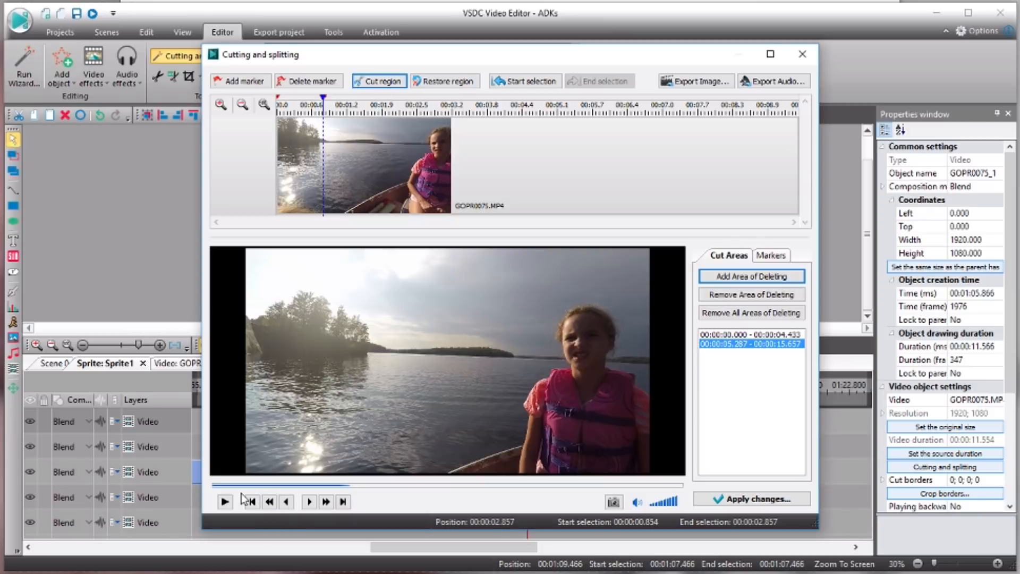
mouse_move(224, 500)
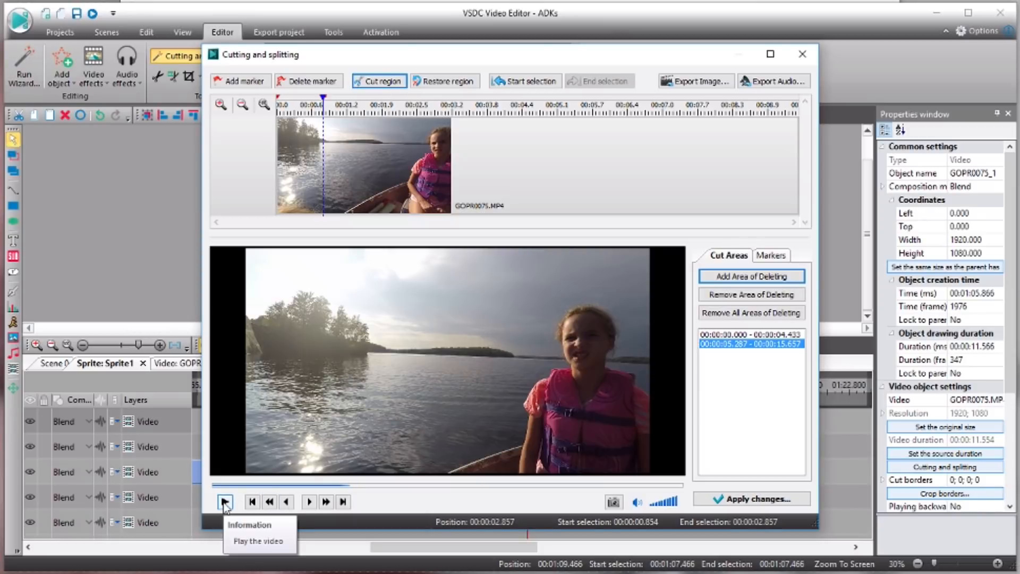
left_click(224, 500)
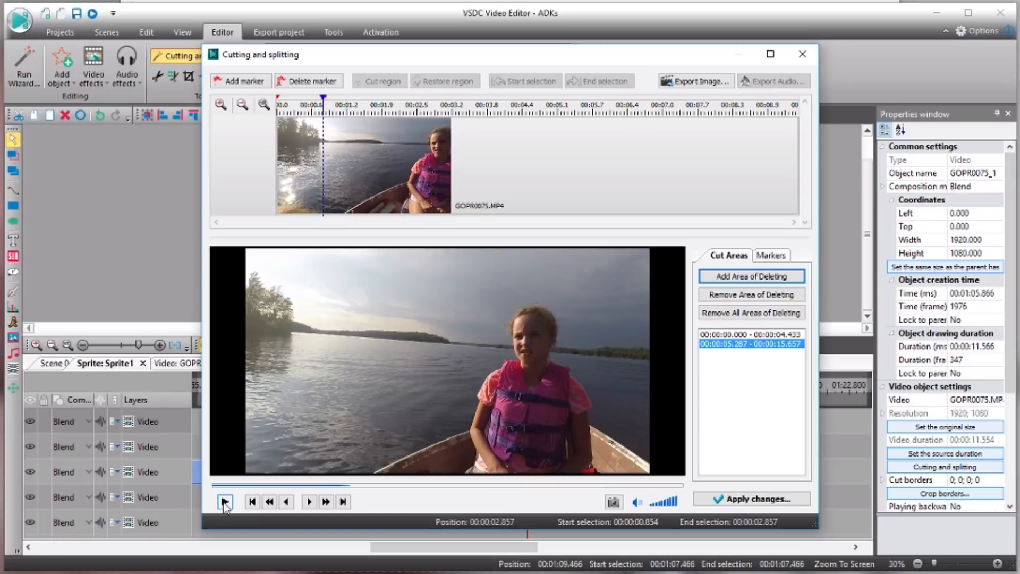
left_click(224, 501)
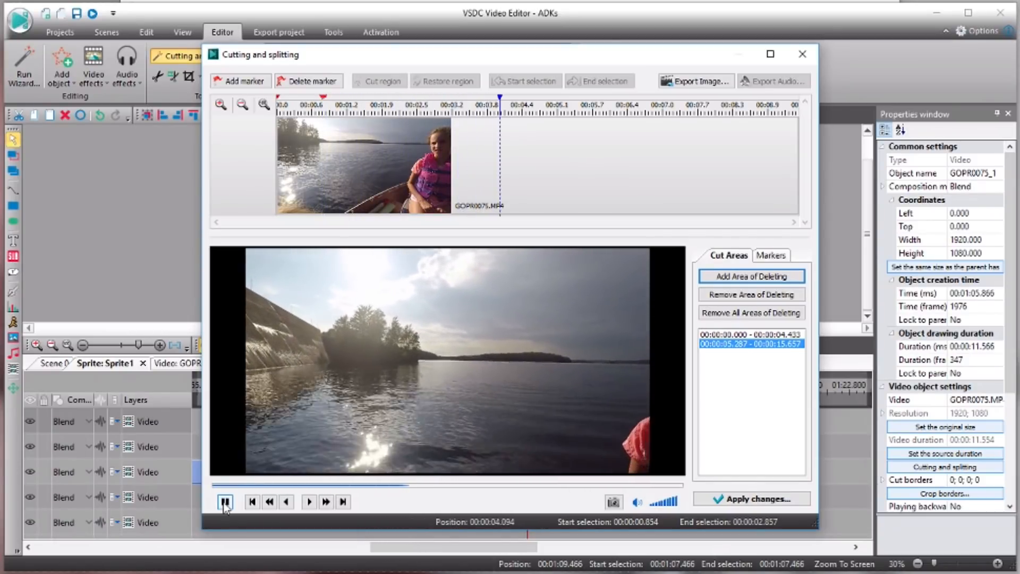
left_click(224, 500)
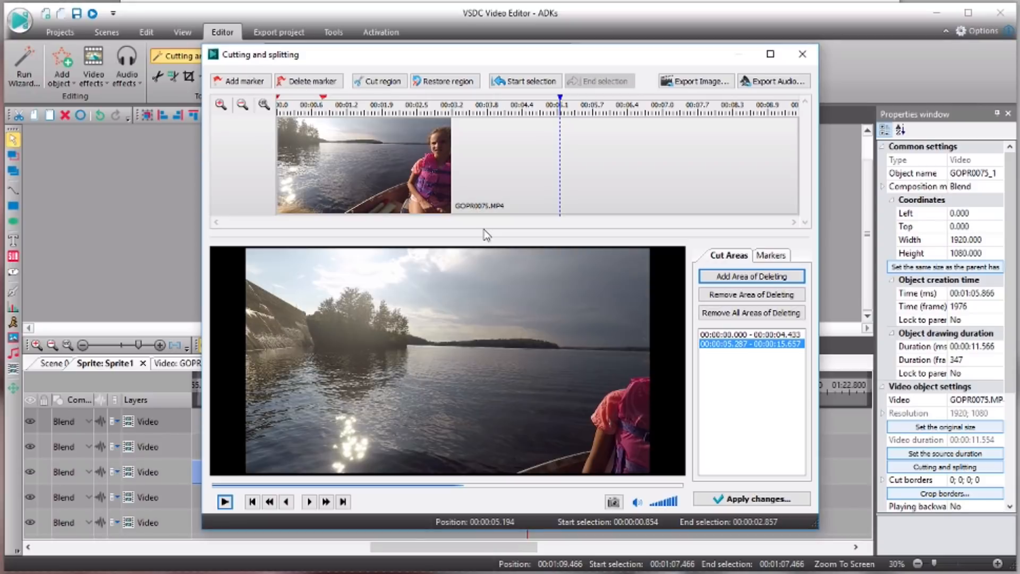
mouse_move(682, 117)
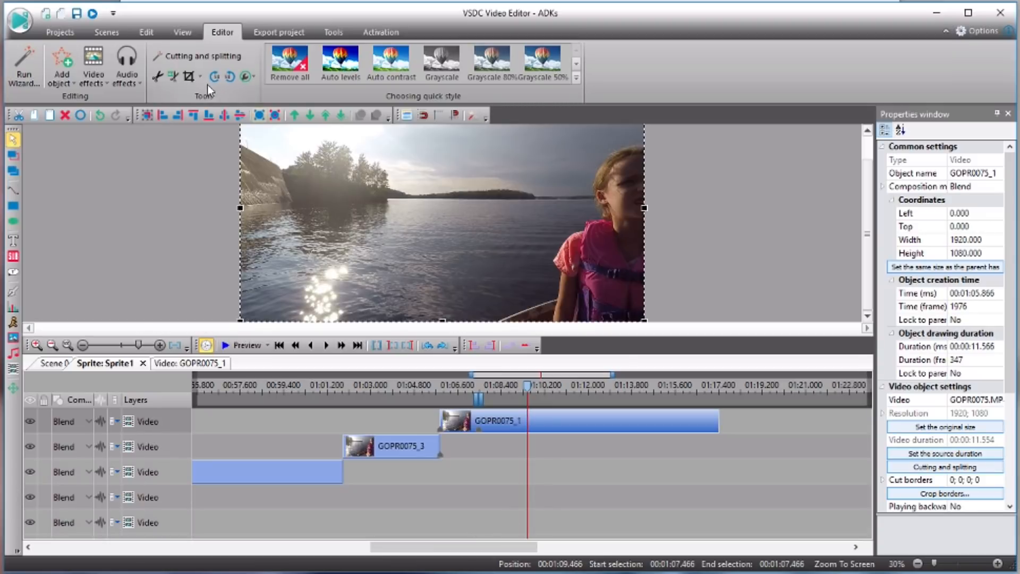
mouse_move(215, 76)
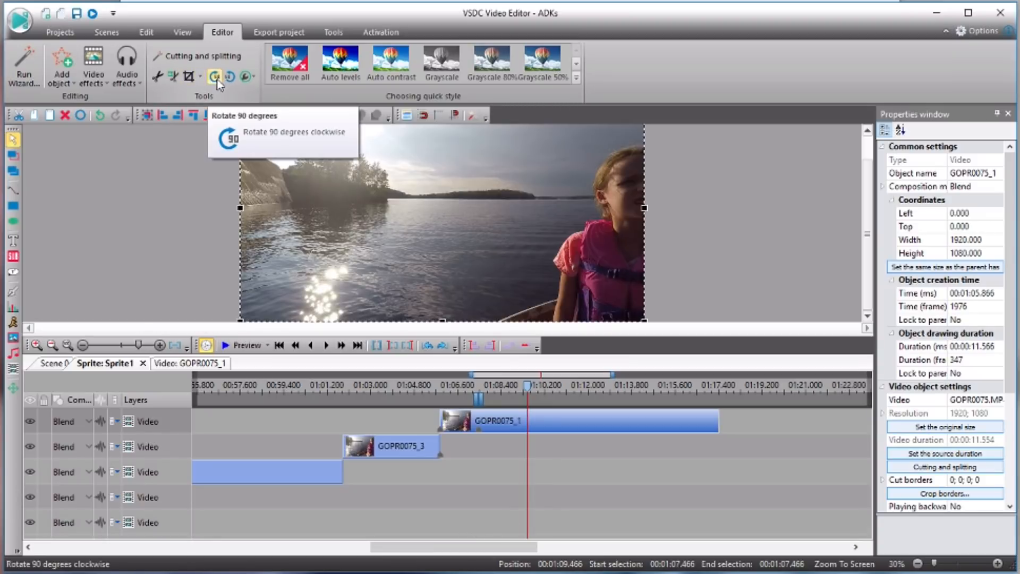
left_click(215, 77)
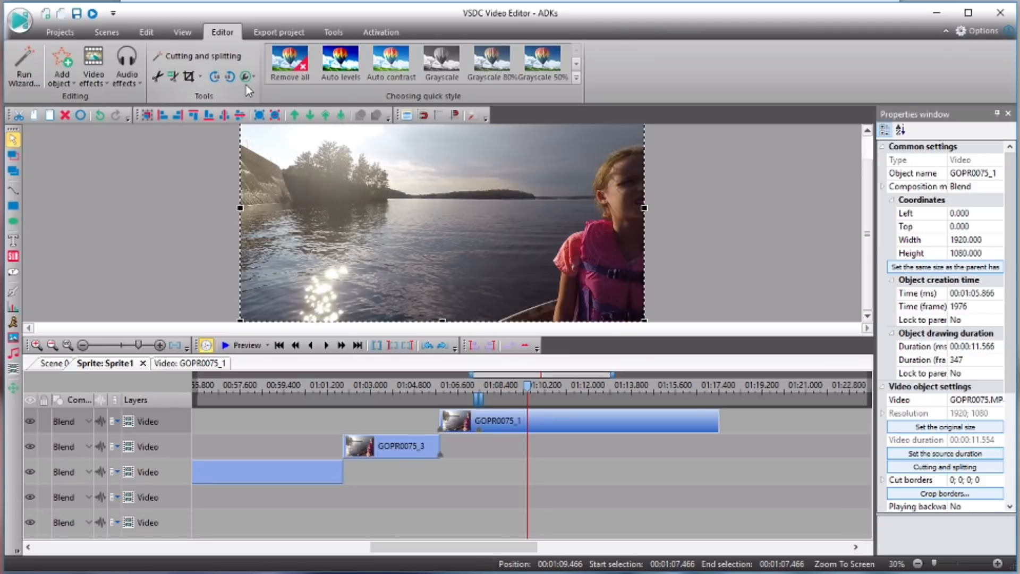
mouse_move(247, 77)
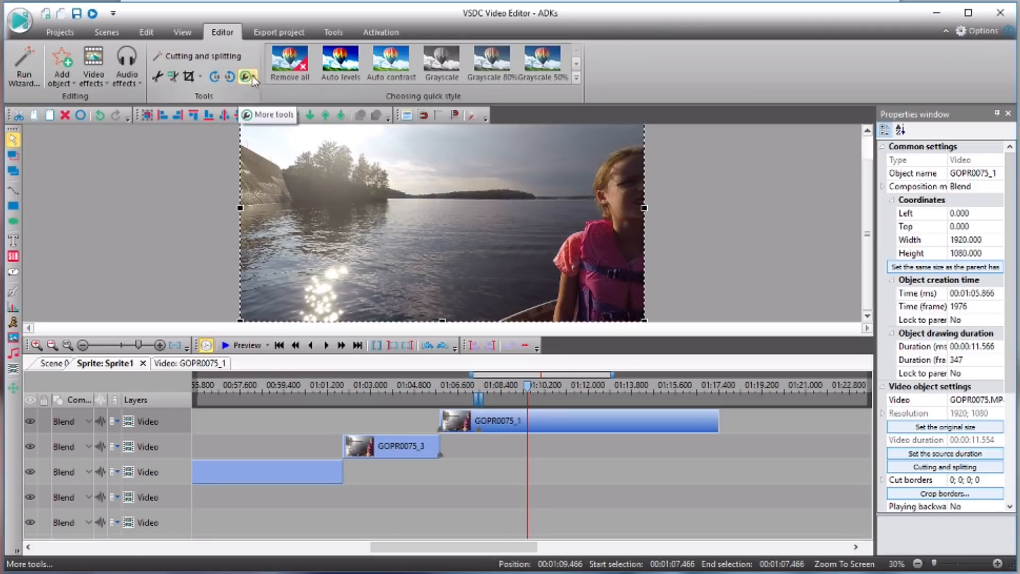
Try the horizontal and vertical flips on GOPR0075_1 from the extra clip tools.
left_click(248, 76)
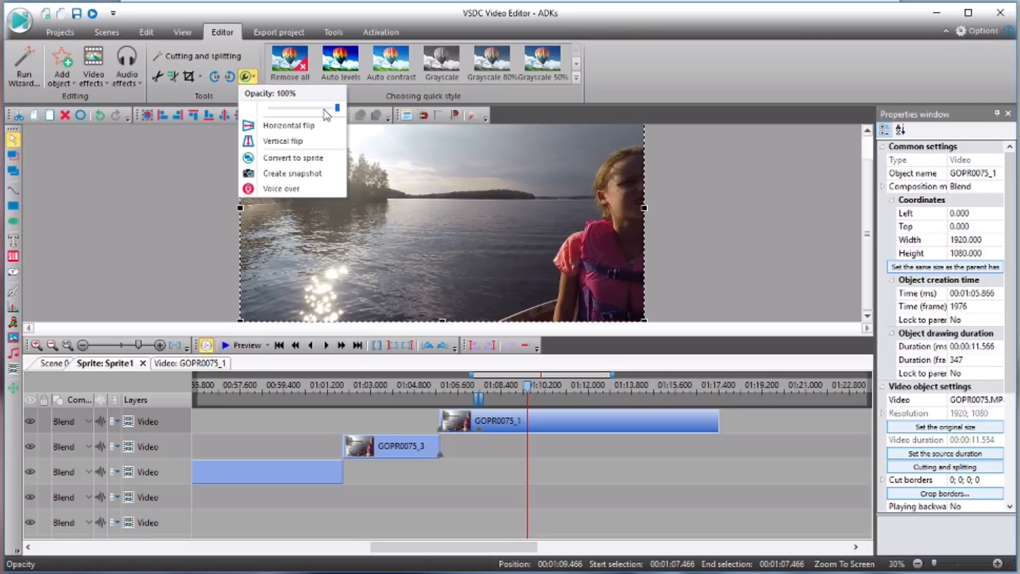
mouse_move(288, 126)
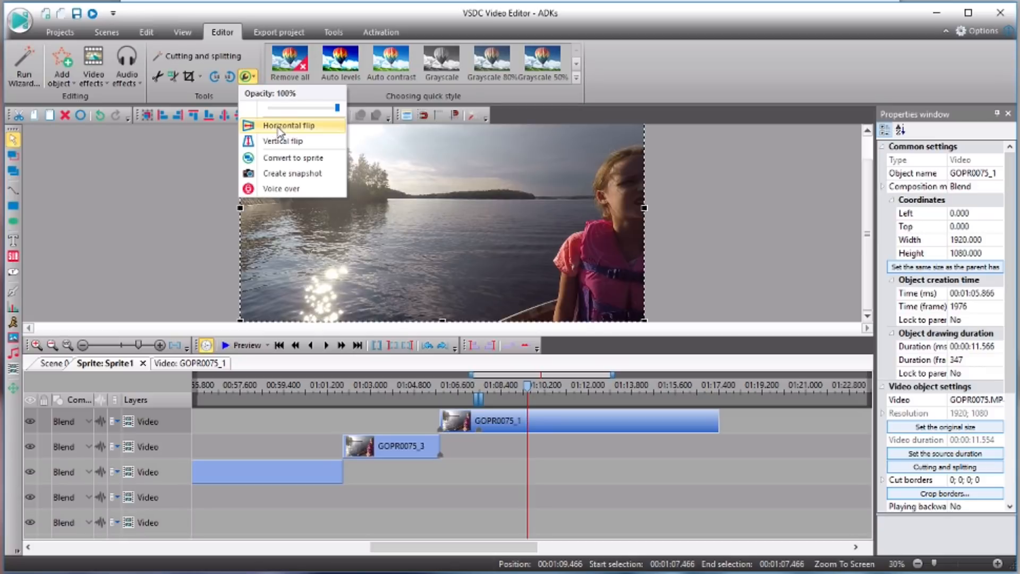
left_click(288, 125)
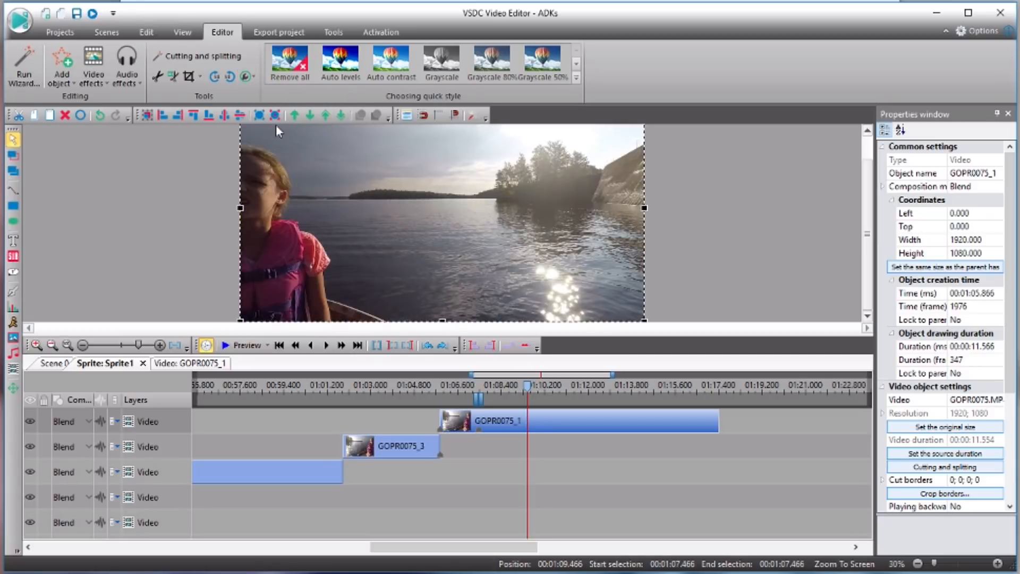
left_click(246, 77)
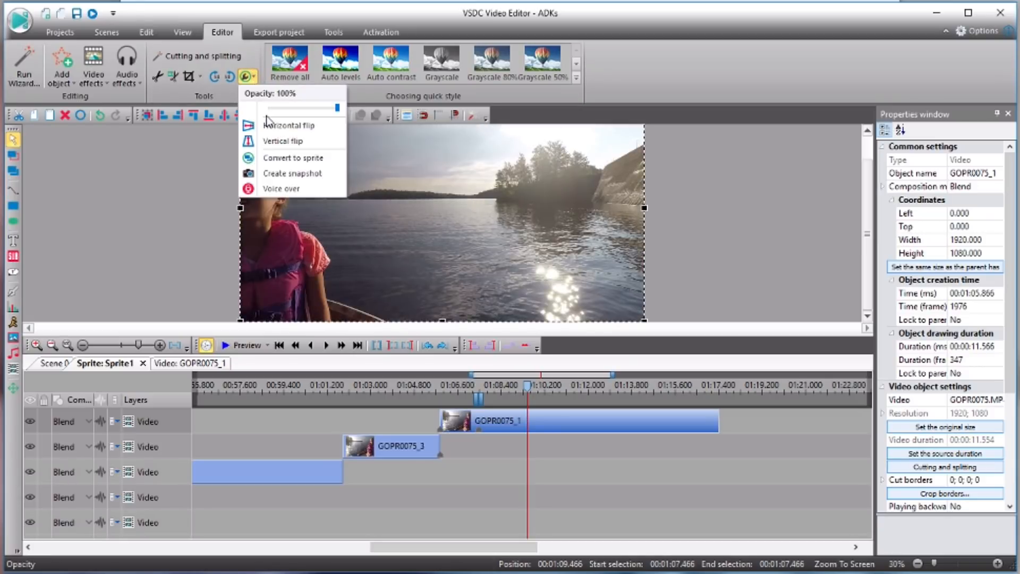
left_click(288, 126)
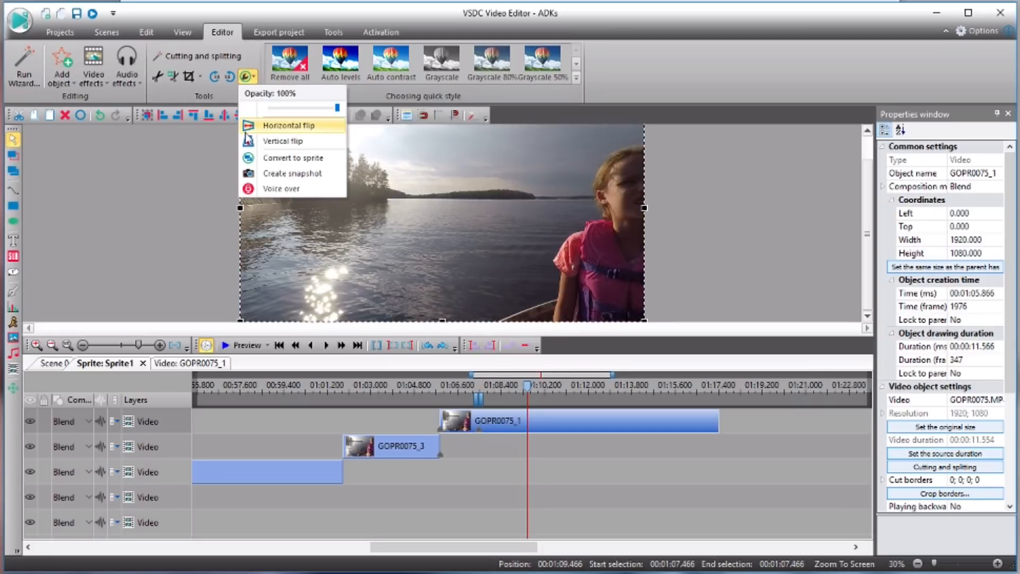
left_click(283, 141)
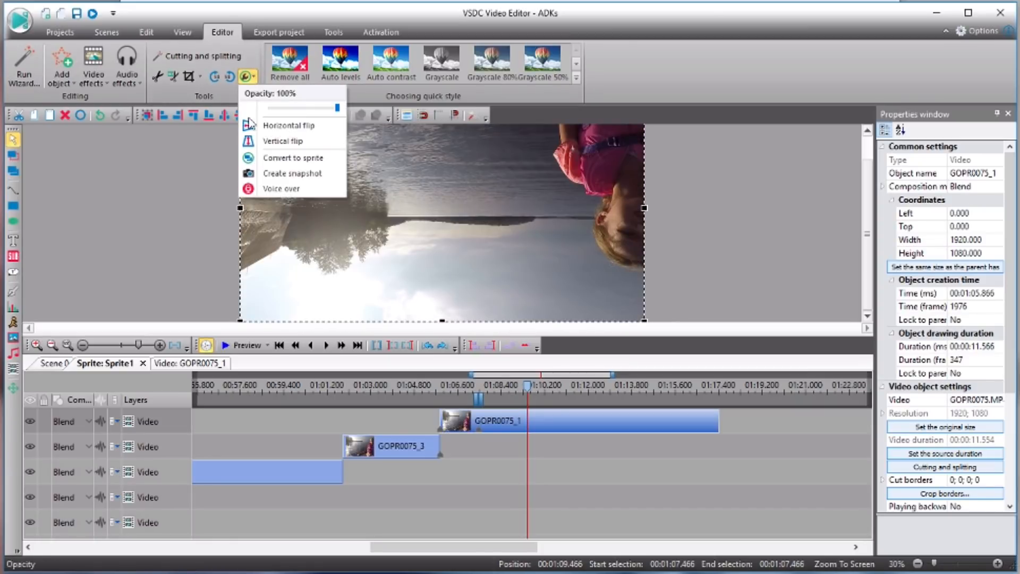
mouse_move(293, 157)
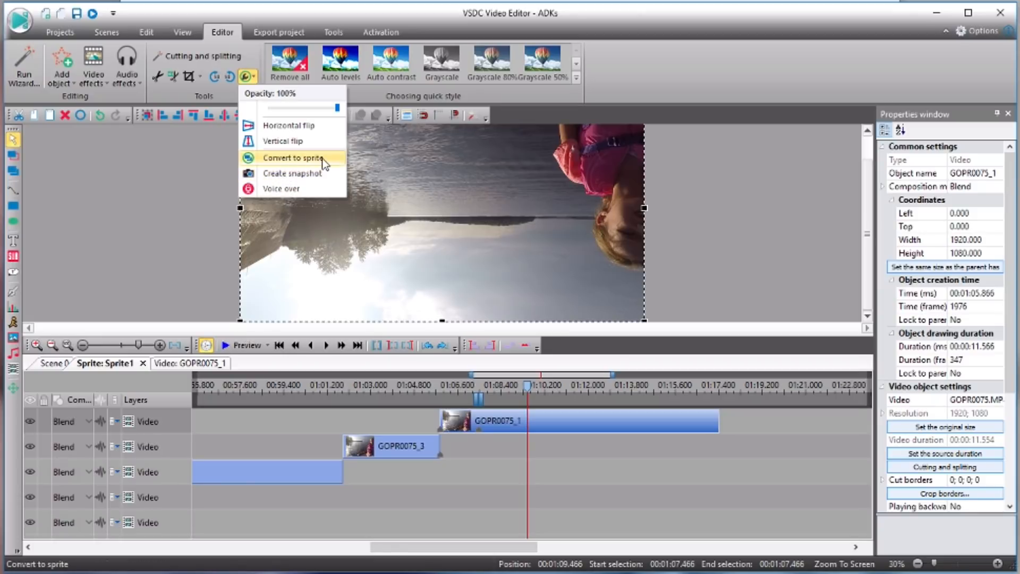
mouse_move(293, 173)
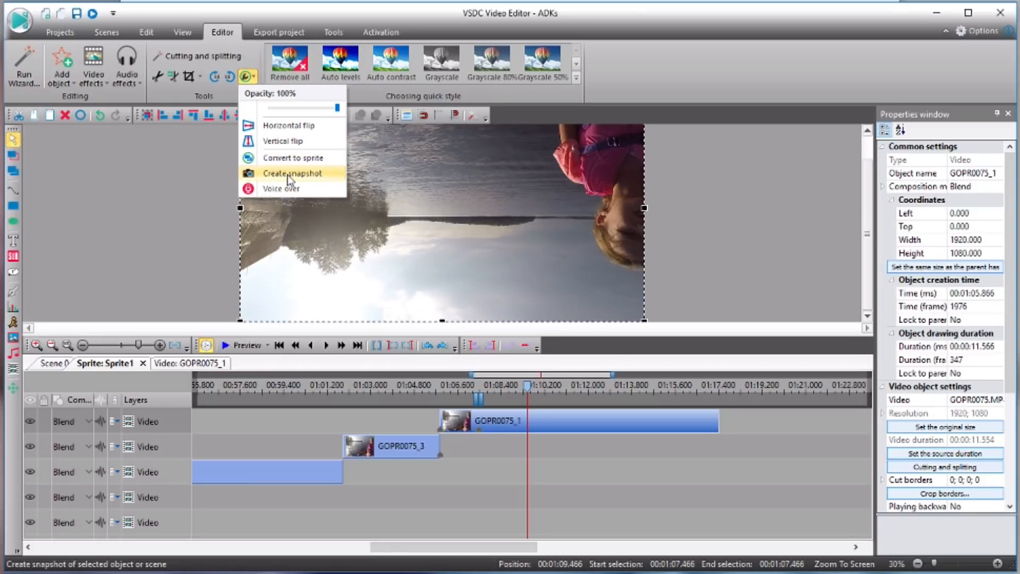
Save a snapshot of GOPR0075_1's frame to the images and return the clip to normal orientation.
left_click(293, 173)
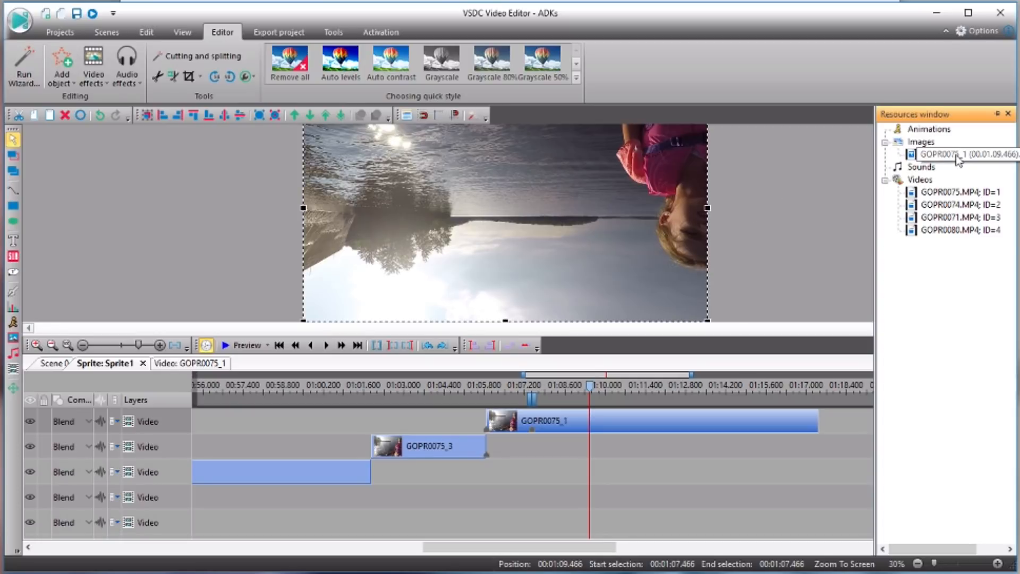
left_click(962, 154)
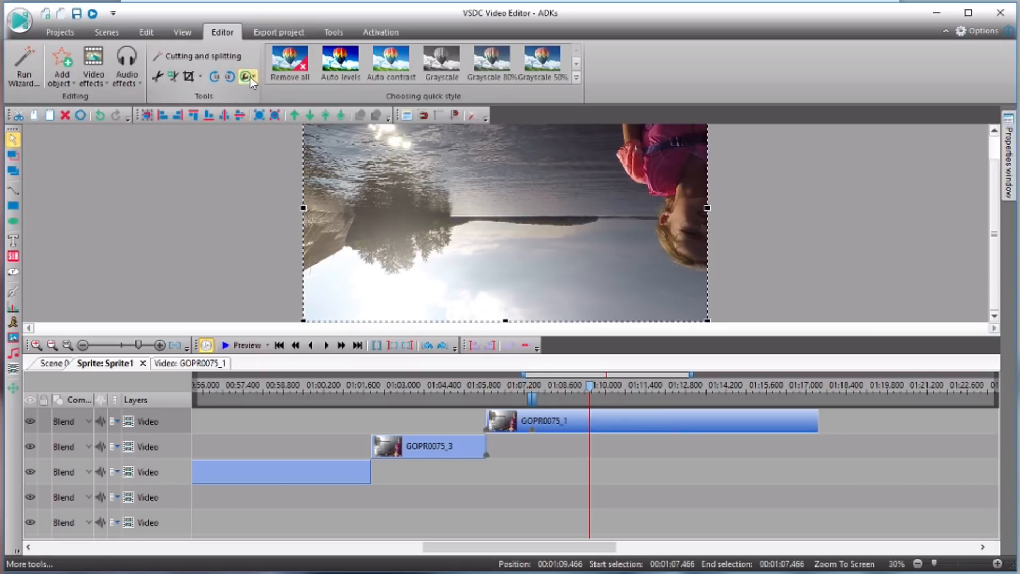
left_click(248, 76)
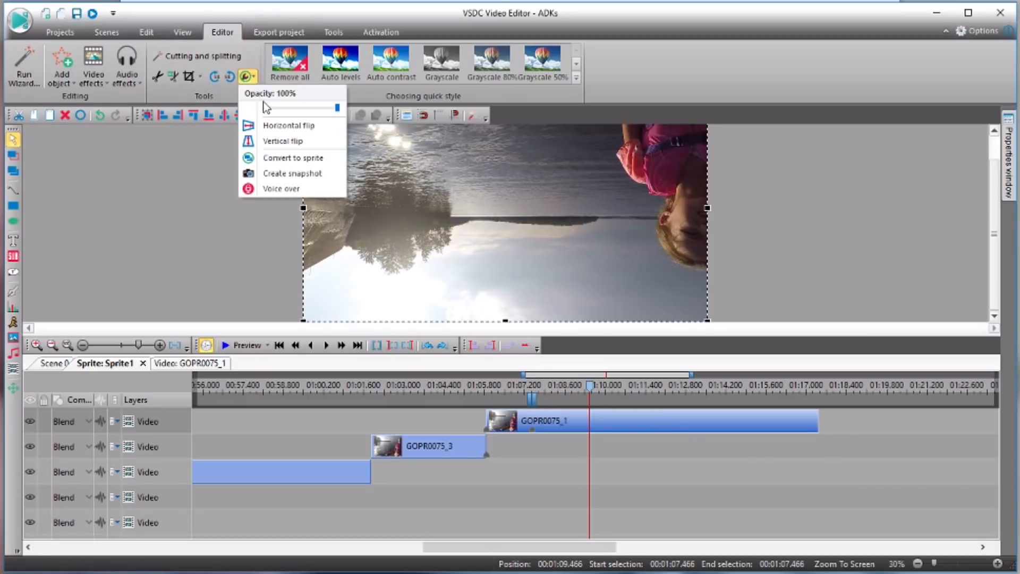
mouse_move(288, 126)
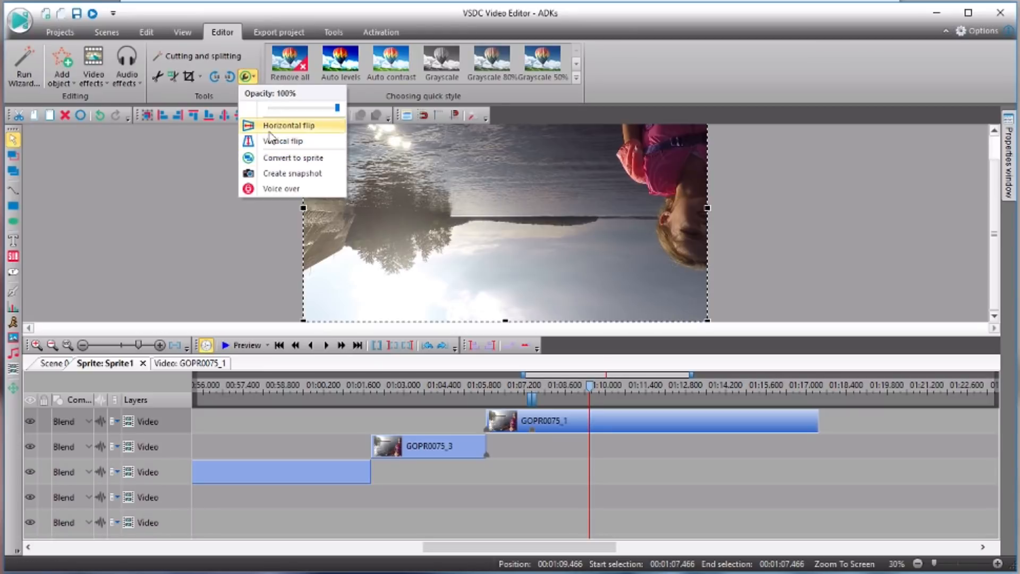
left_click(281, 140)
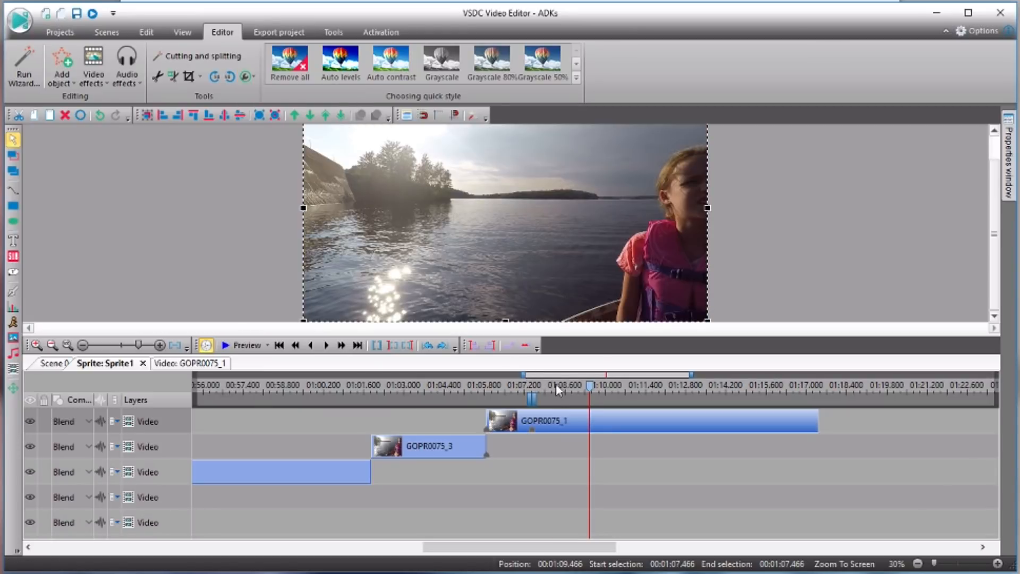
Scrub the playhead to 01:02.633 inside GOPR0075_3 and select that clip.
left_click(595, 385)
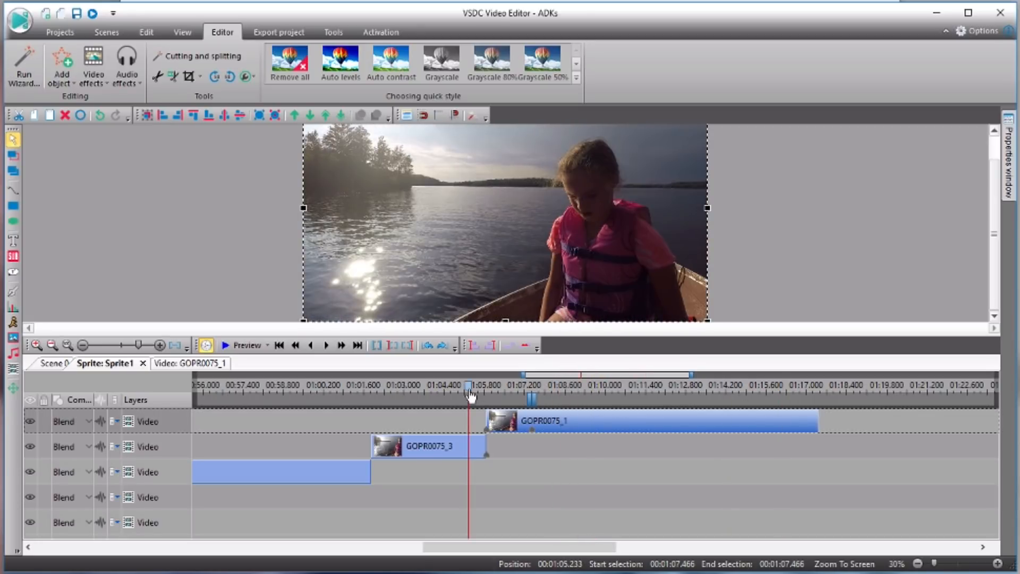
left_click_drag(469, 399, 416, 398)
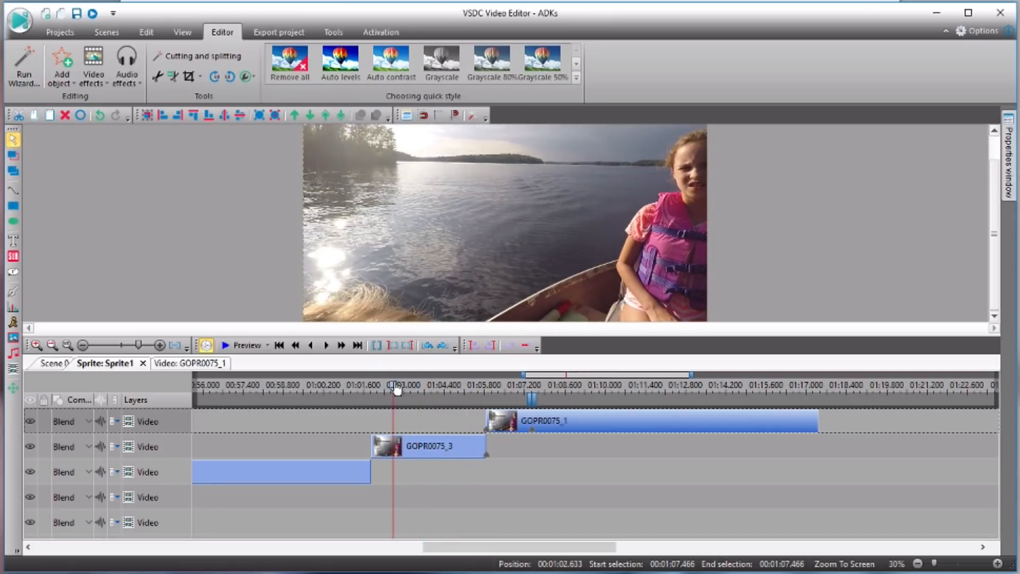
left_click(426, 446)
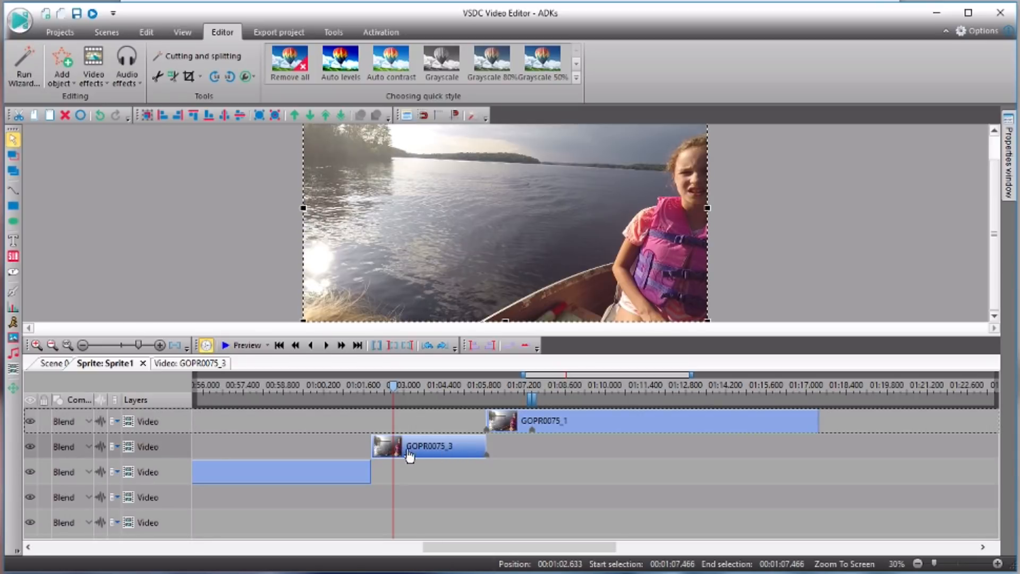
left_click(245, 76)
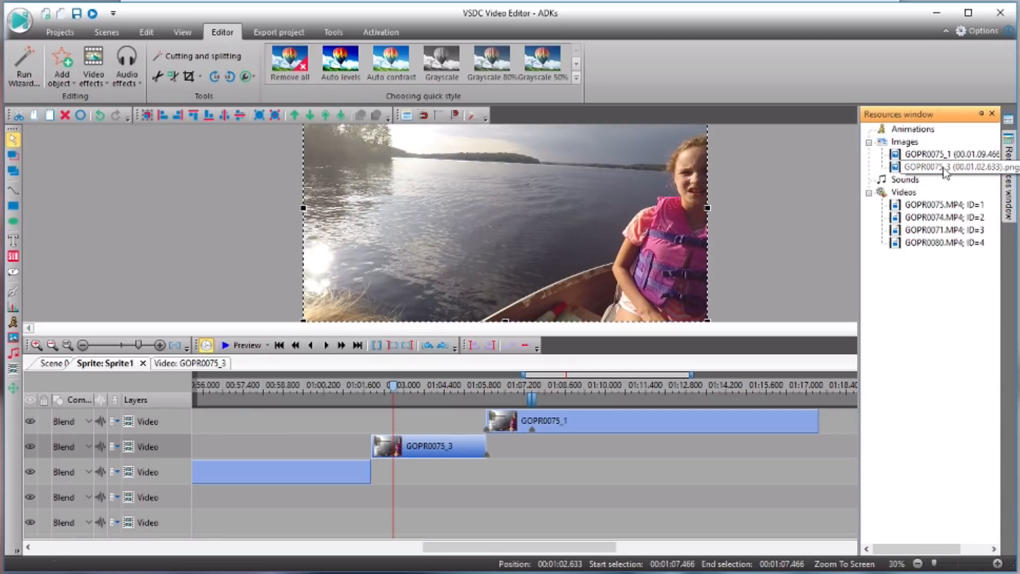
Check the new GOPR0075_3 snapshot among the images and close the resources panel.
left_click(950, 167)
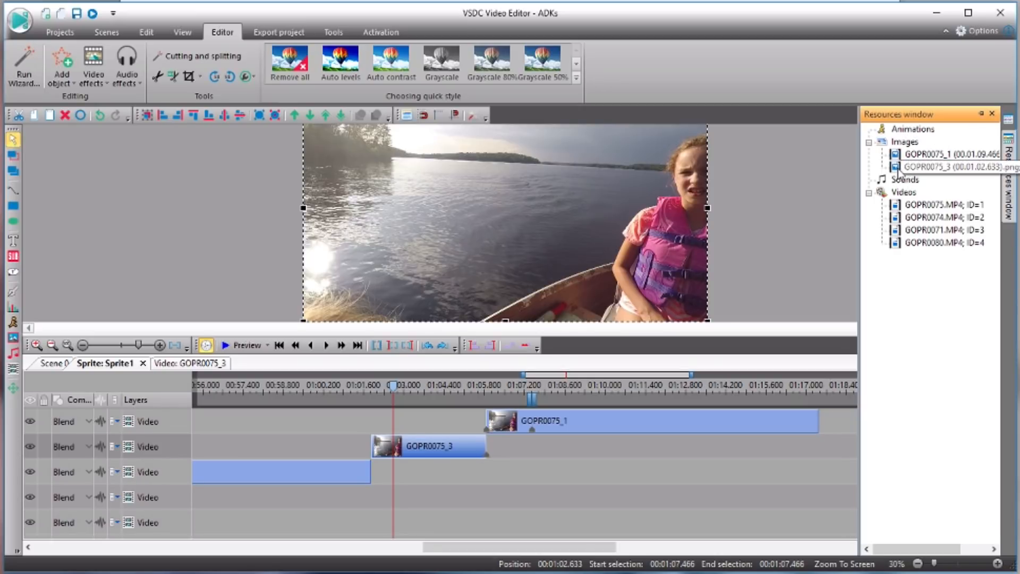
left_click(950, 167)
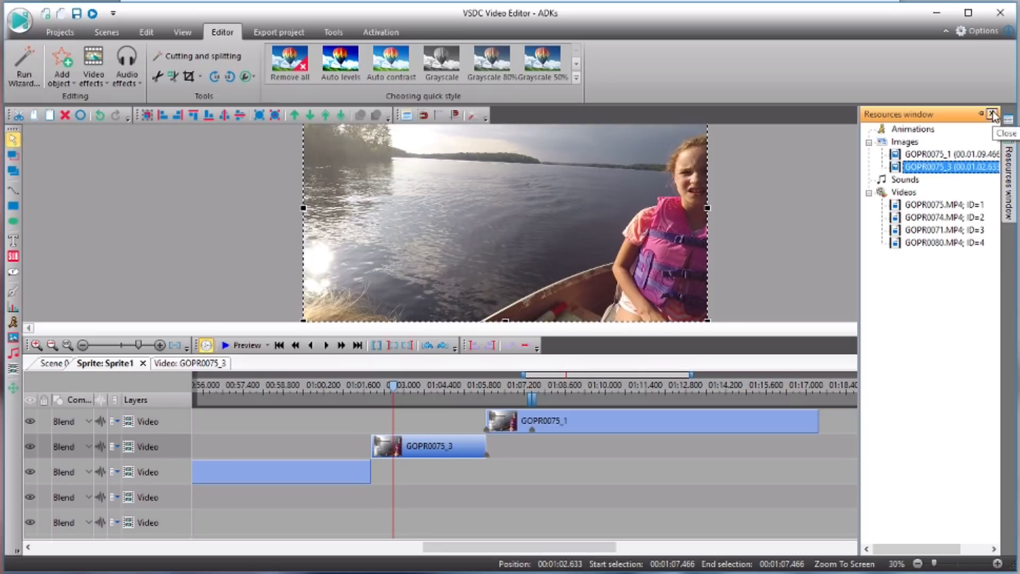
left_click(993, 114)
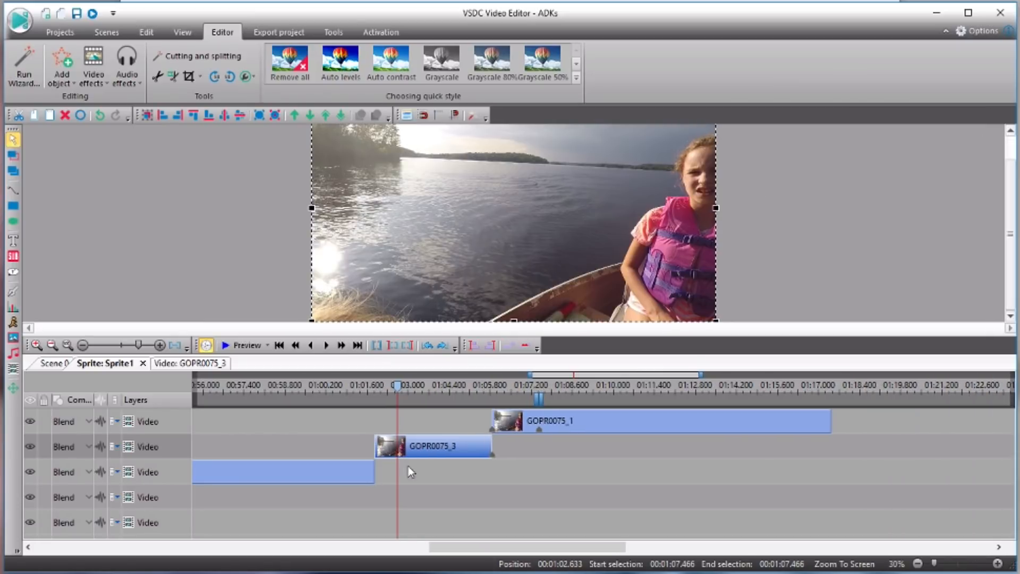
mouse_move(352, 469)
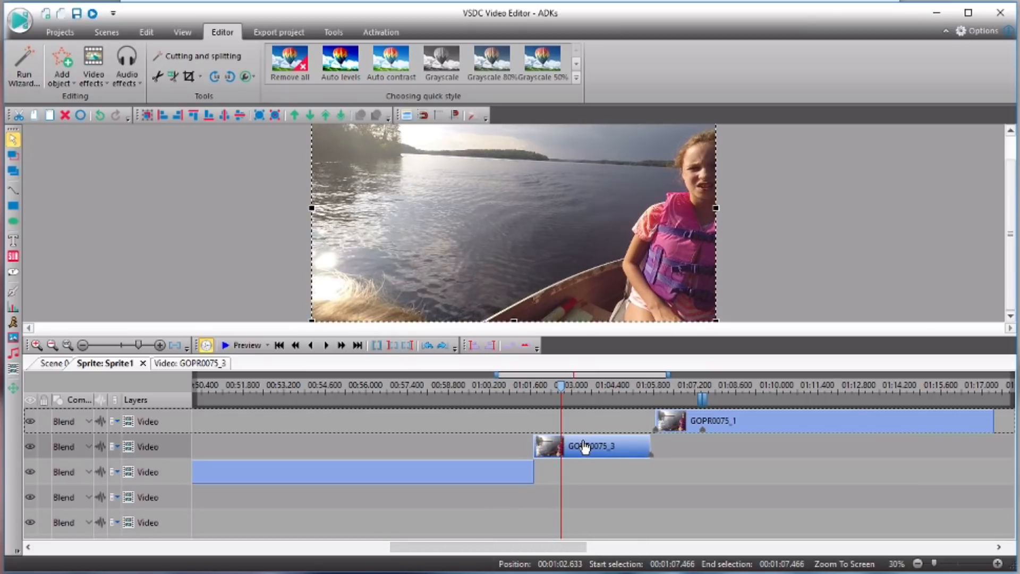
Reopen and close GOPR0075_1's cutting editor unchanged, then select GOPR0075_3.
left_click(712, 421)
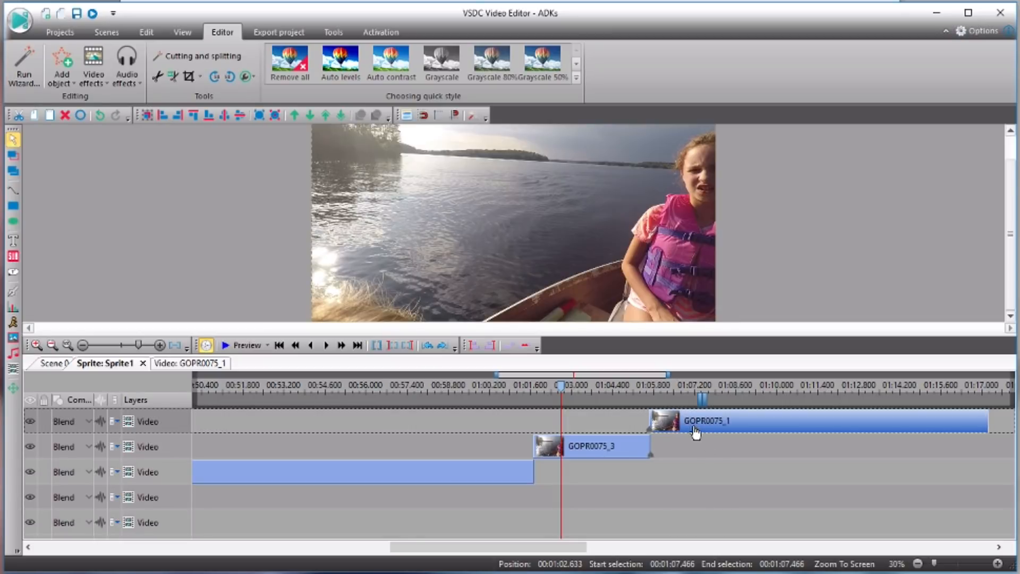
mouse_move(696, 434)
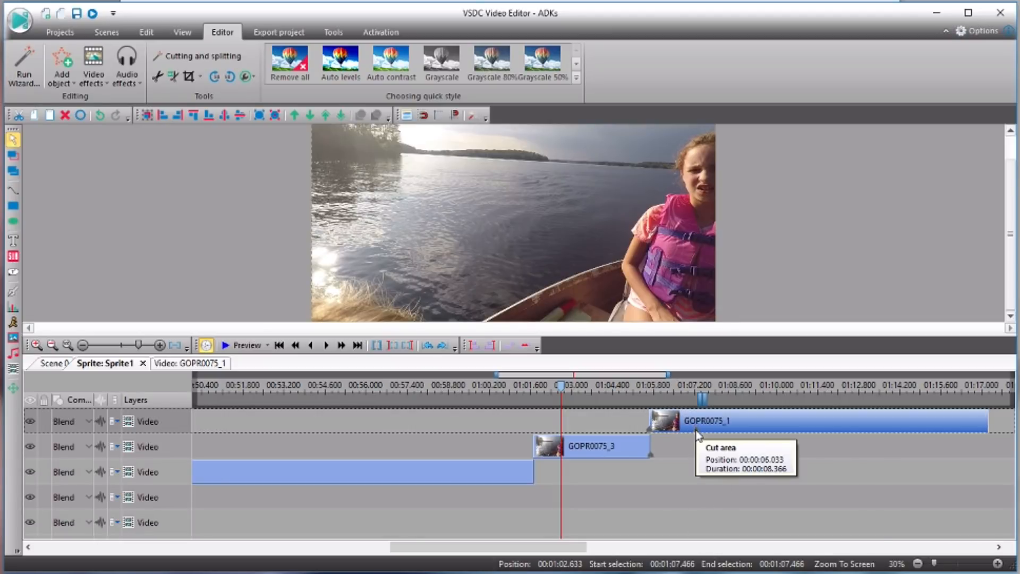
left_click(198, 56)
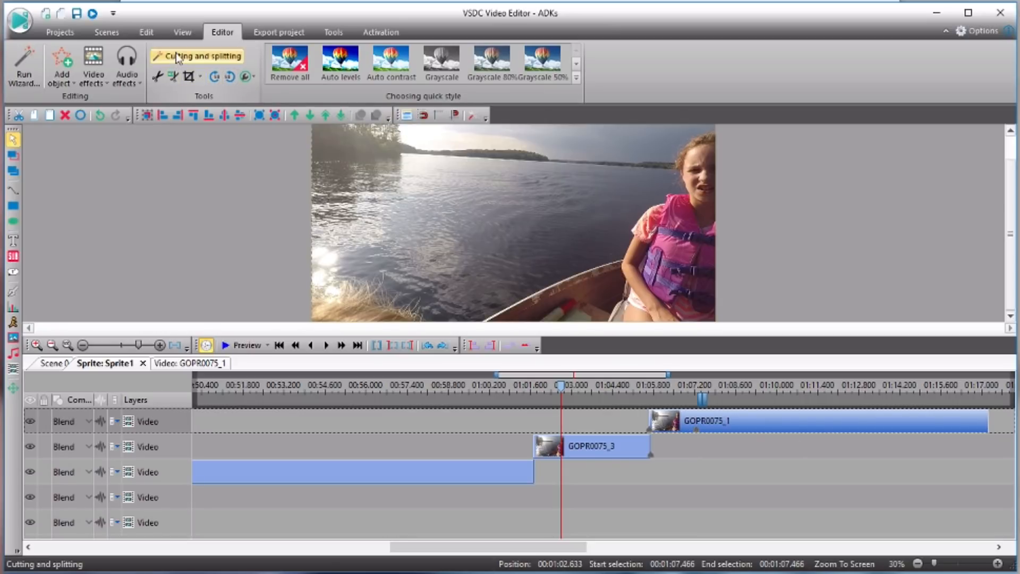
left_click(198, 56)
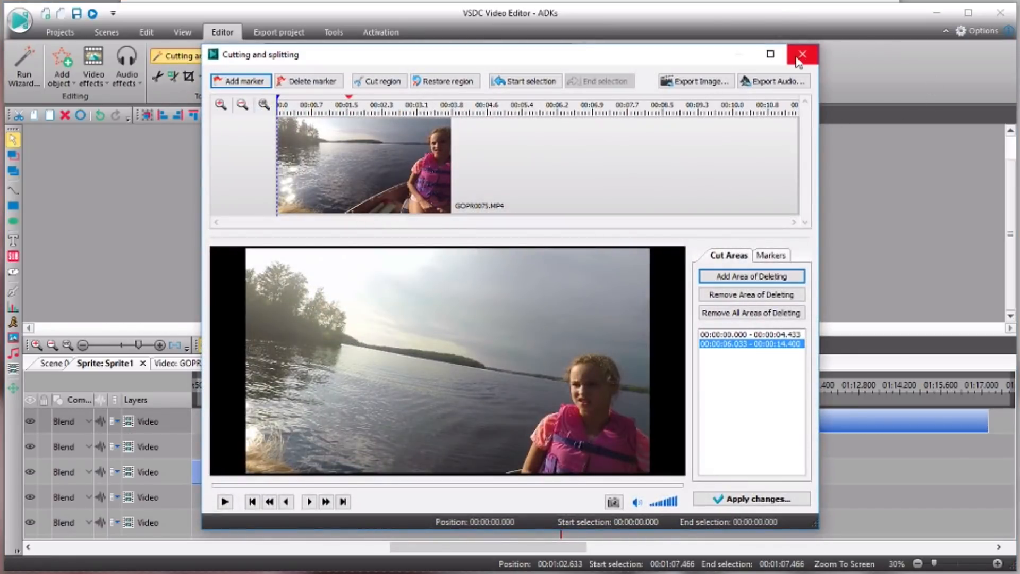
left_click(802, 54)
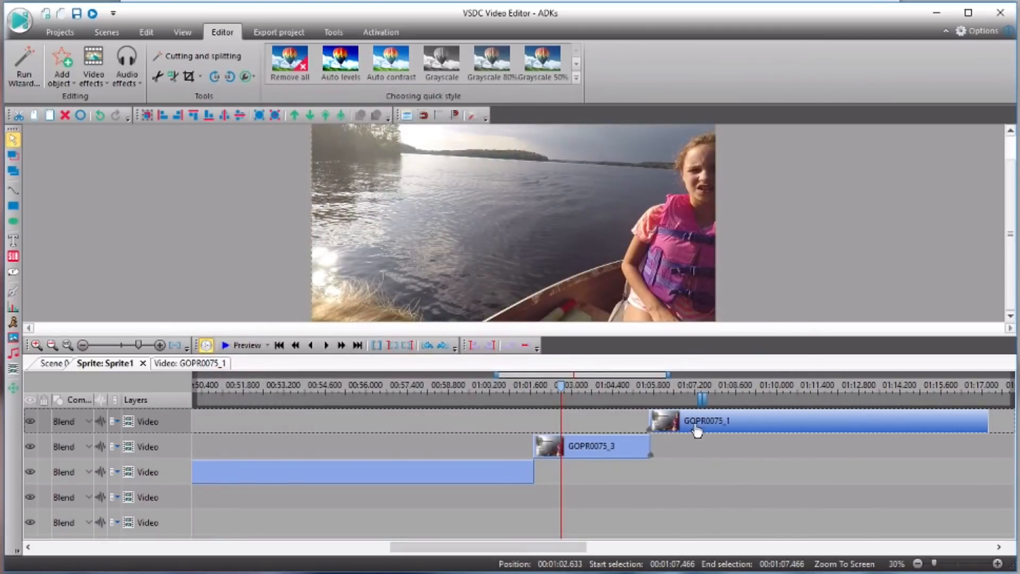
mouse_move(682, 432)
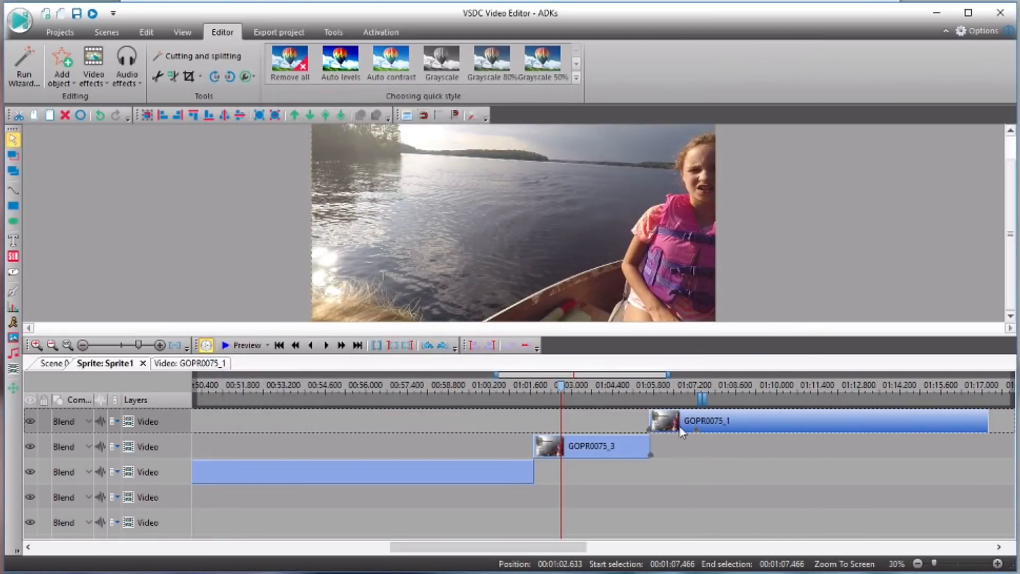
mouse_move(588, 445)
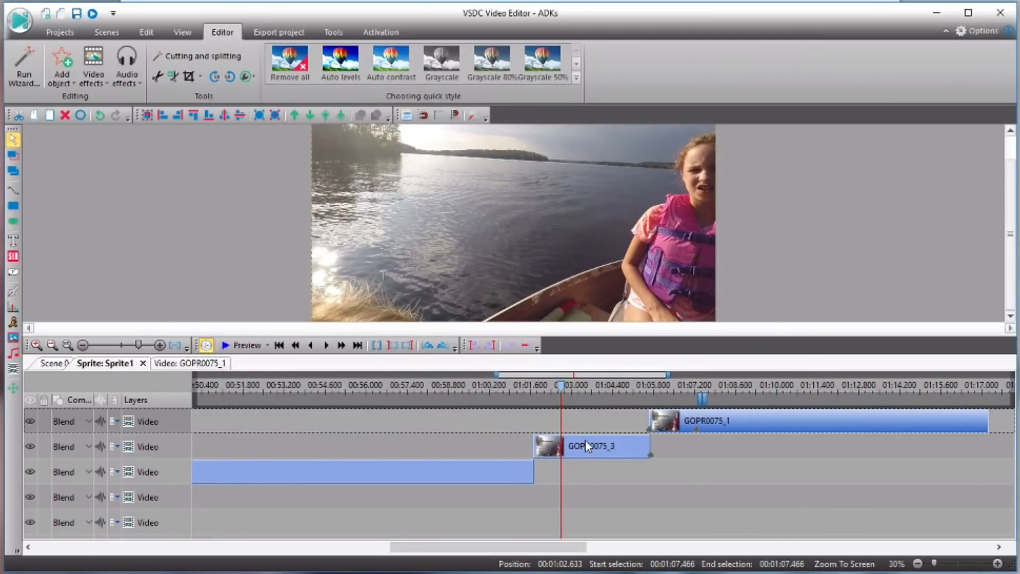
left_click(591, 446)
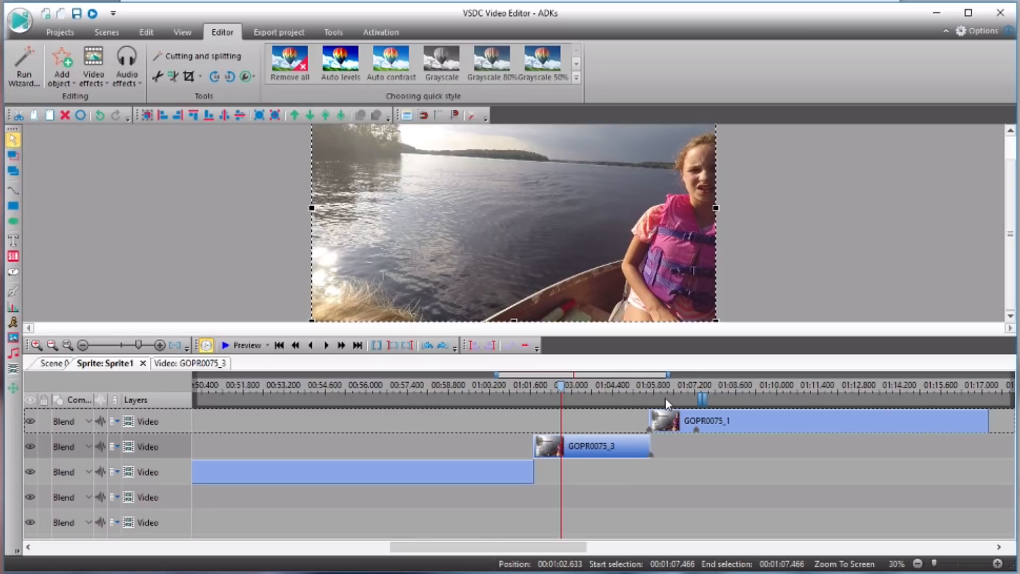
mouse_move(247, 201)
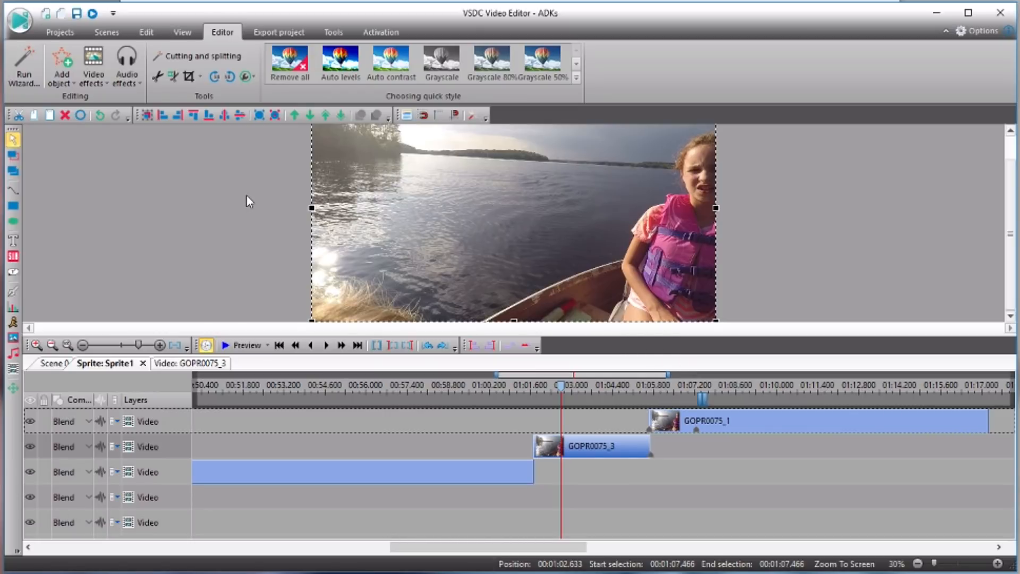
mouse_move(199, 162)
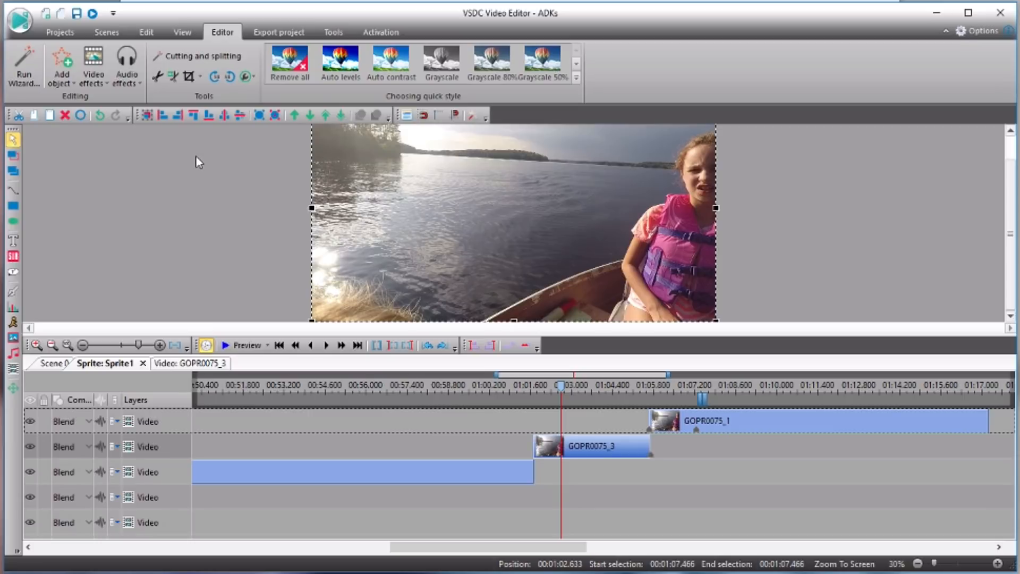
mouse_move(182, 32)
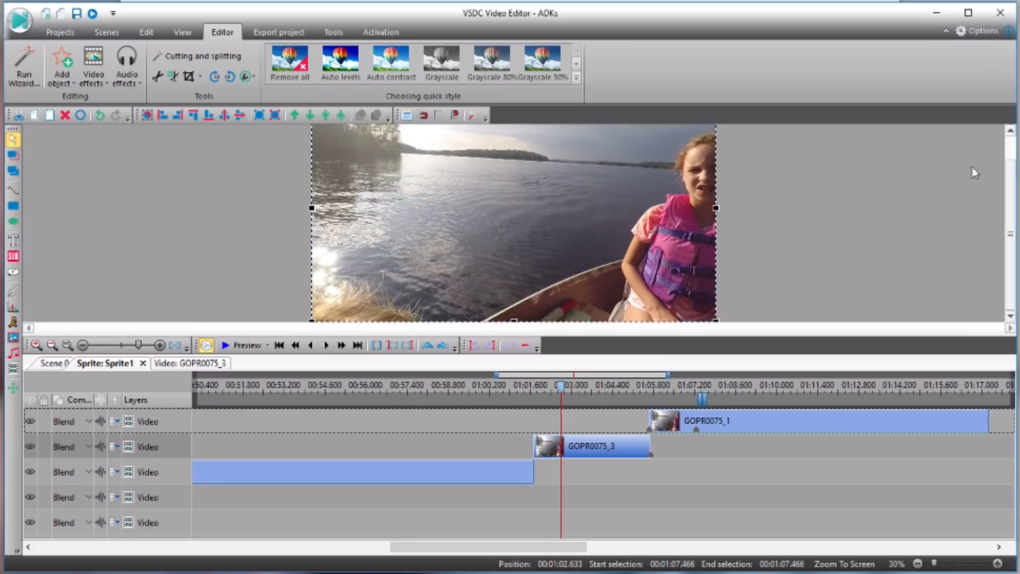
Pin the properties window open beside the timeline showing GOPR0075_3's settings.
left_click(146, 32)
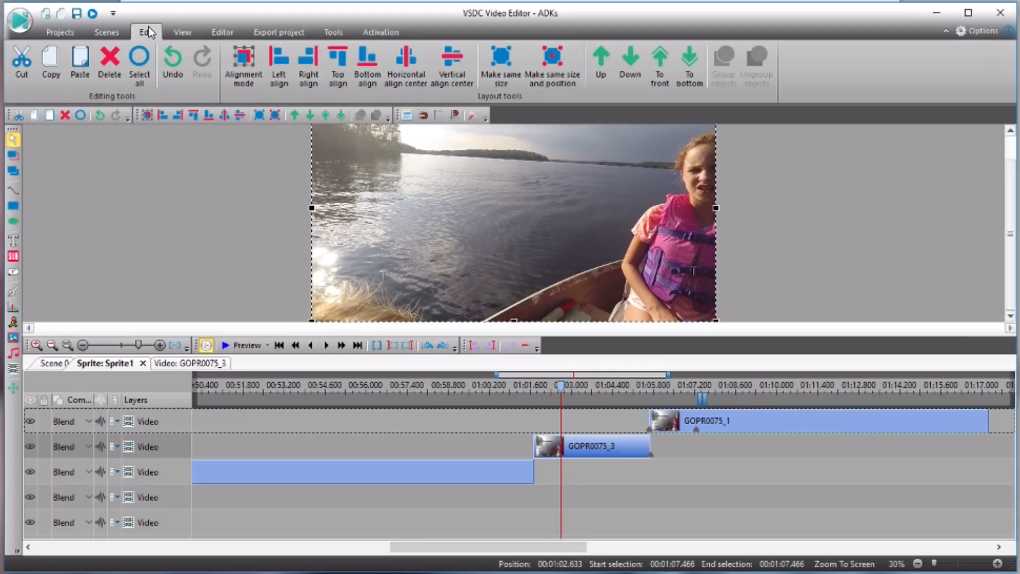
left_click(182, 32)
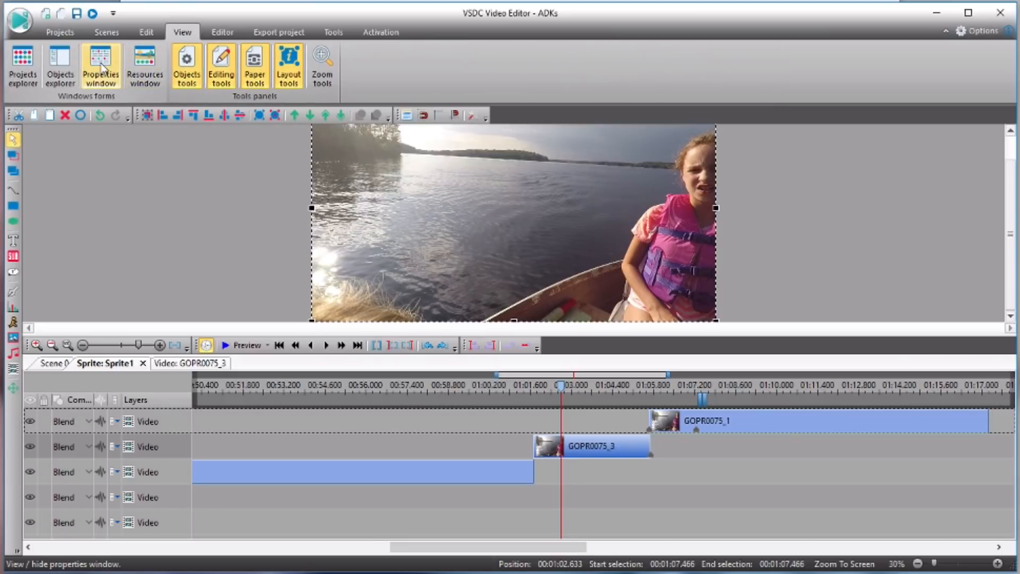
left_click(100, 65)
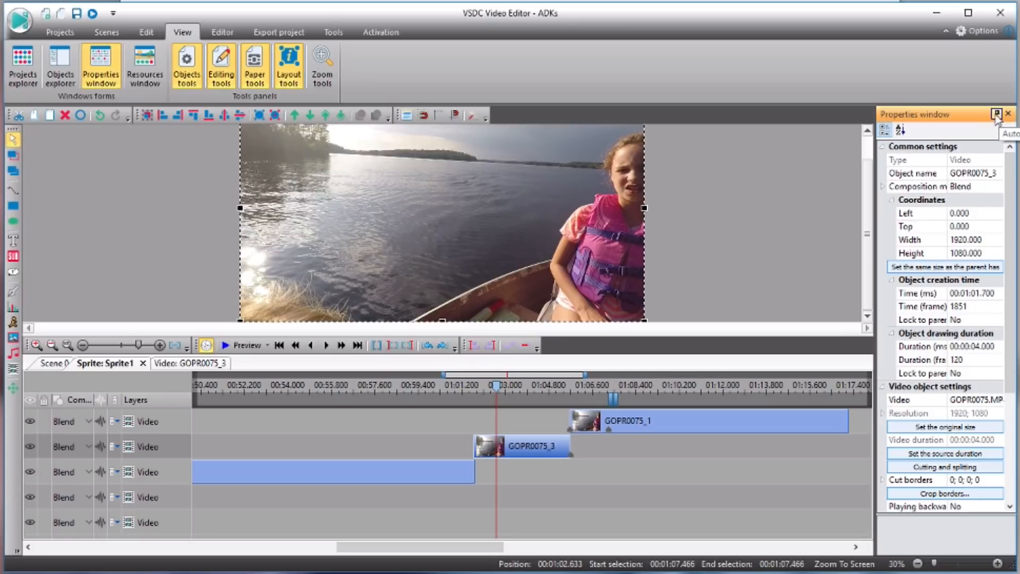
left_click(998, 114)
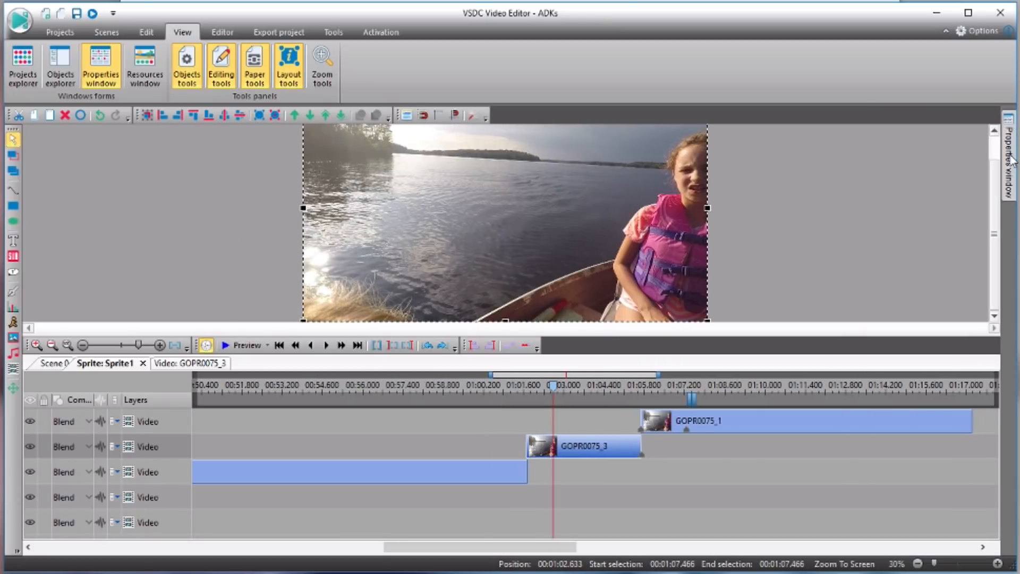
left_click(99, 65)
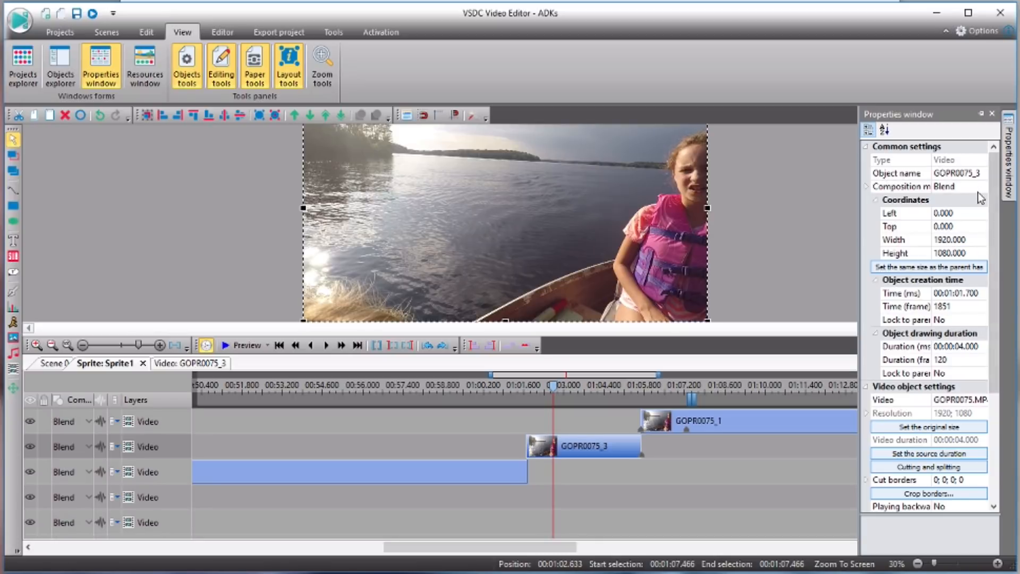
mouse_move(885, 253)
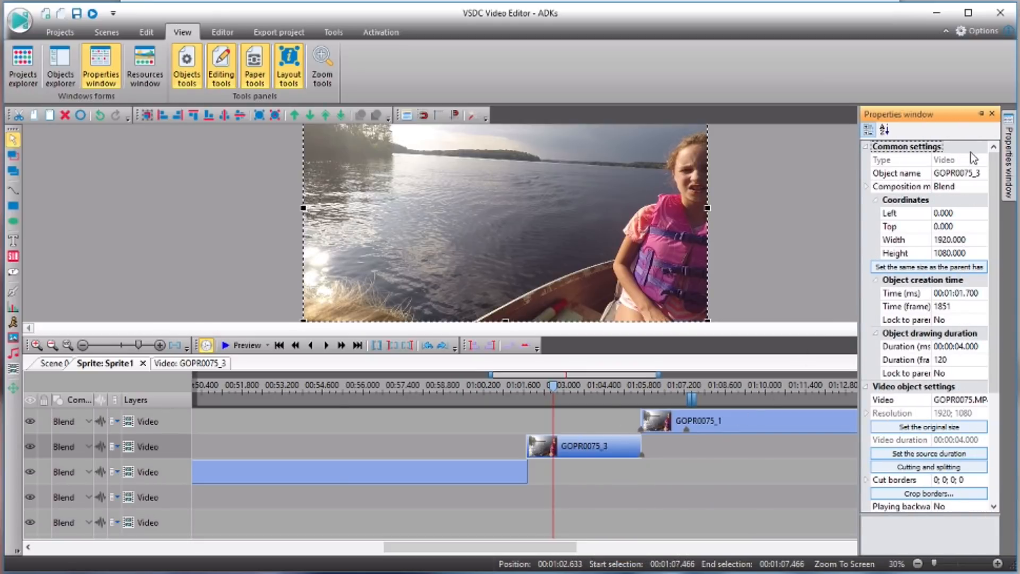
mouse_move(950, 253)
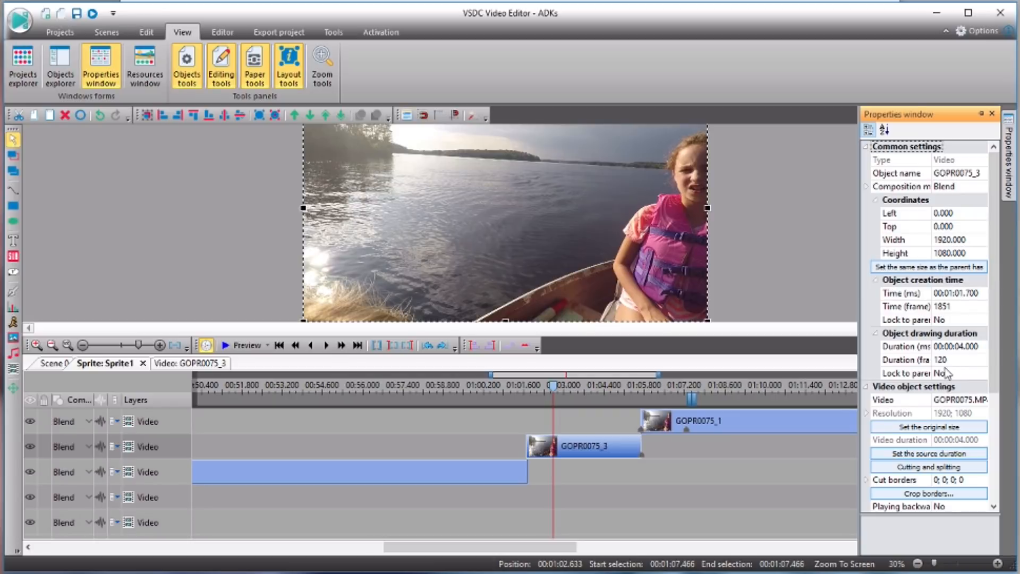
mouse_move(969, 312)
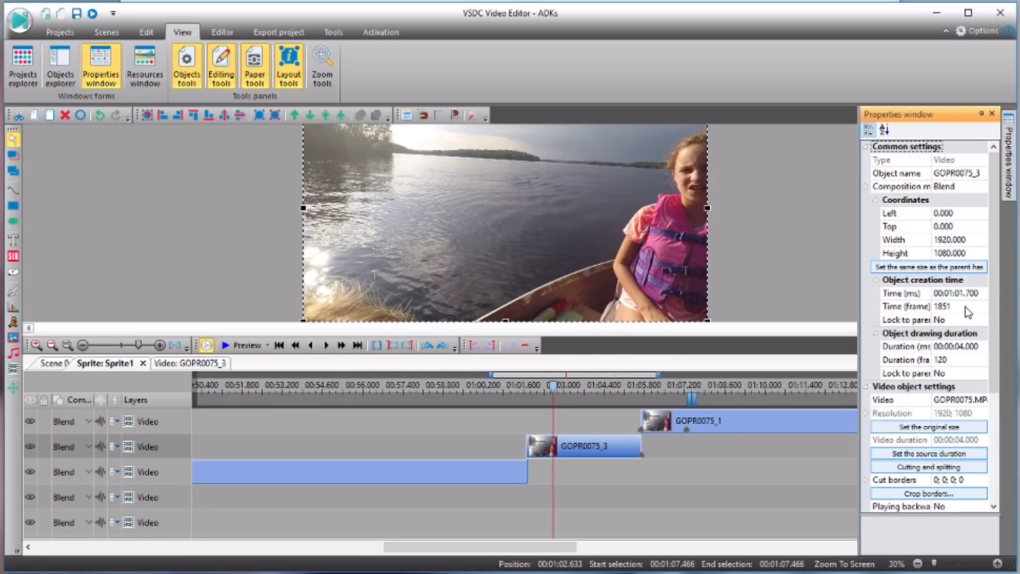
mouse_move(968, 380)
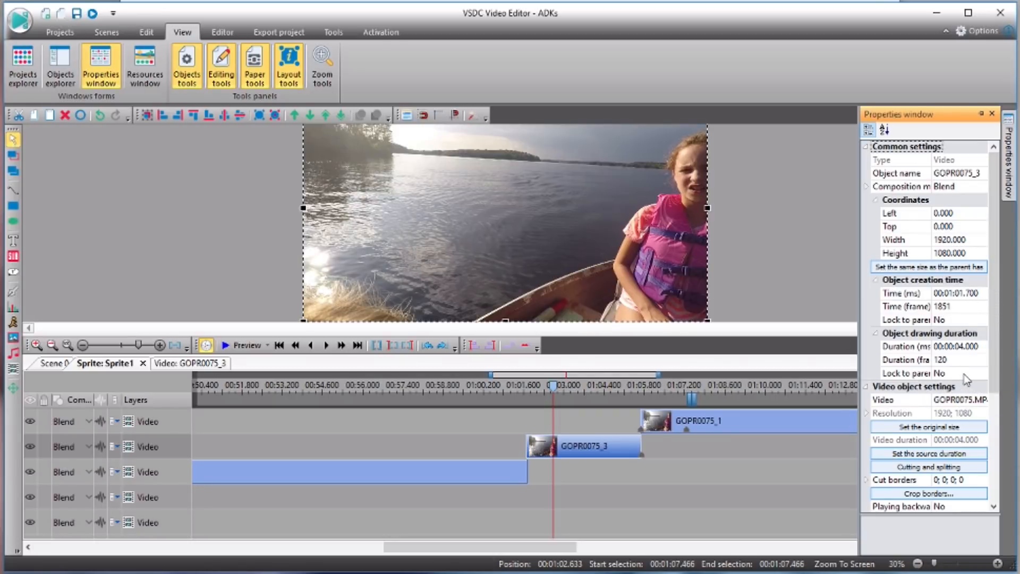
Set GOPR0075_3's speed to 10% so it lasts 40 seconds and preview the result.
scroll("down", 3)
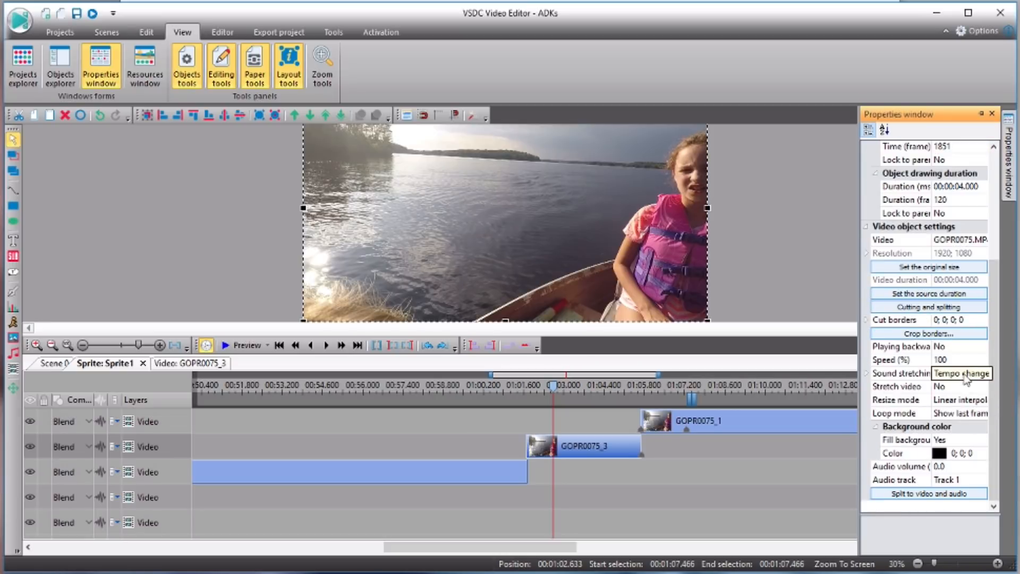
left_click(960, 239)
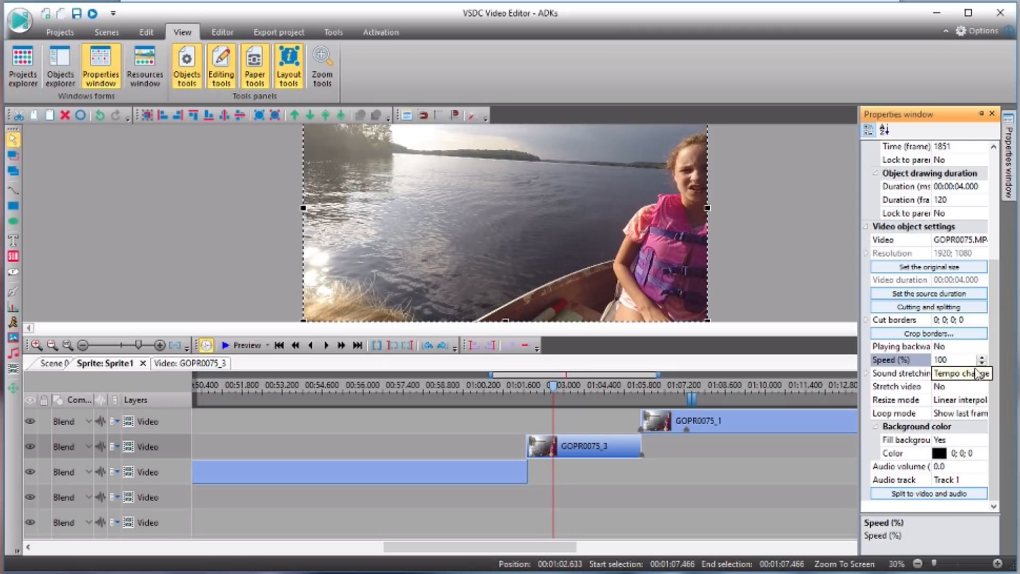
left_click(956, 360)
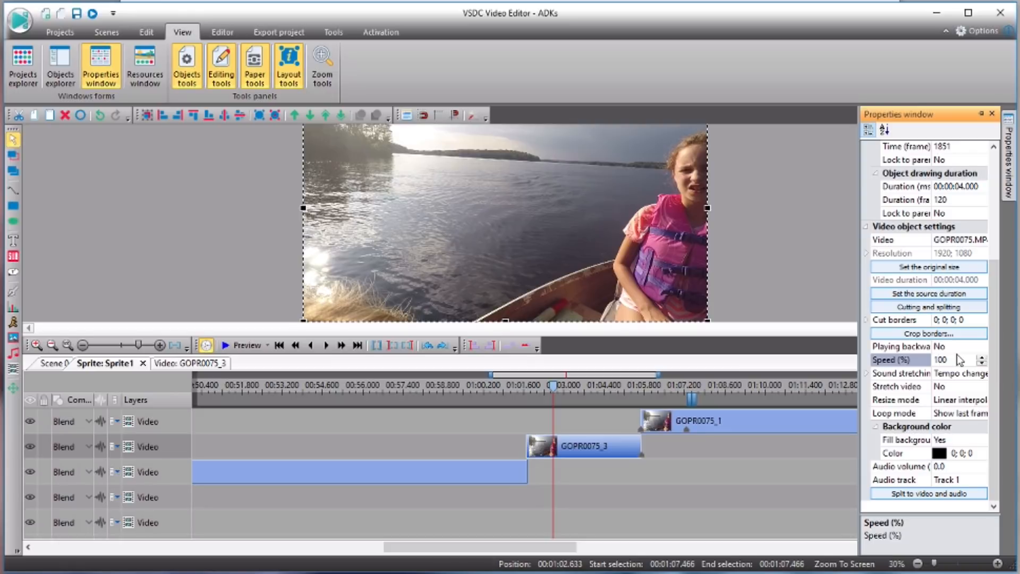
left_click(942, 361)
type("10")
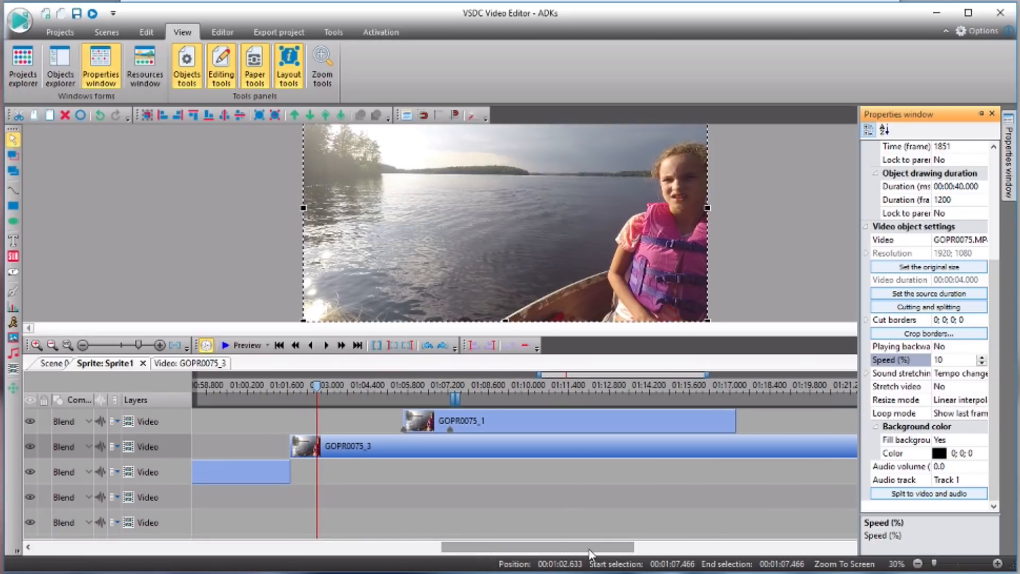
mouse_move(267, 365)
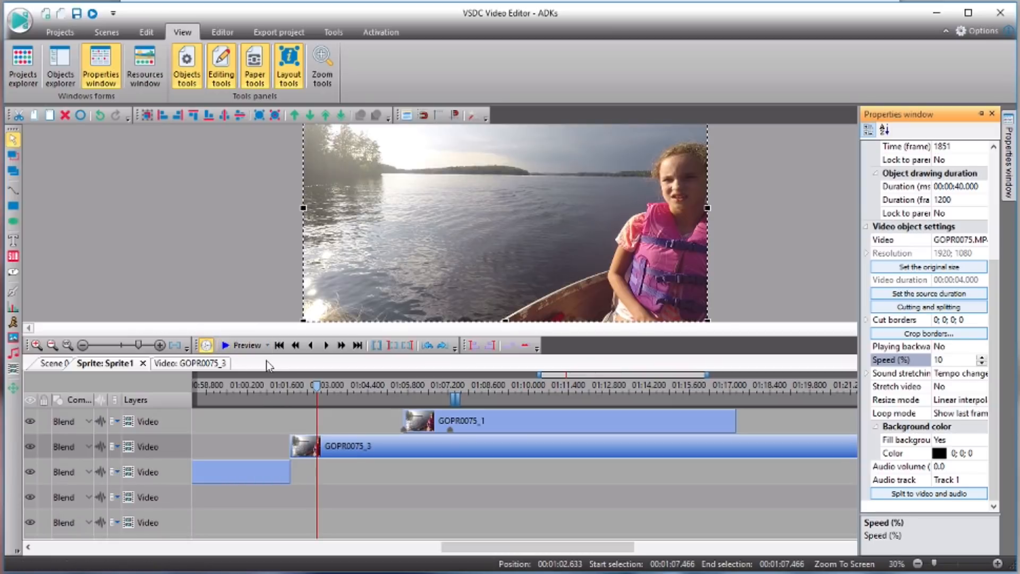
left_click(224, 346)
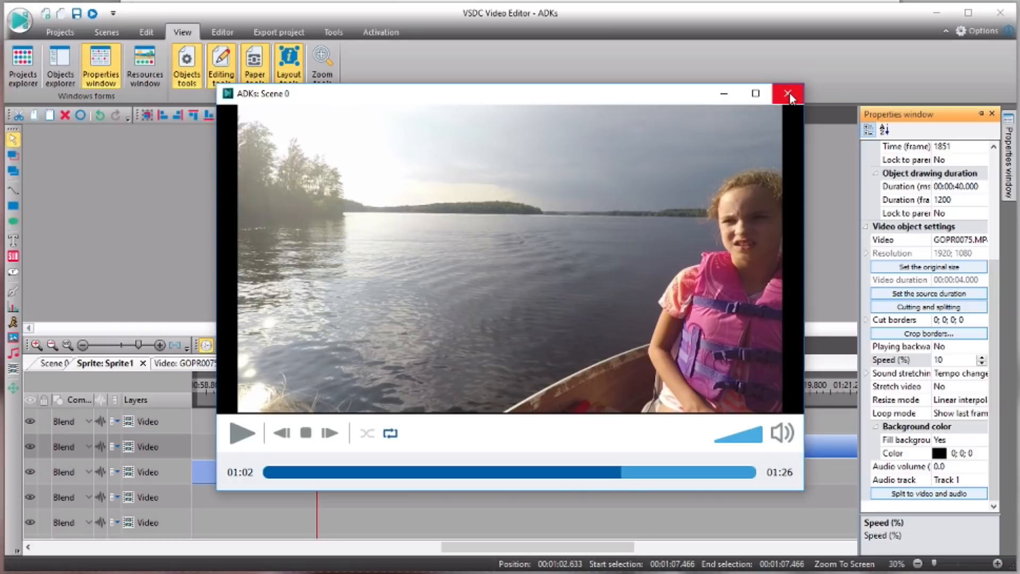
left_click(788, 94)
type("0")
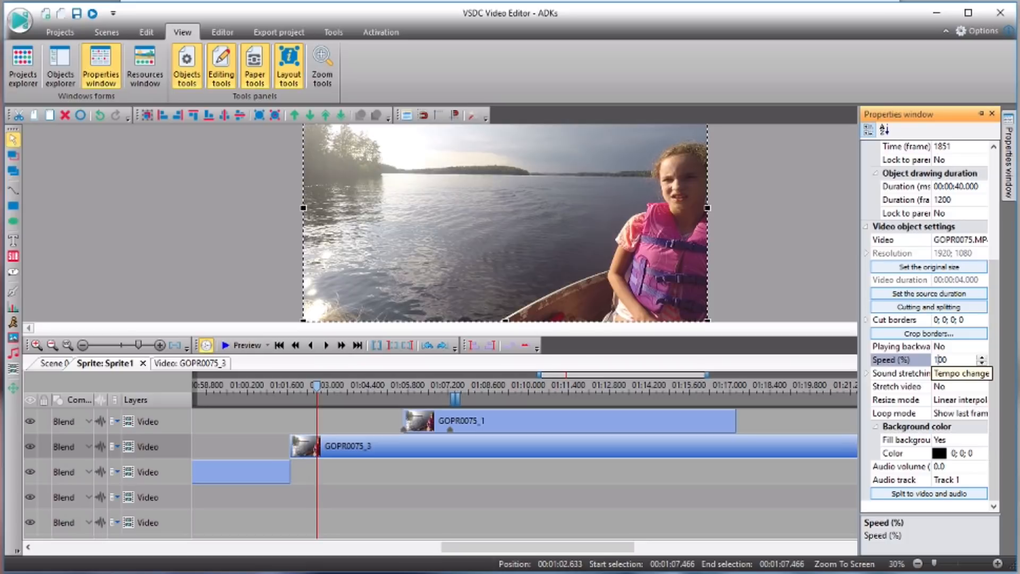
Set GOPR0075_3's speed to 400% so it lasts one second and return to the scene timeline.
type("400")
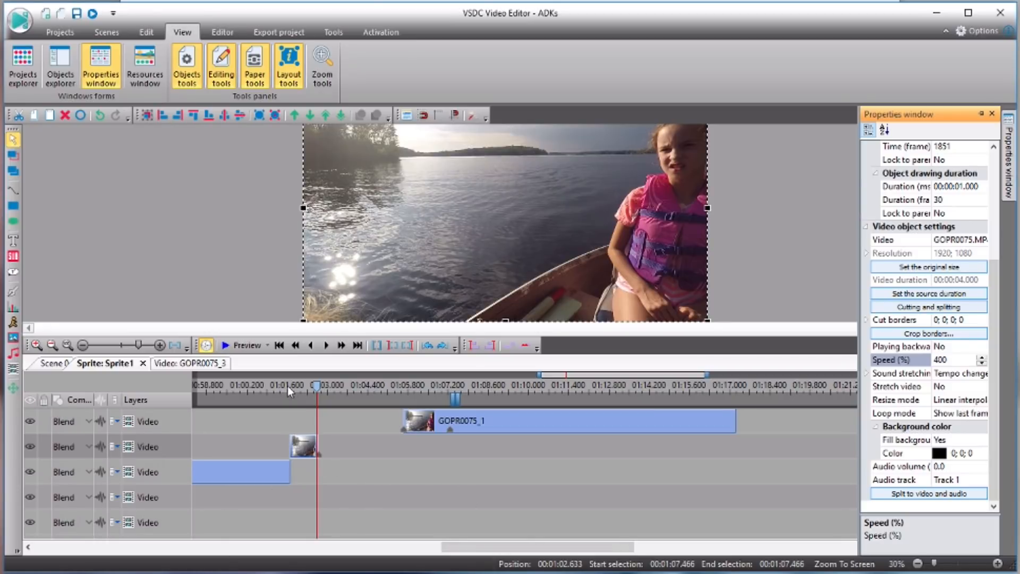
left_click(246, 344)
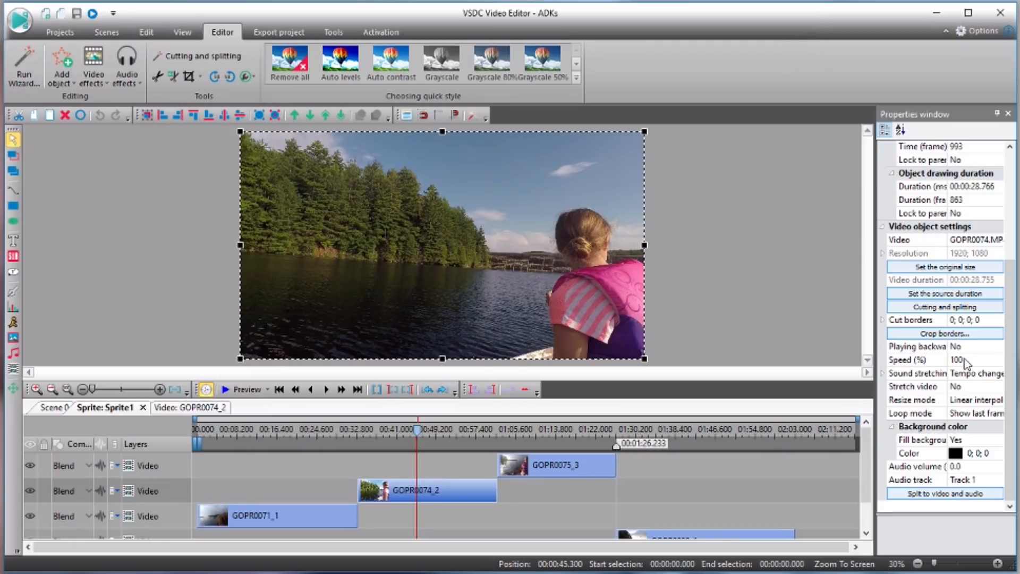
Check GOPR0074_2's playing-backwards setting, leaving it at No.
left_click(920, 346)
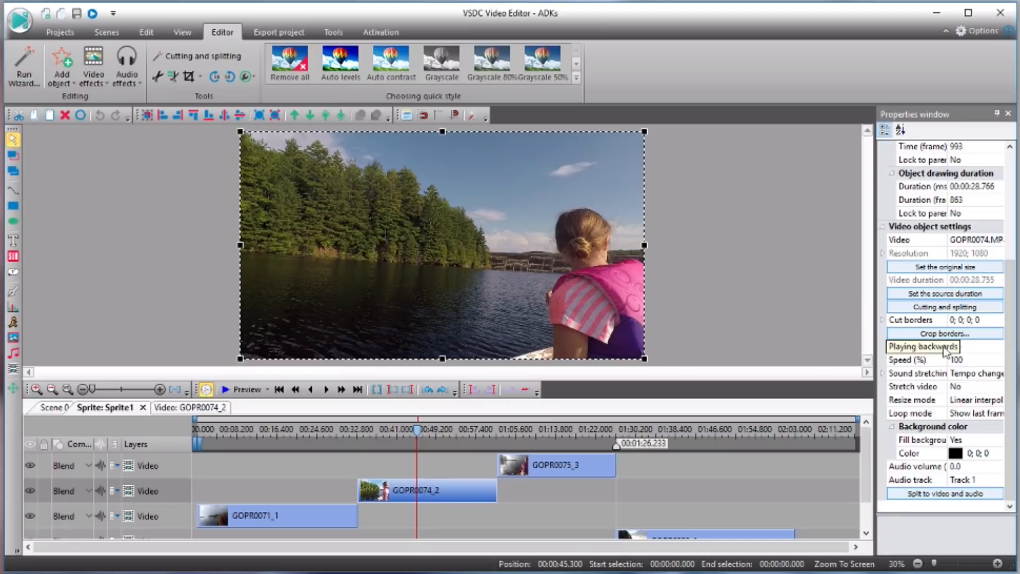
left_click(998, 347)
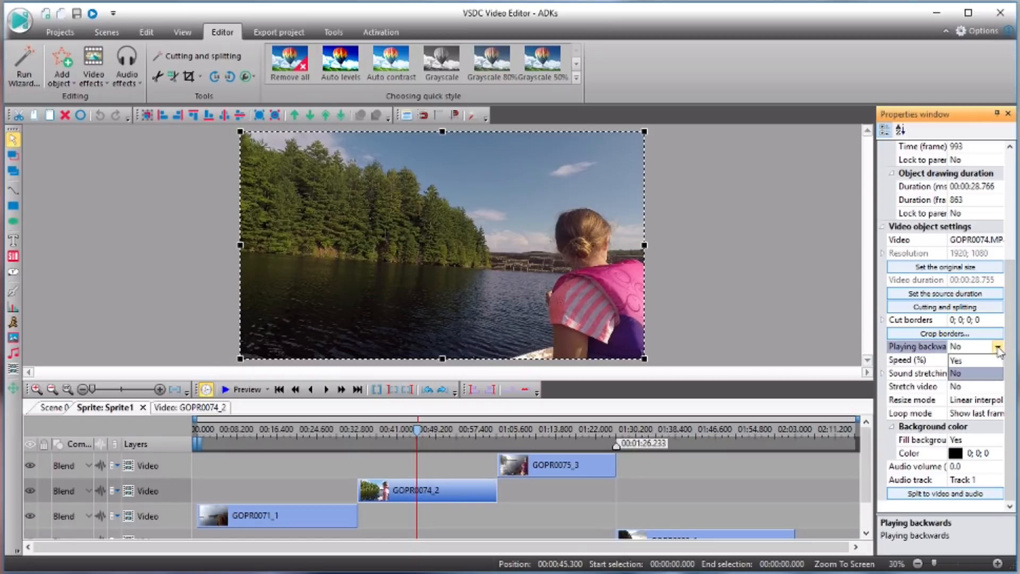
left_click(998, 346)
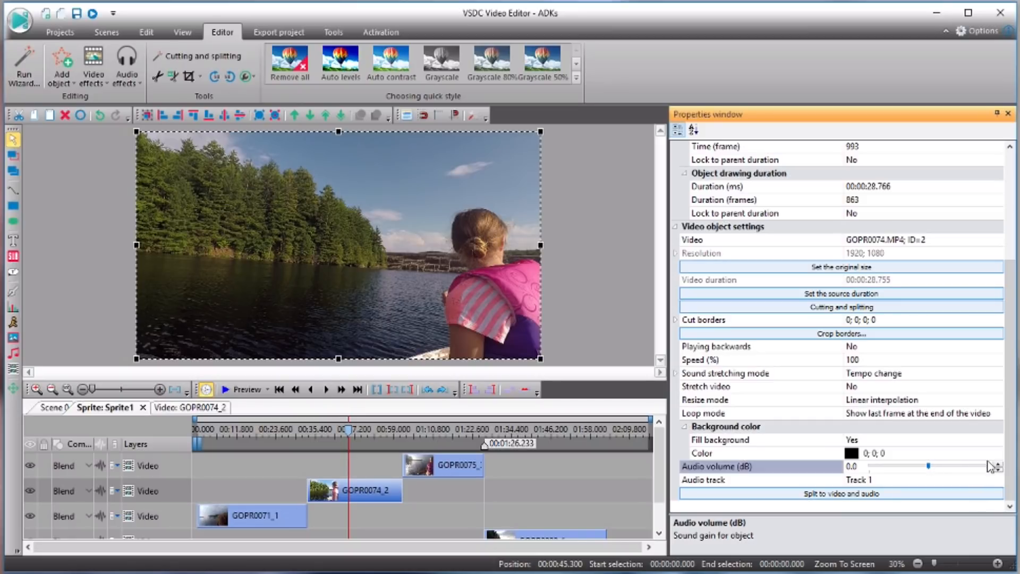
left_click(998, 465)
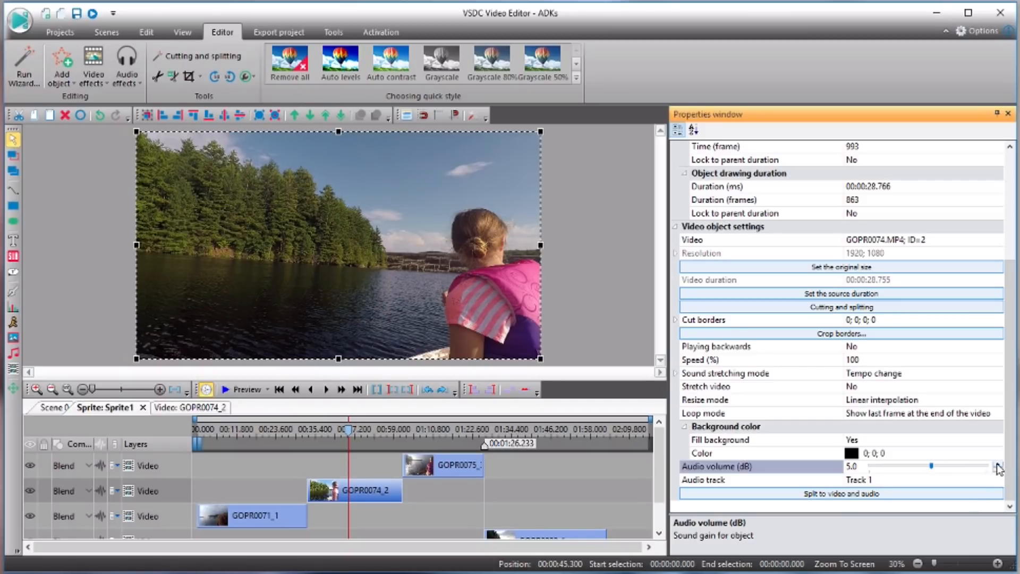
left_click(1000, 464)
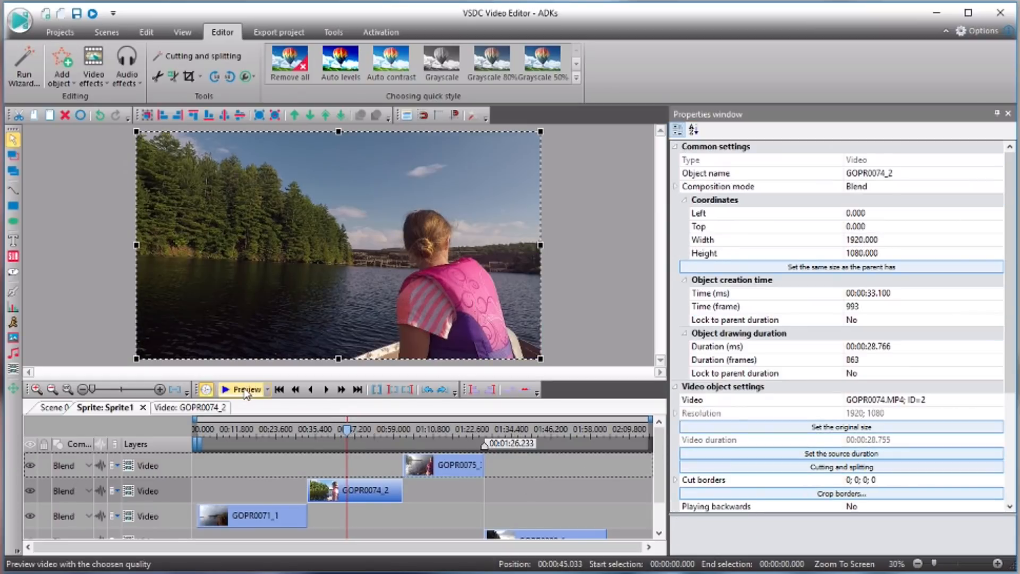
left_click(246, 389)
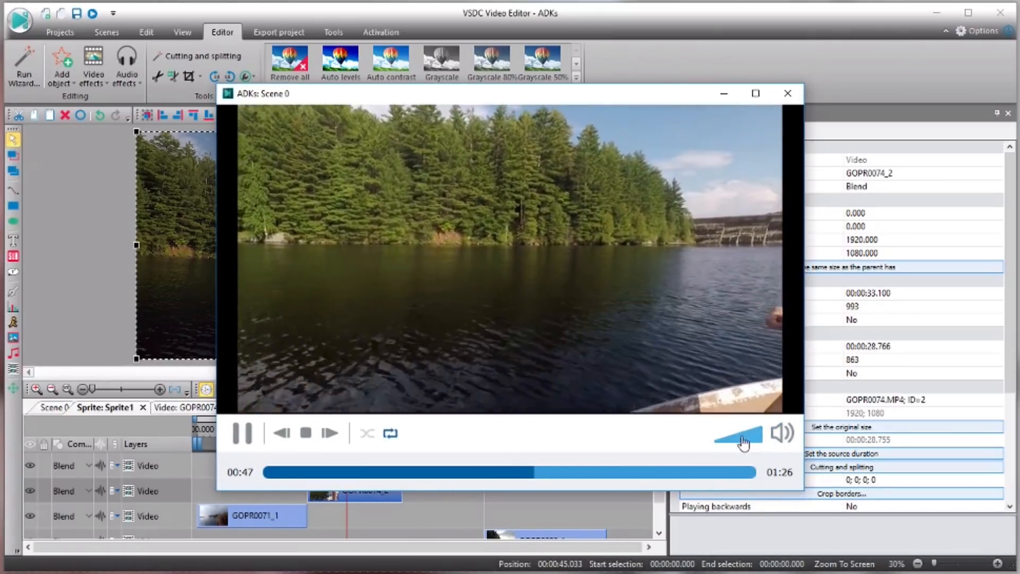
left_click(787, 93)
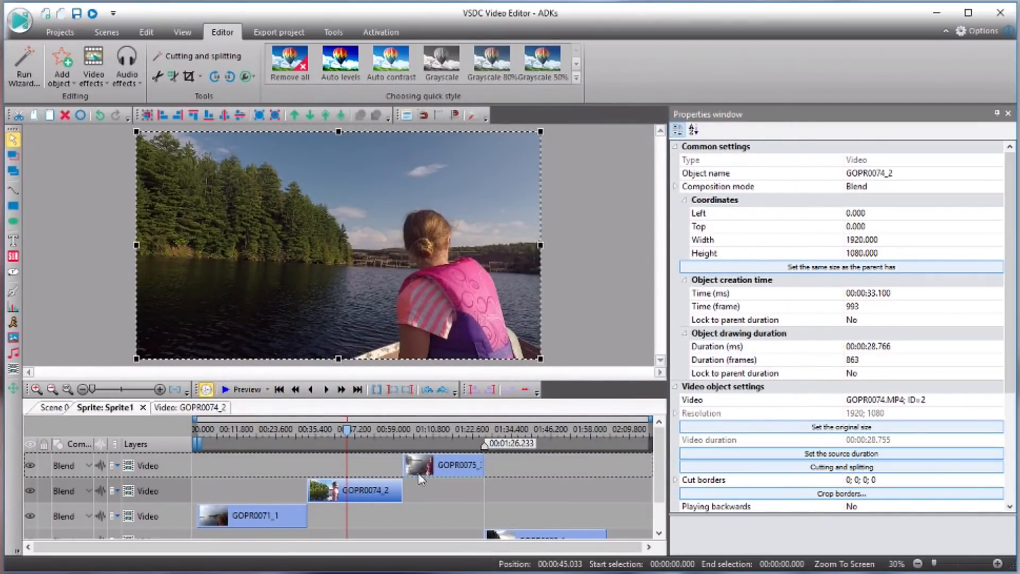
scroll("down", 3)
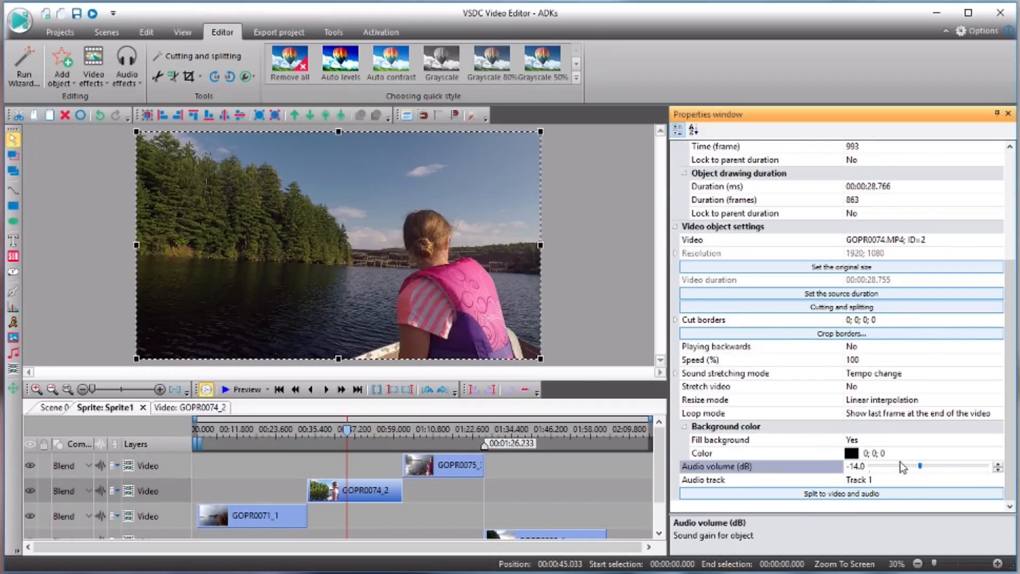
left_click_drag(938, 466, 897, 466)
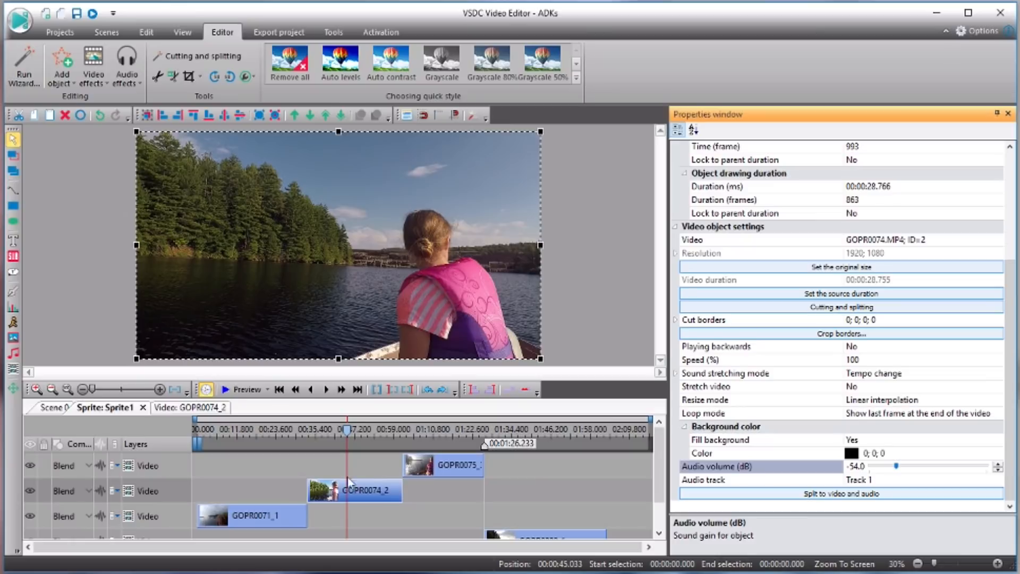
left_click(224, 389)
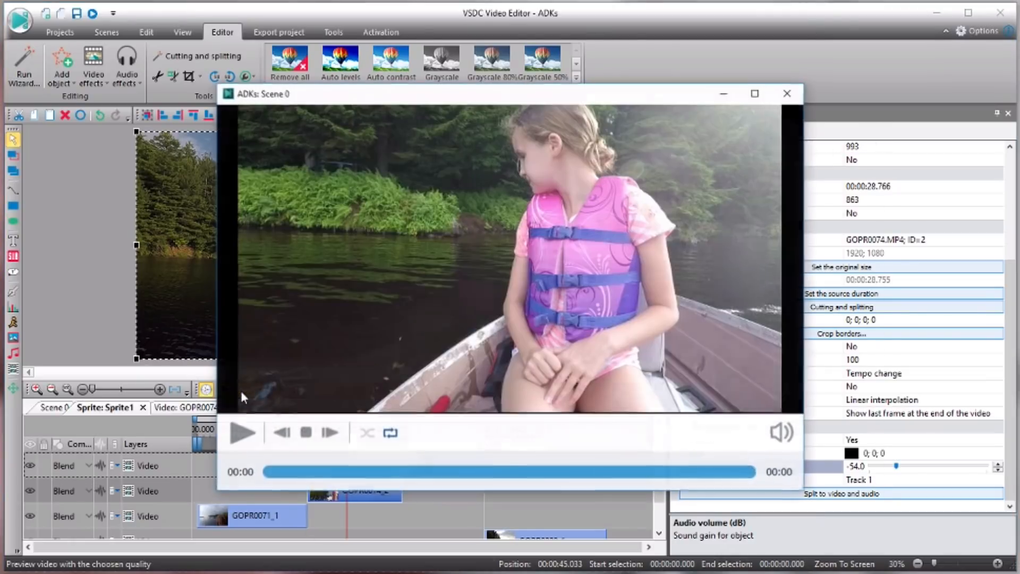
left_click(242, 432)
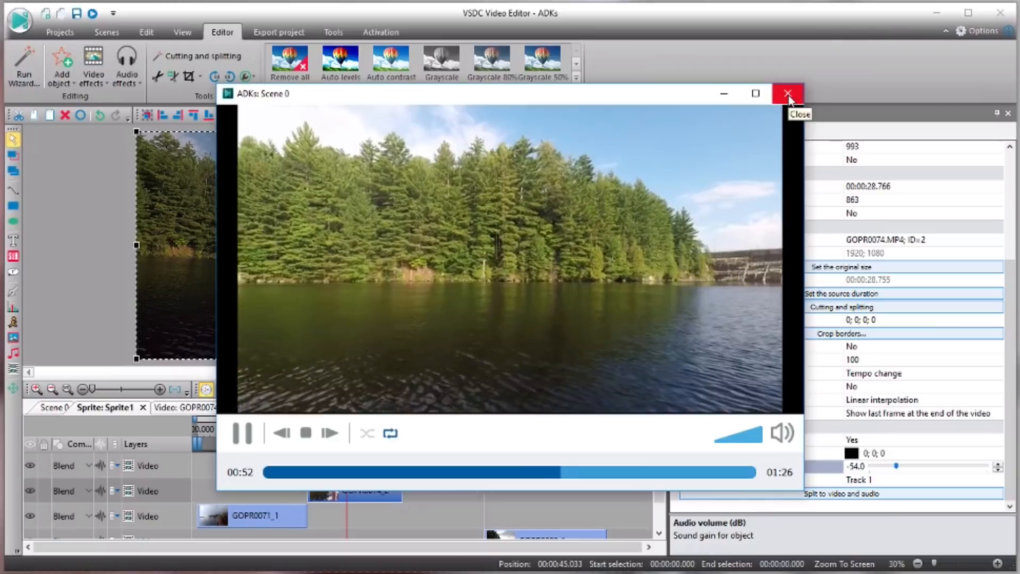
left_click(787, 94)
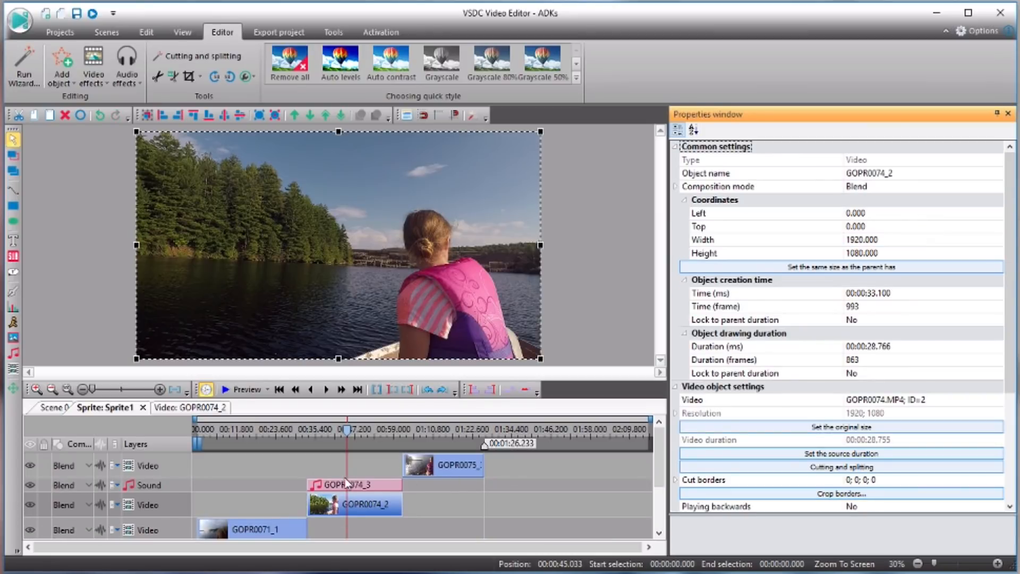
Move the separated GOPR0074_3 sound clip to start at 32.900 s, just ahead of its video.
left_click(355, 485)
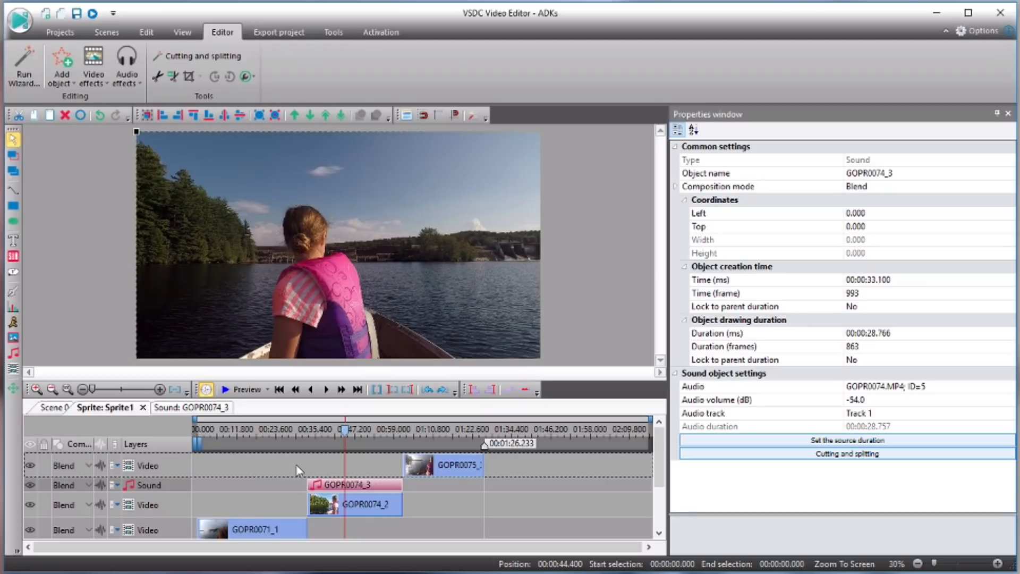
left_click_drag(355, 484, 260, 484)
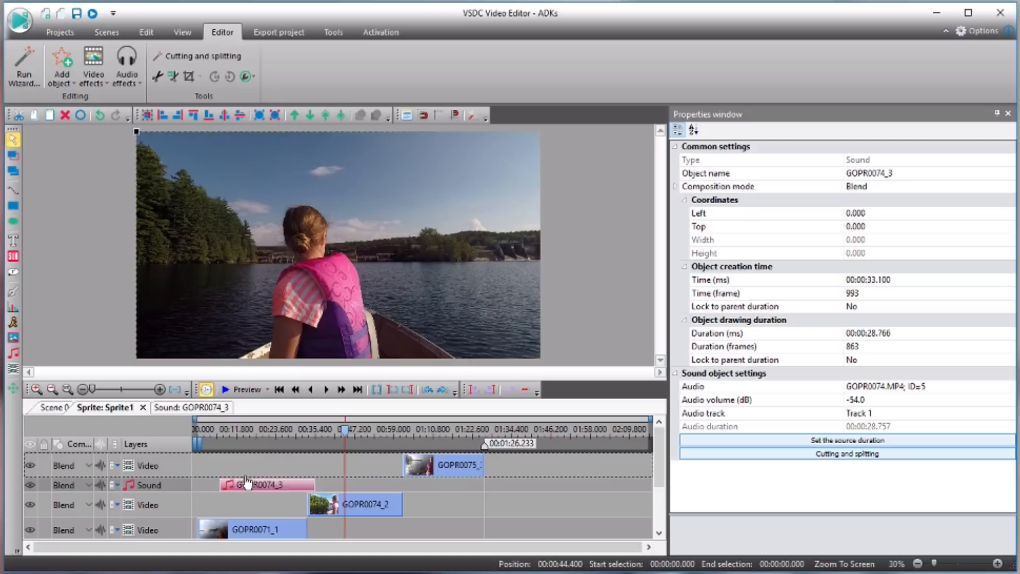
left_click_drag(257, 485, 234, 484)
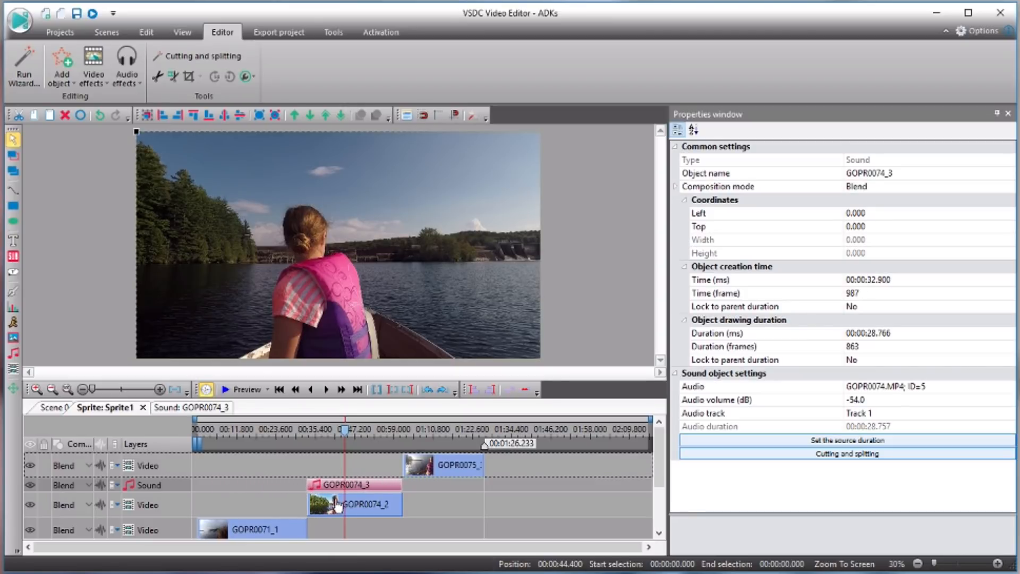
mouse_move(337, 503)
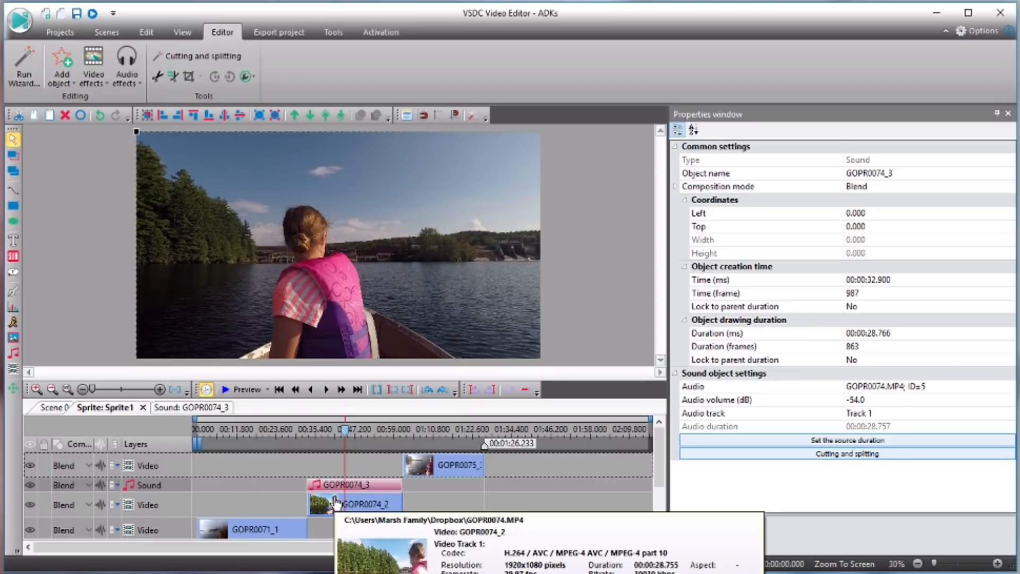
mouse_move(447, 512)
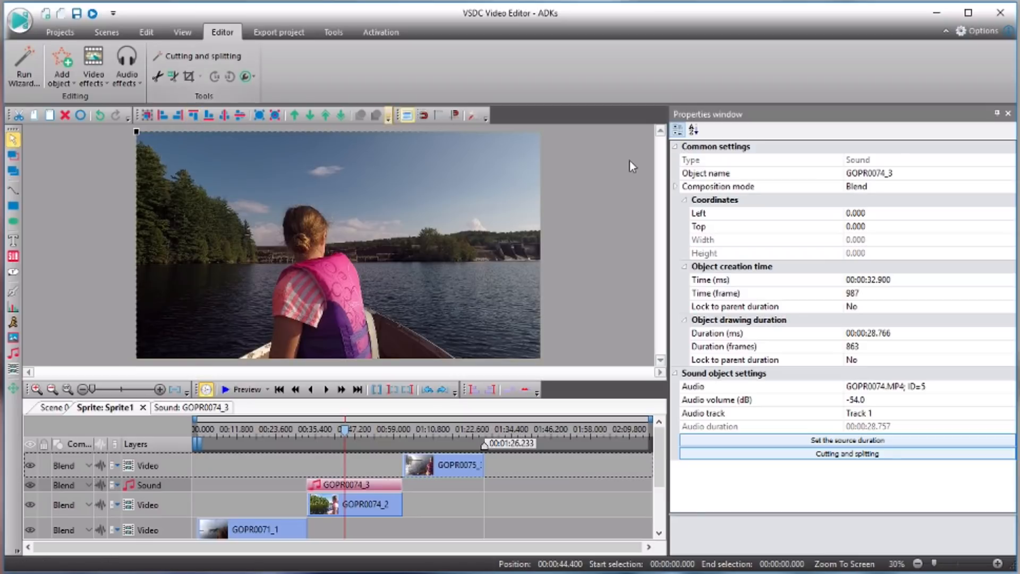
mouse_move(902, 152)
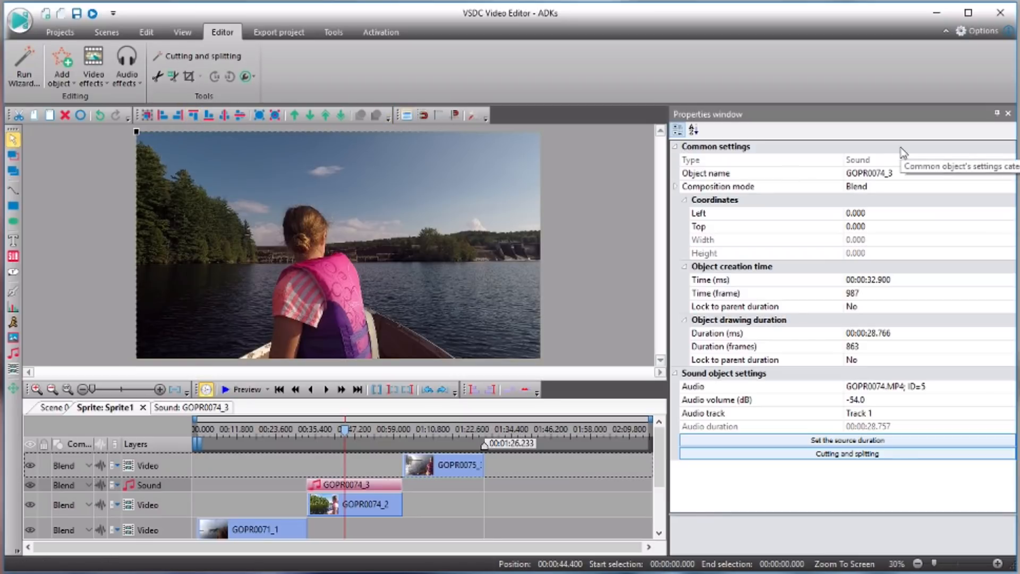
mouse_move(585, 201)
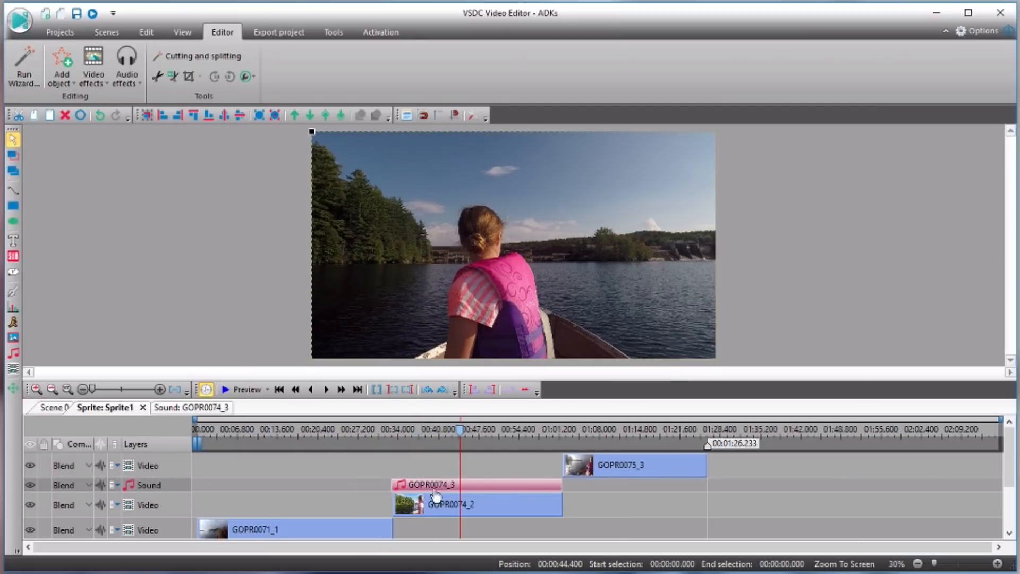
mouse_move(432, 494)
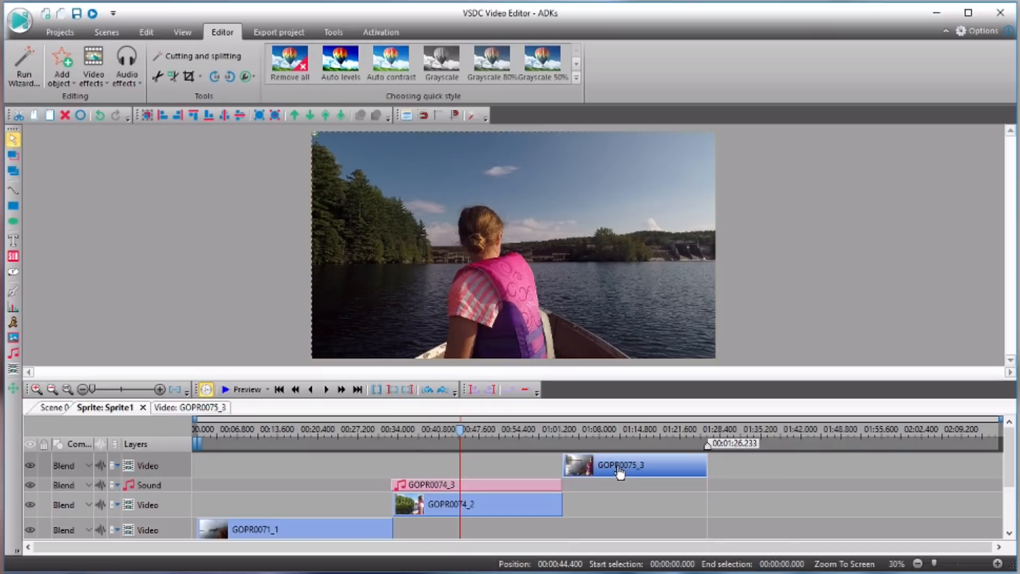
Apply the Old Film 1 quick style to clip GOPR0075_3 and look at its Adjustments effects.
right_click(619, 469)
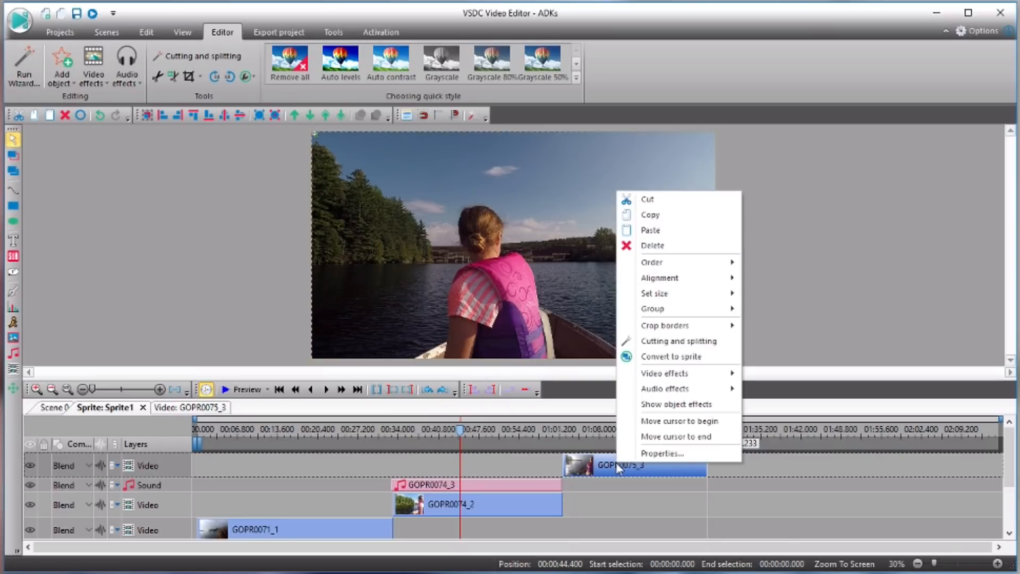
mouse_move(662, 454)
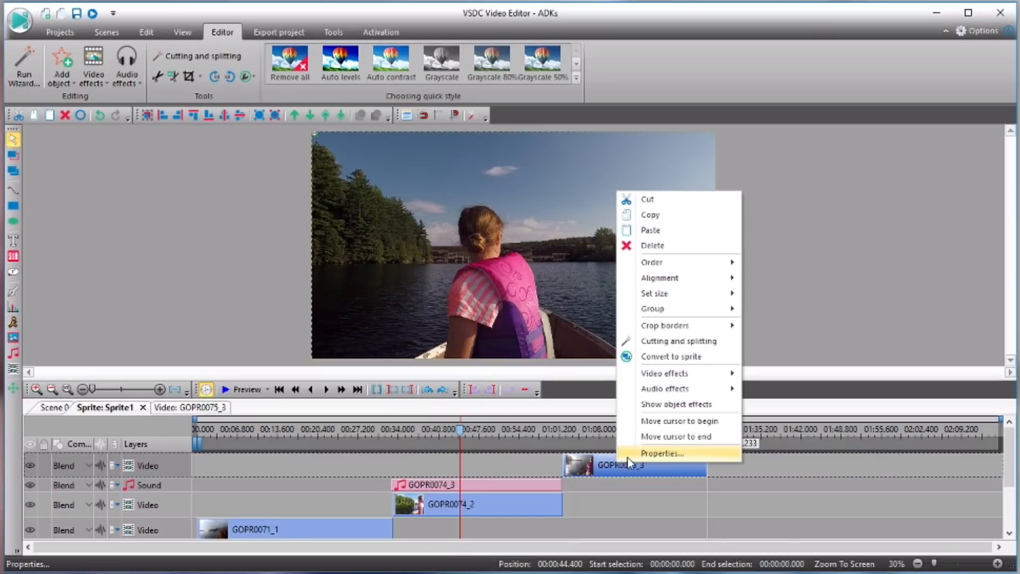
mouse_move(663, 373)
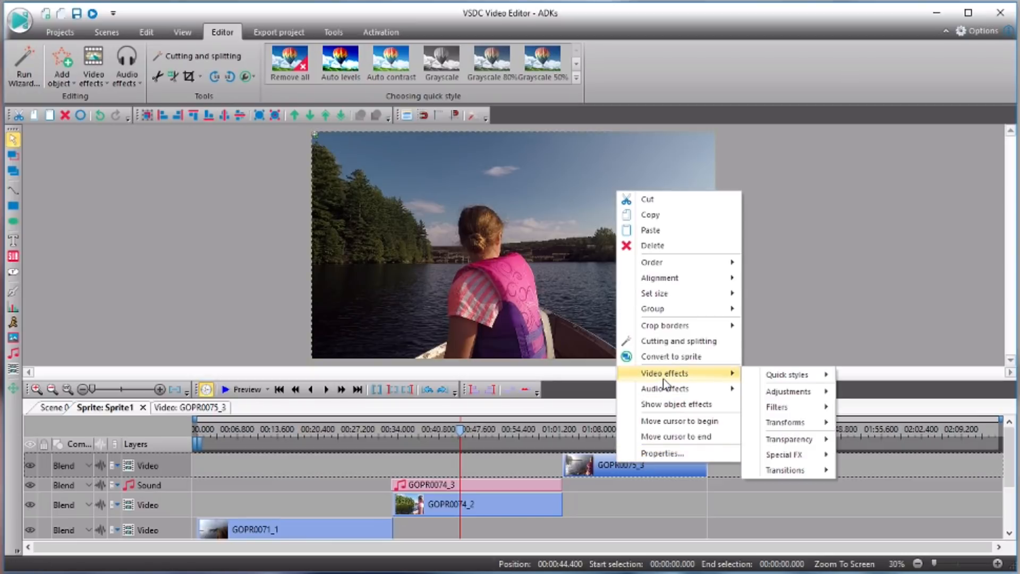
mouse_move(788, 374)
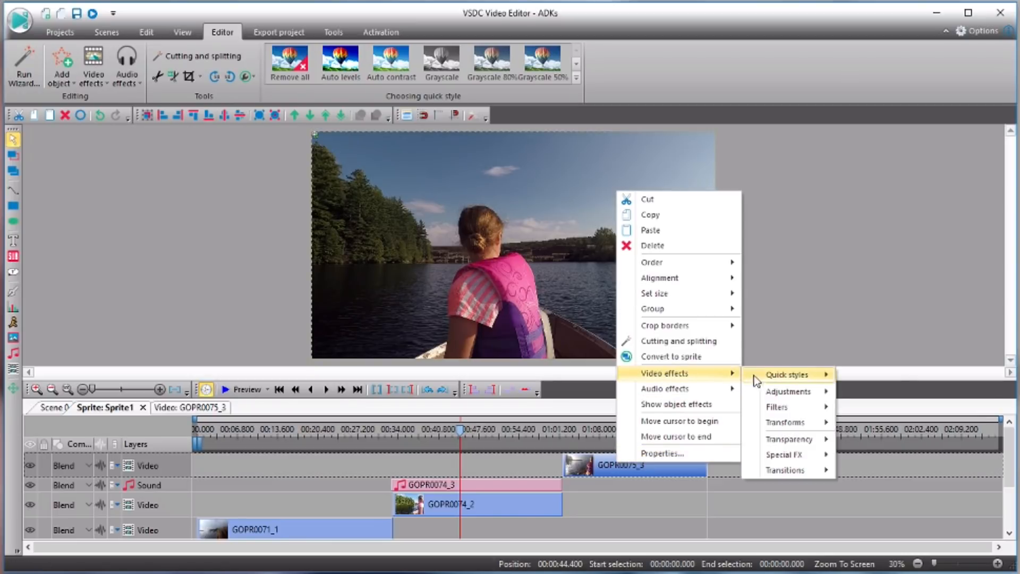
left_click(788, 374)
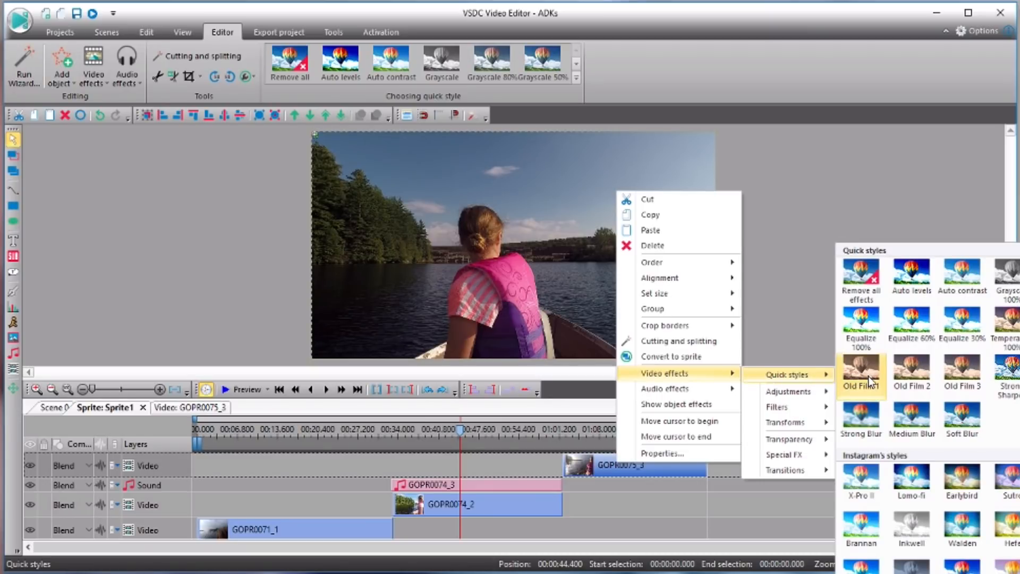
left_click(860, 374)
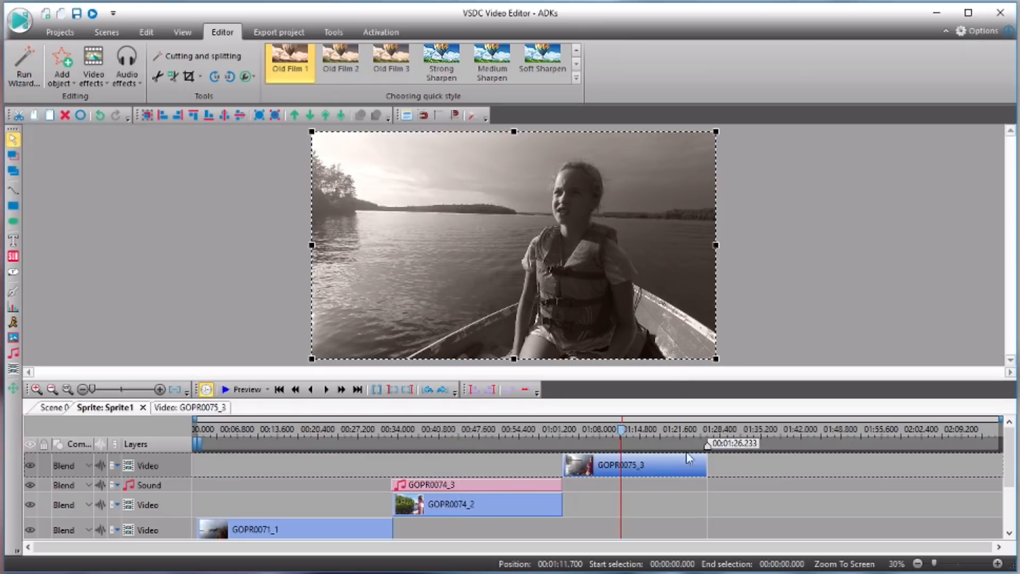
right_click(659, 463)
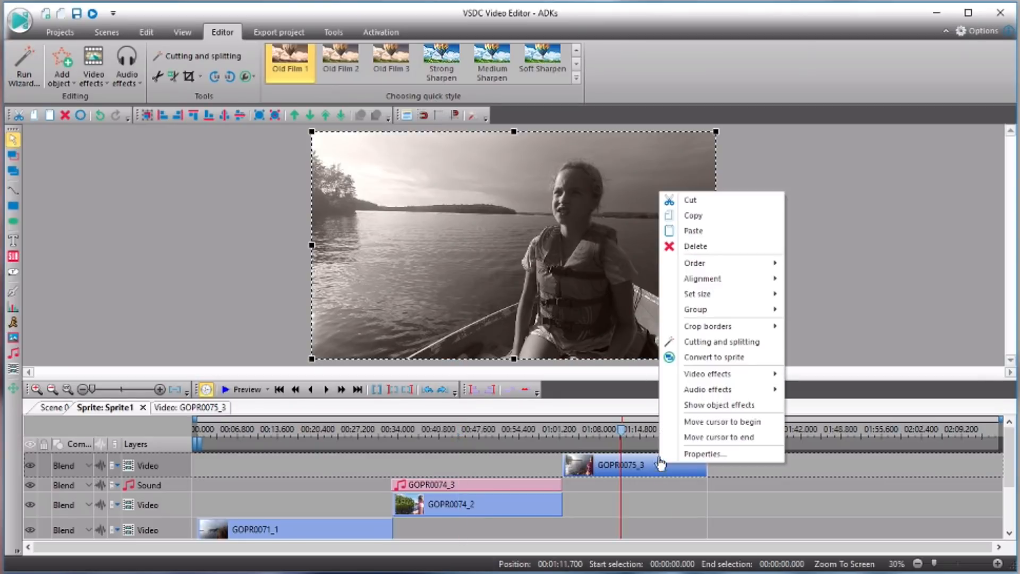
mouse_move(707, 373)
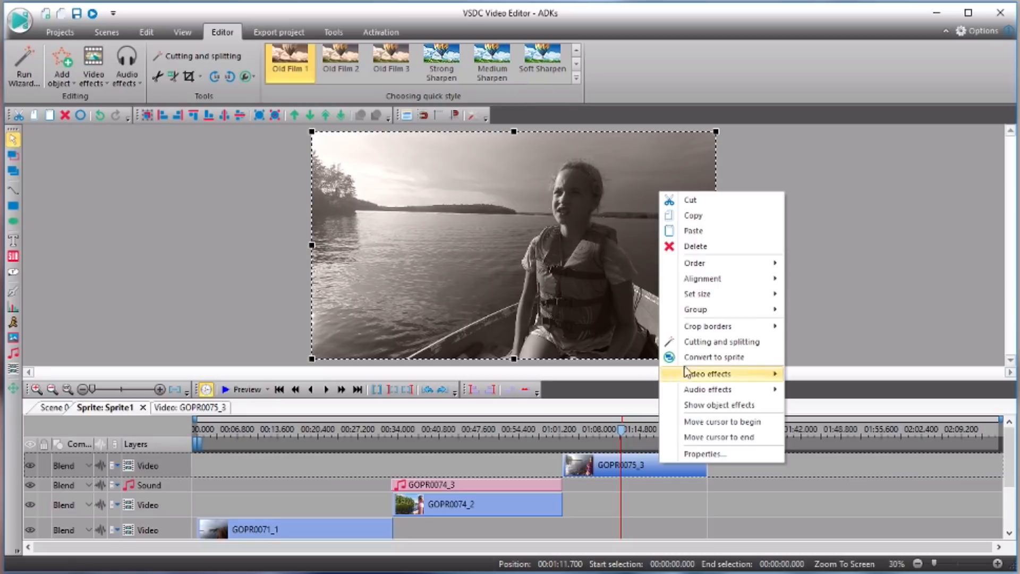
mouse_move(703, 373)
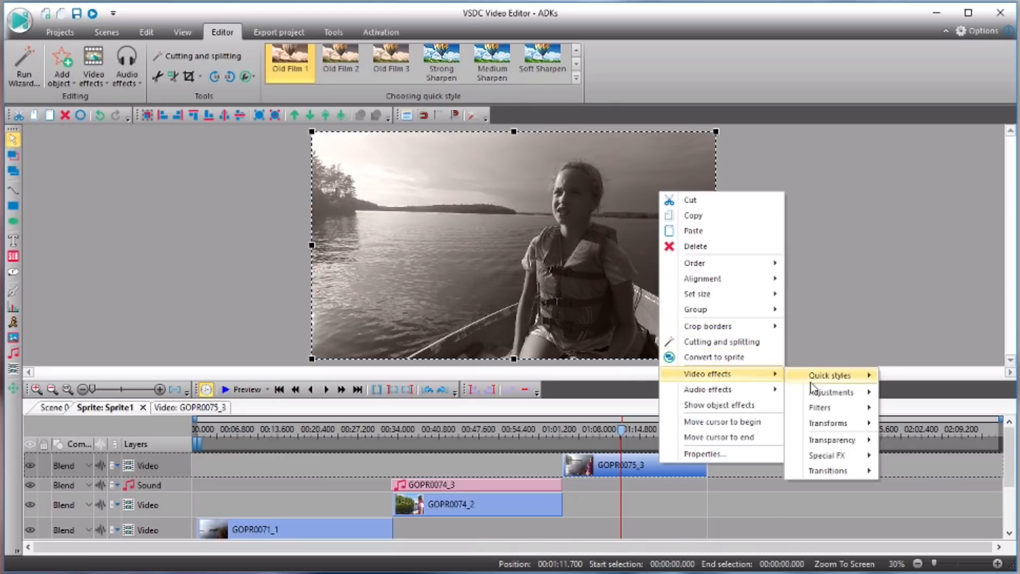
mouse_move(832, 392)
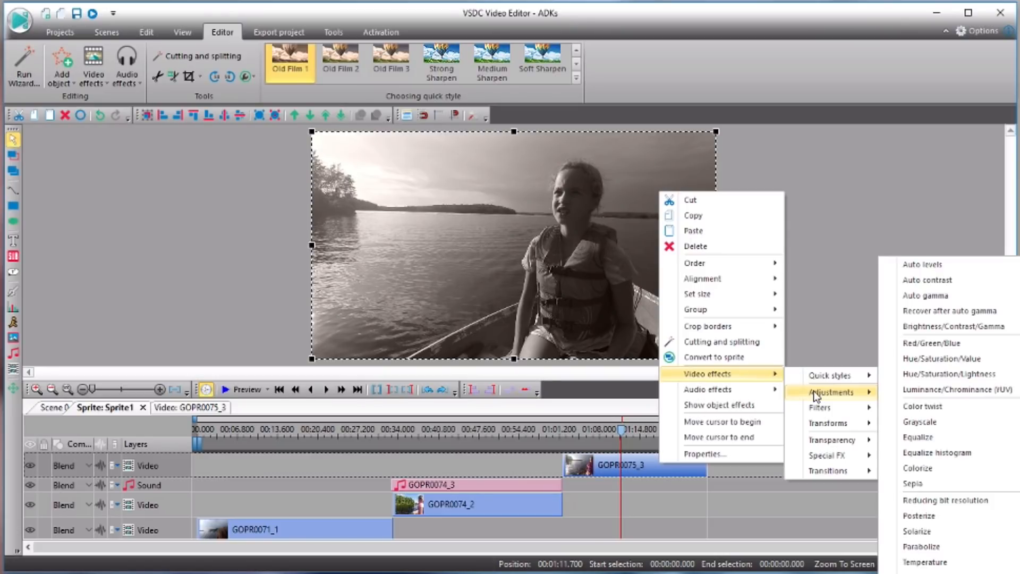
mouse_move(707, 389)
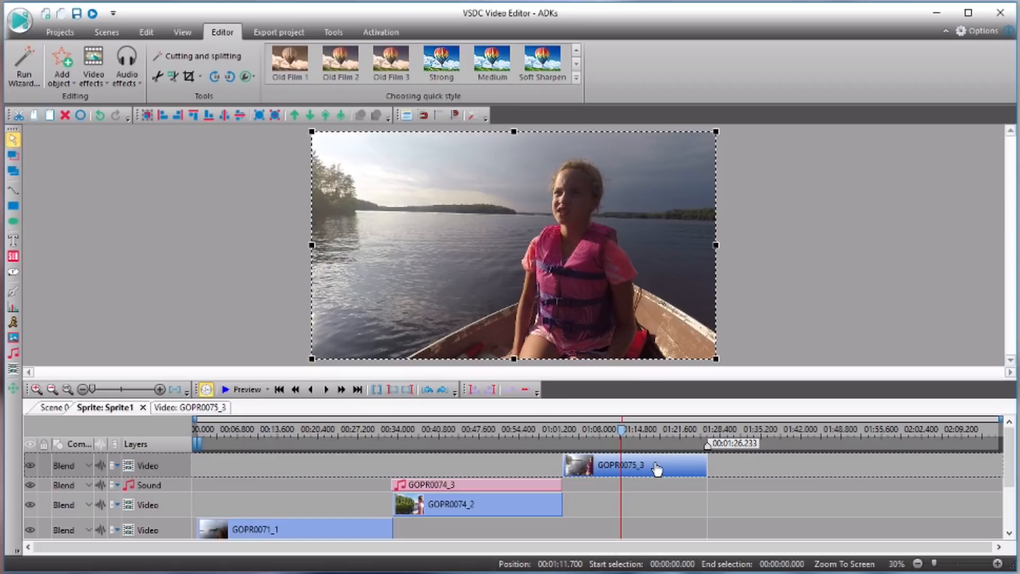
Undo the Old Film 1 look so GOPR0075_3 returns to natural colours, back in the Editor.
right_click(657, 466)
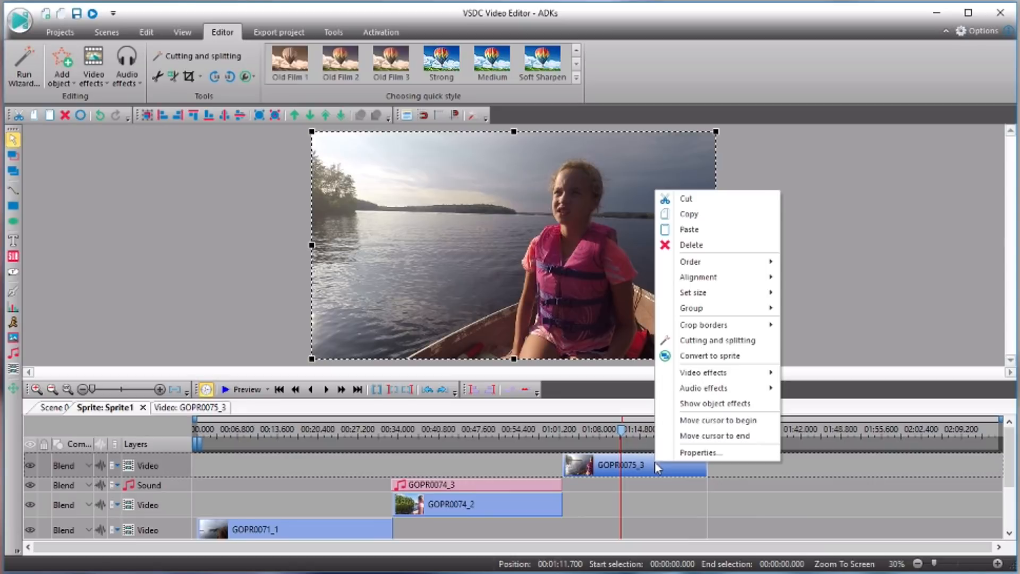
mouse_move(703, 372)
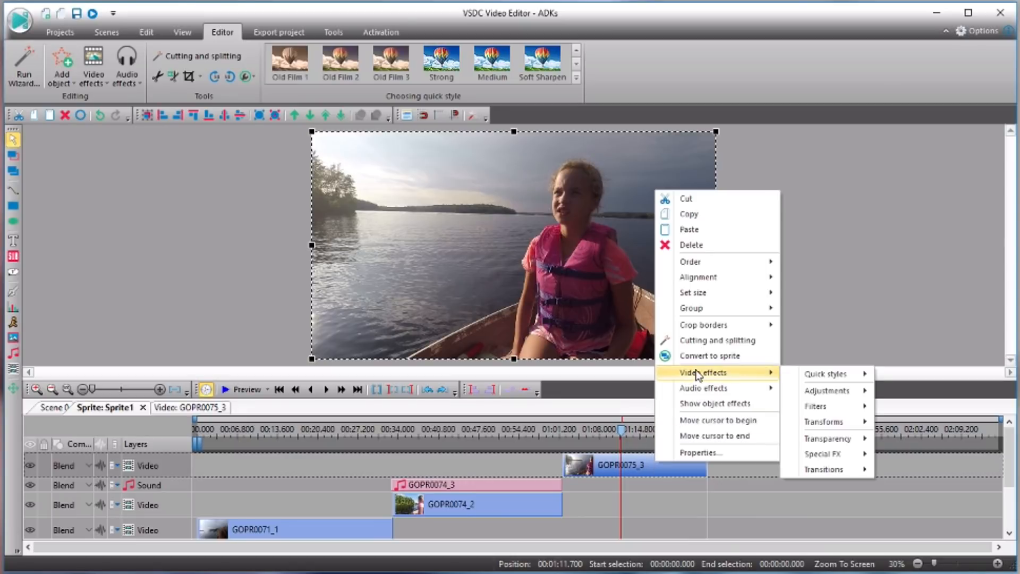
mouse_move(827, 390)
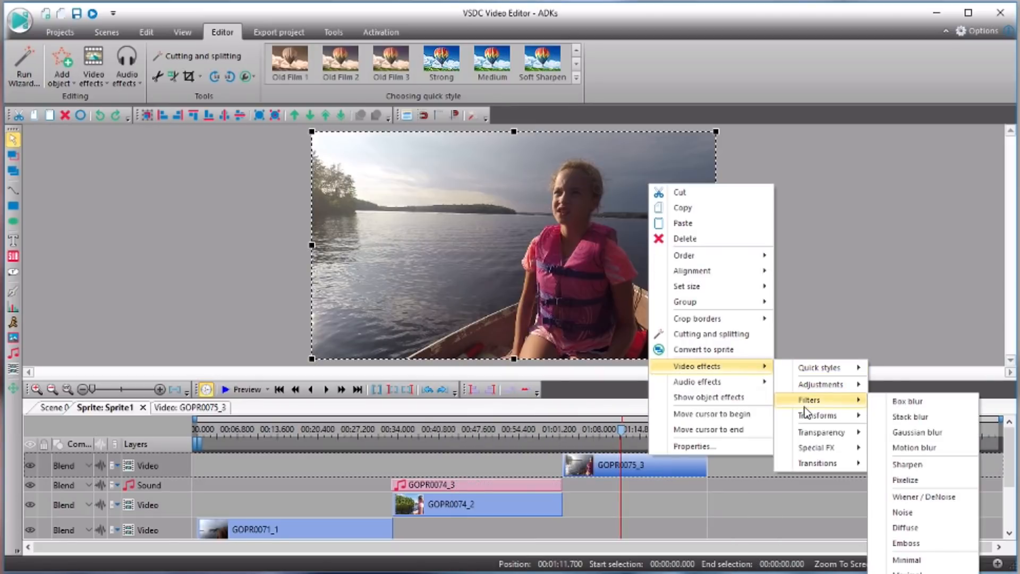
mouse_move(697, 382)
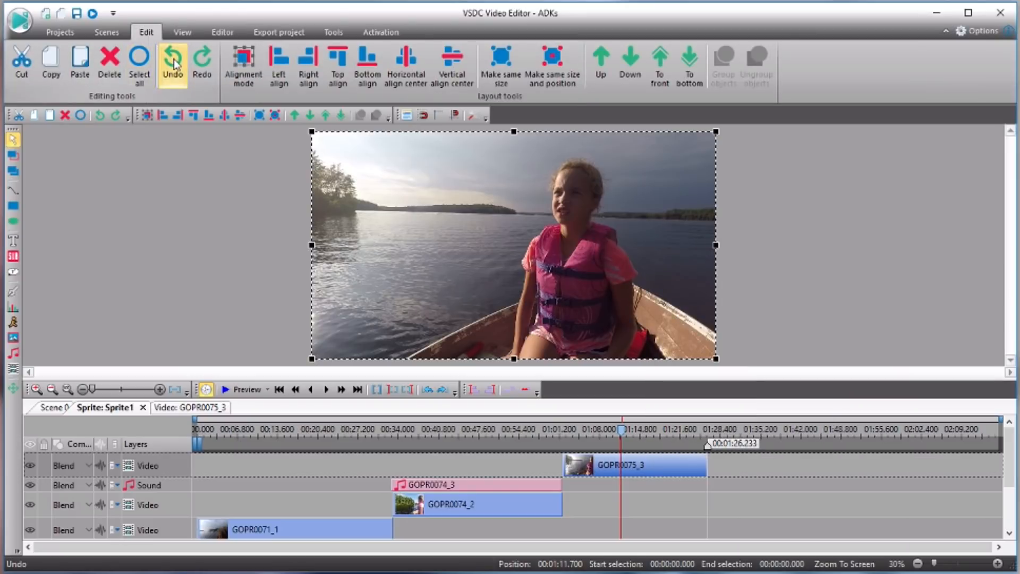
mouse_move(222, 32)
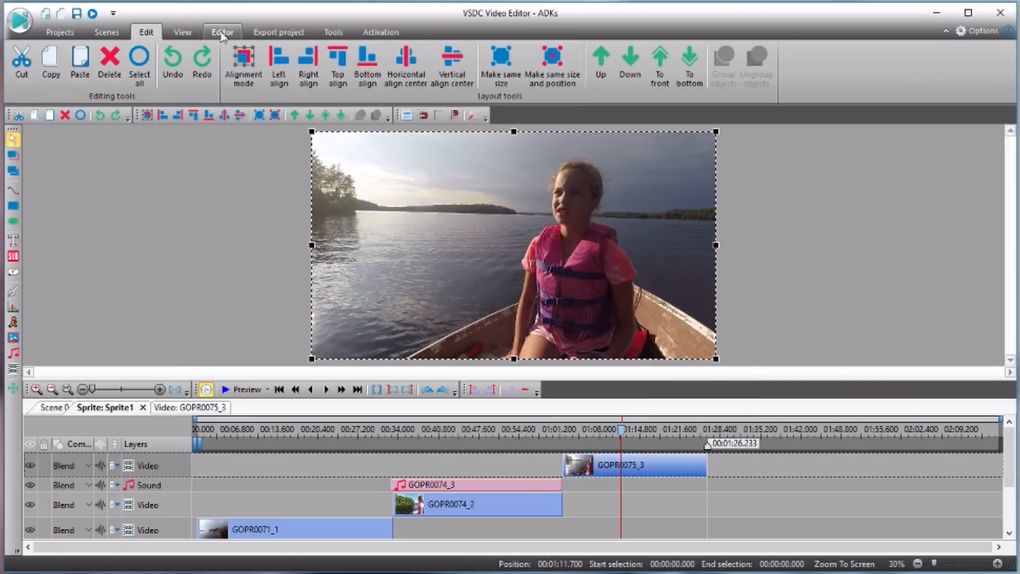
left_click(222, 32)
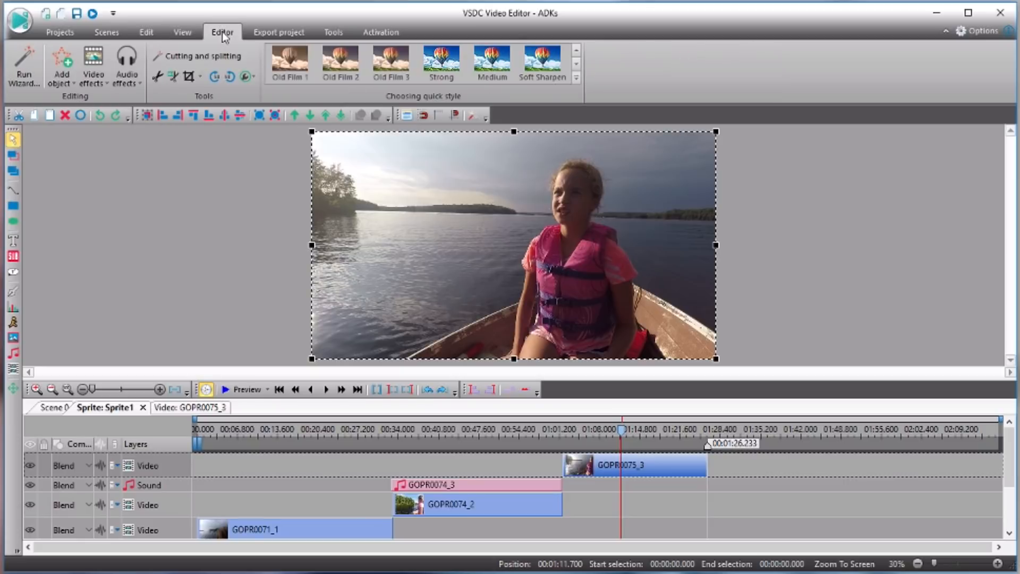